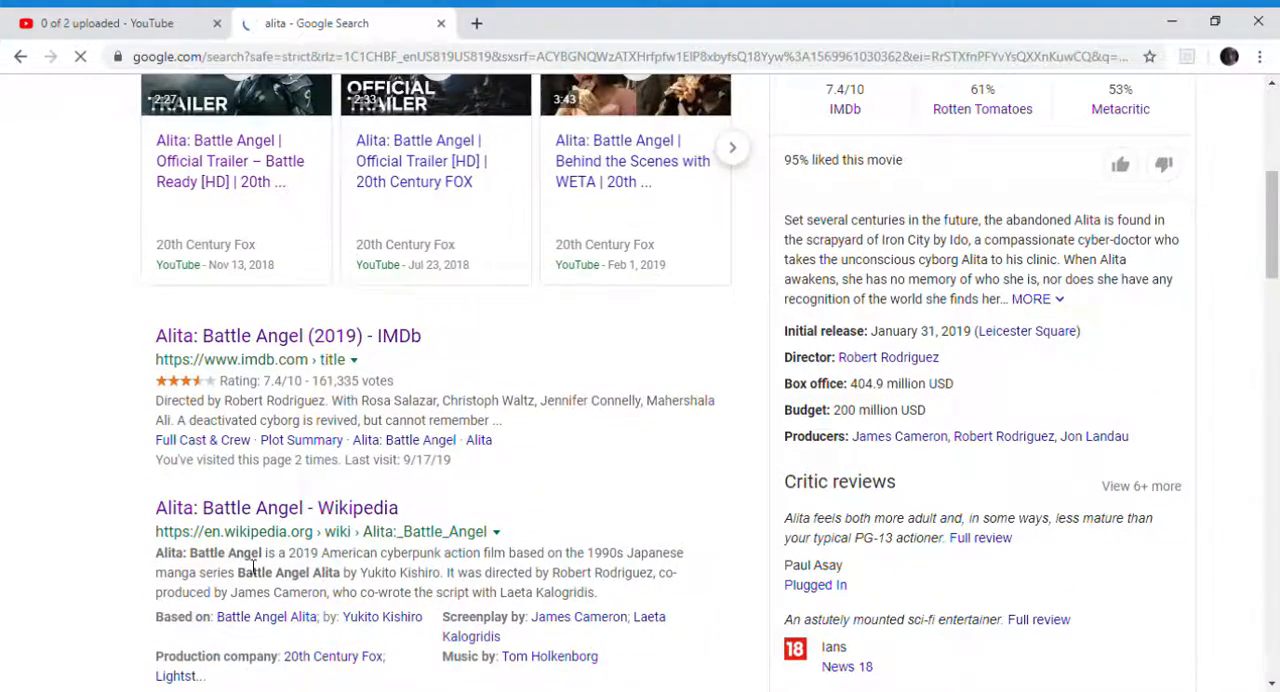
Run a Google search for "alita box office", showing Alita grossing 404.9 million USD
scroll(down, 3)
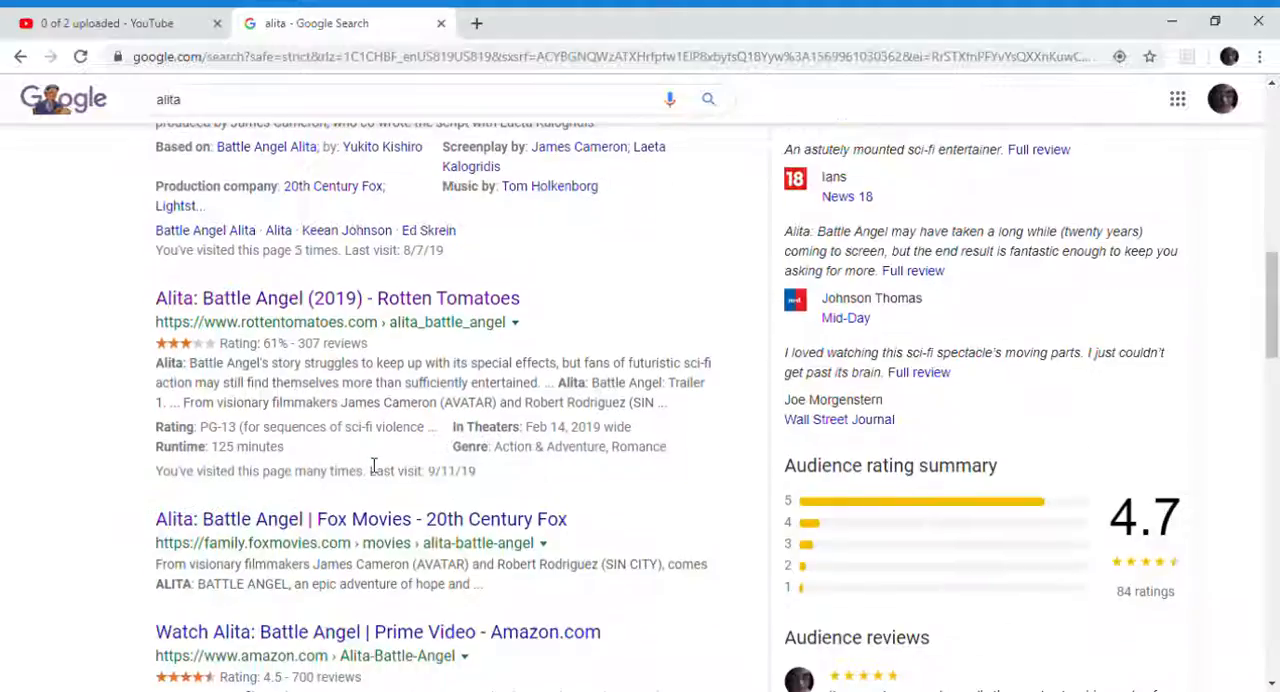
scroll(down, 3)
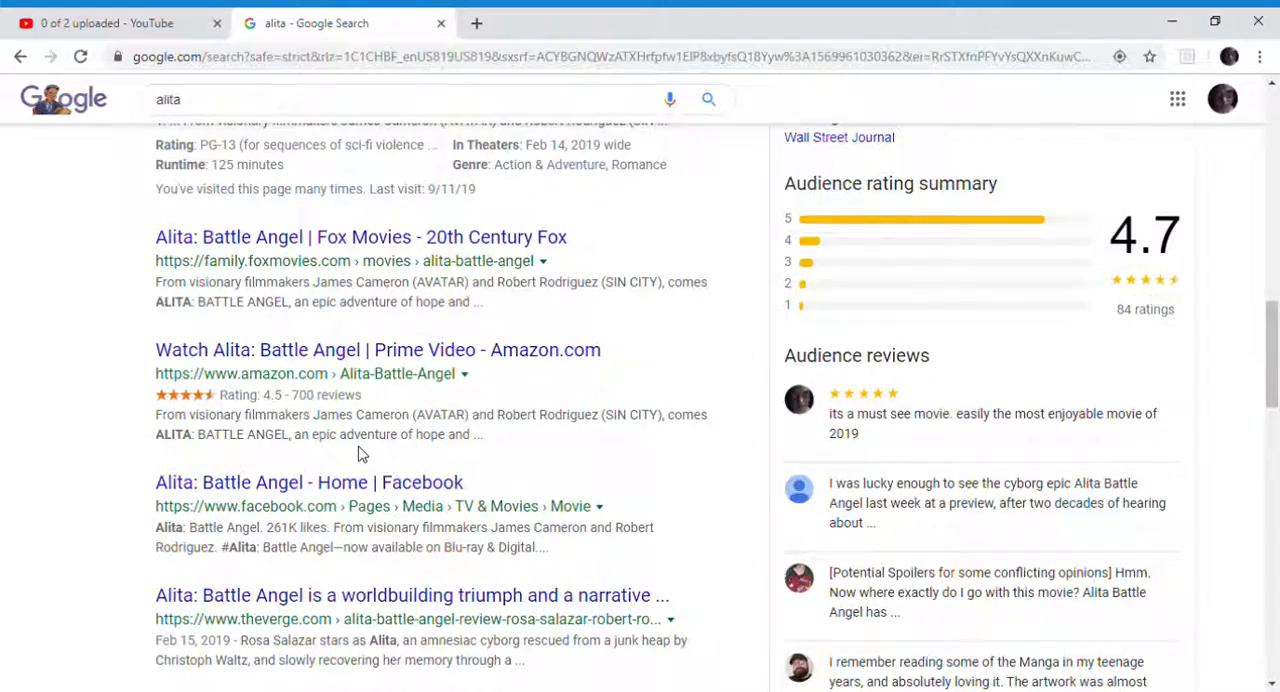
scroll(up, 3)
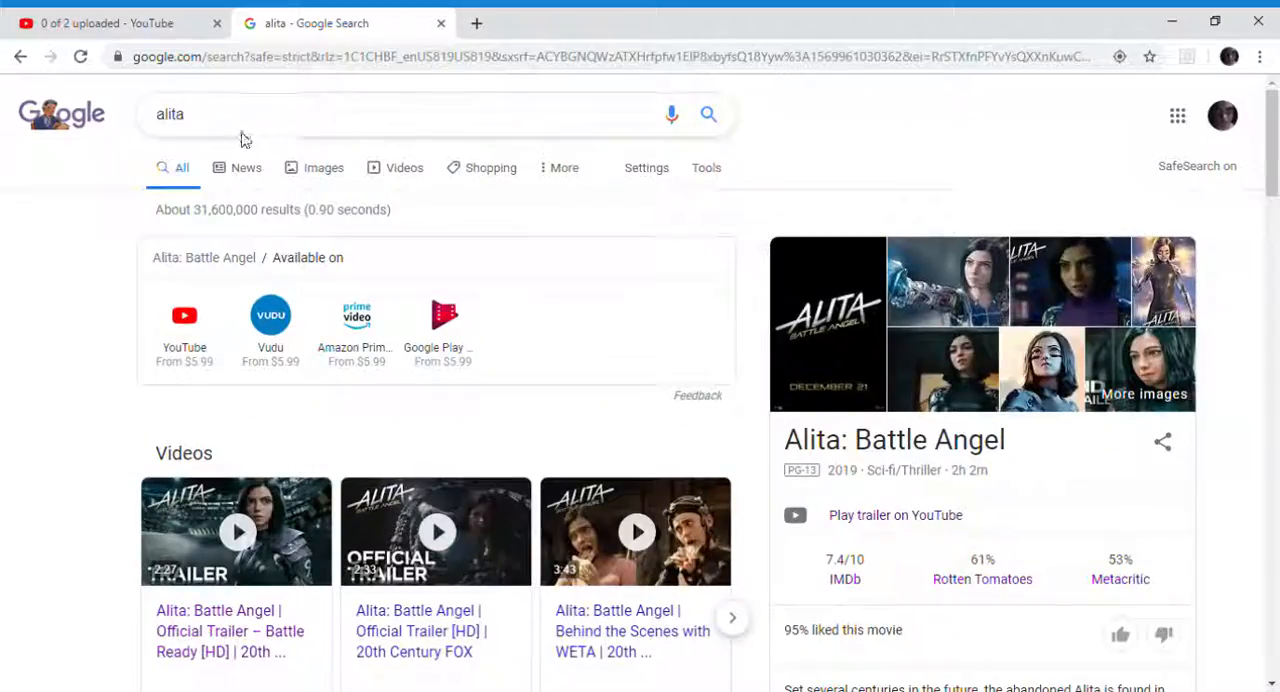
click(400, 114)
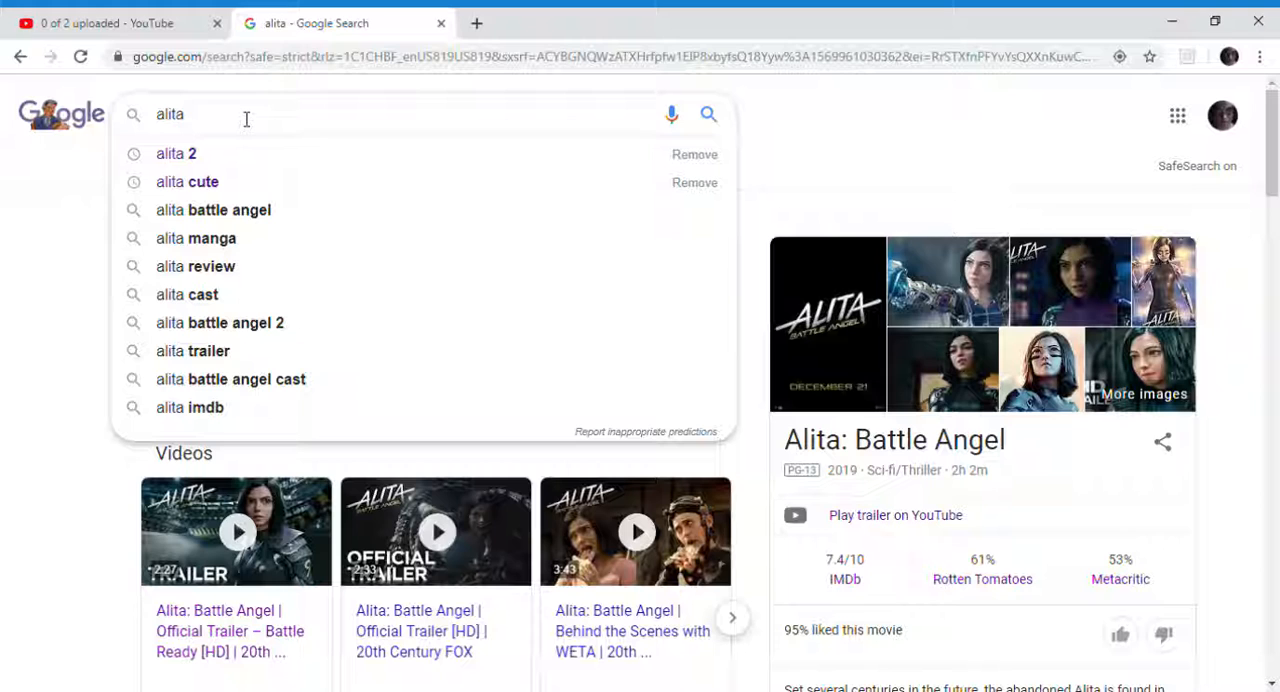
text(b)
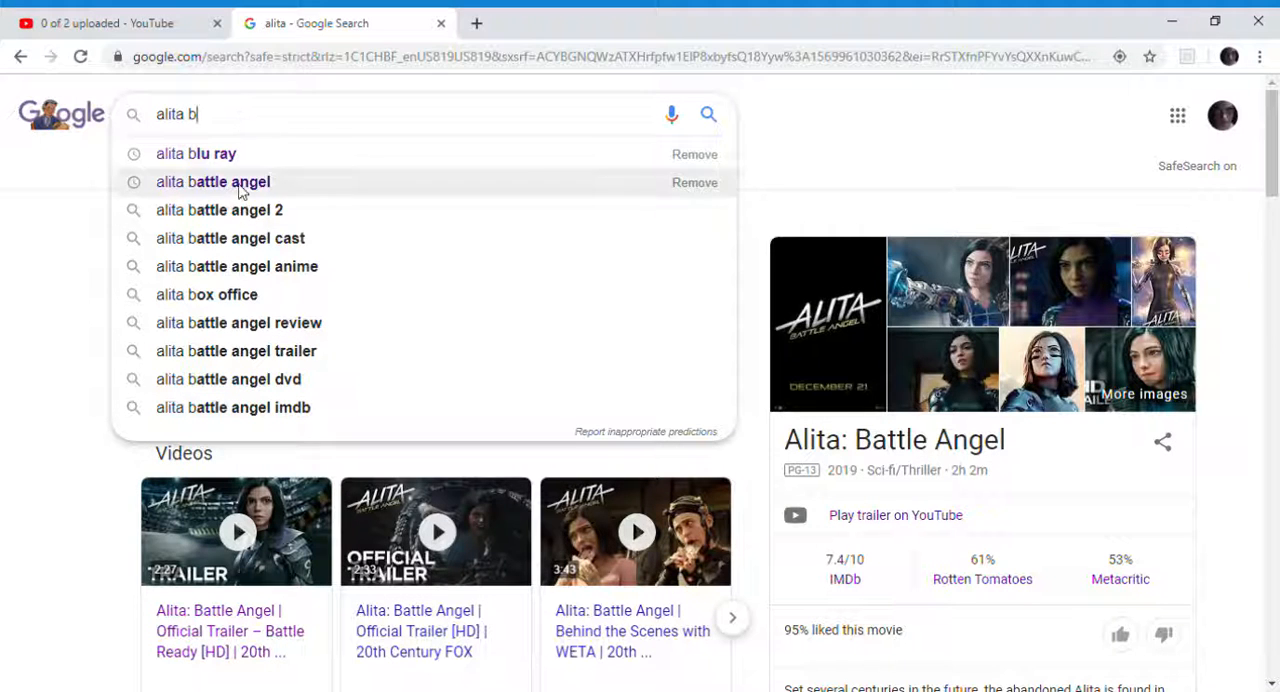
click(206, 294)
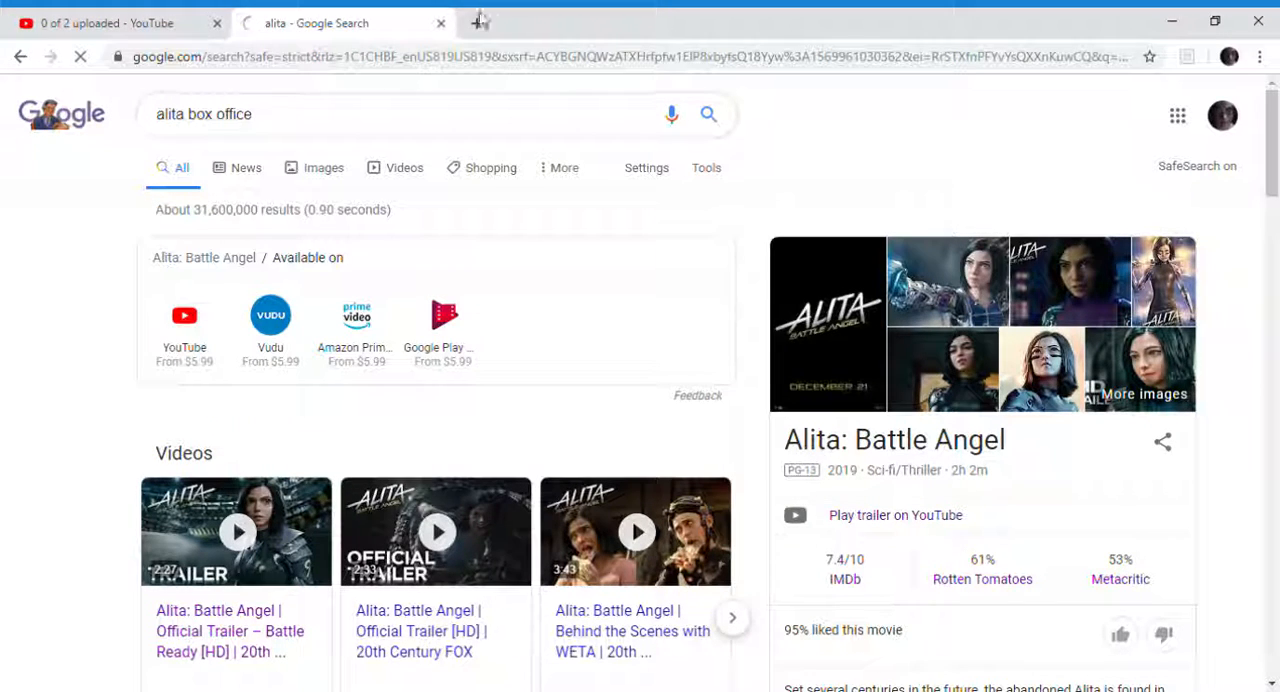
Start a new tab and choose The Numbers weekly video sales chart suggestion
click(478, 22)
text(t)
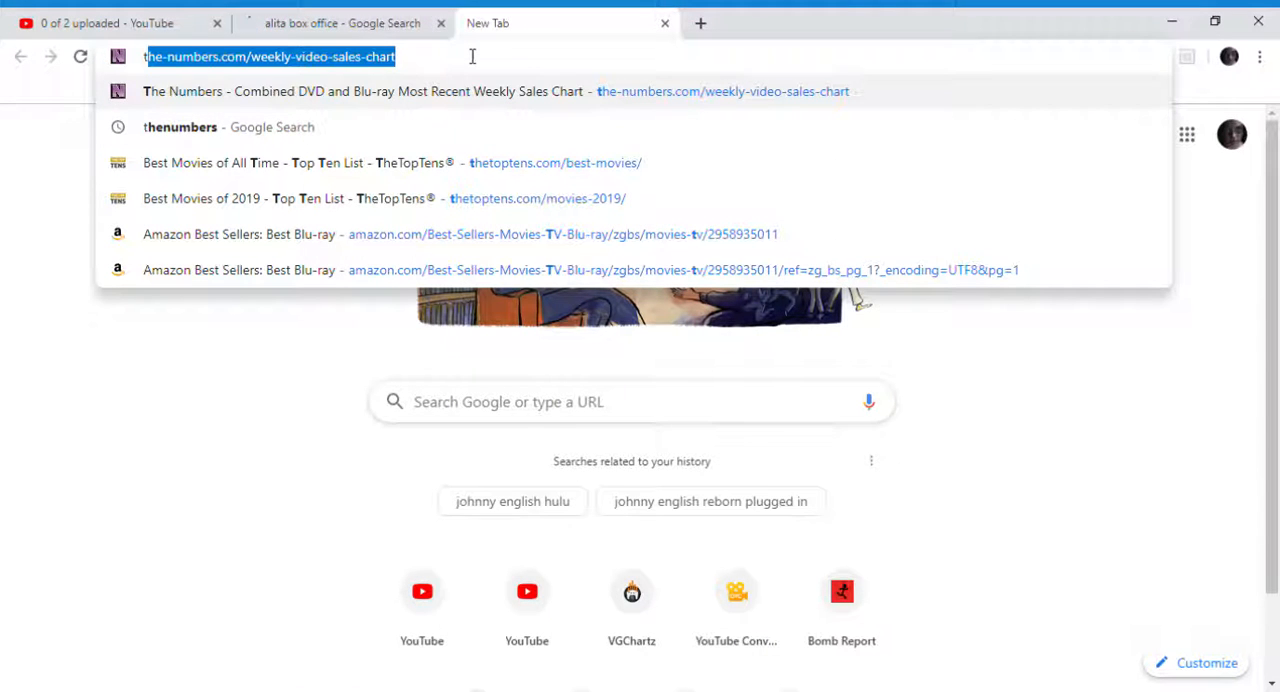
click(342, 22)
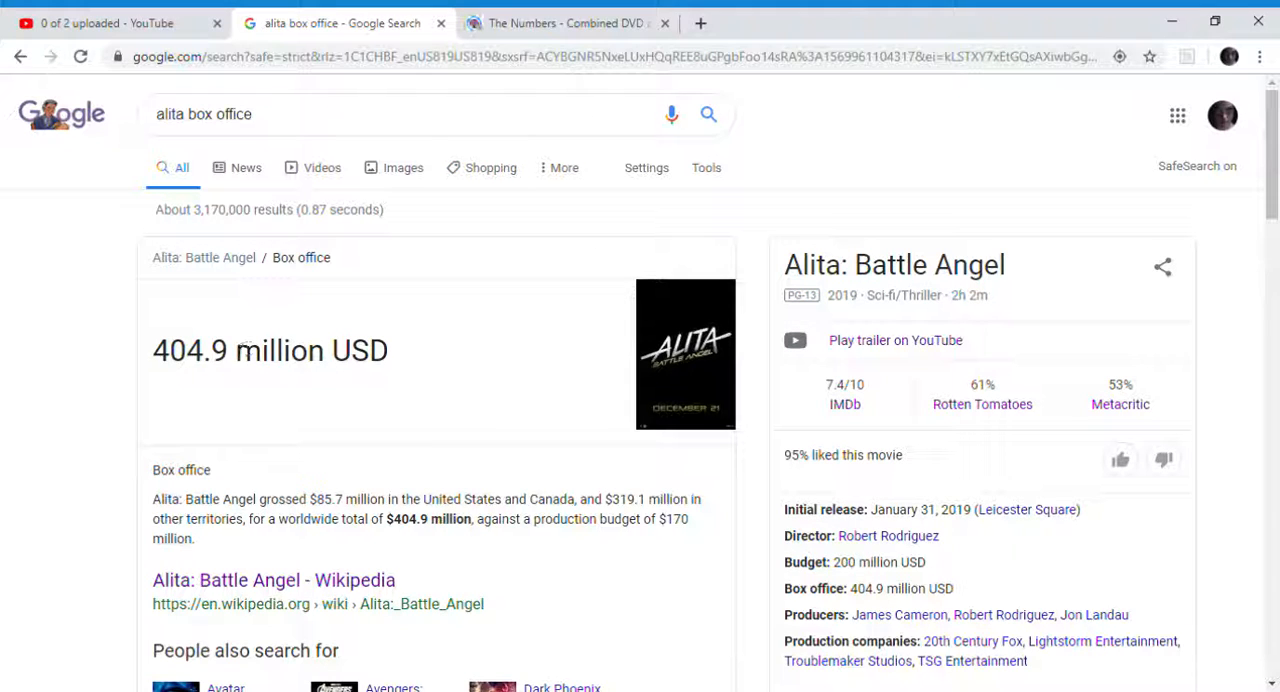
Highlight the 404.9 figure, then switch to The Numbers combined DVD and Blu-ray chart tab
double_click(188, 350)
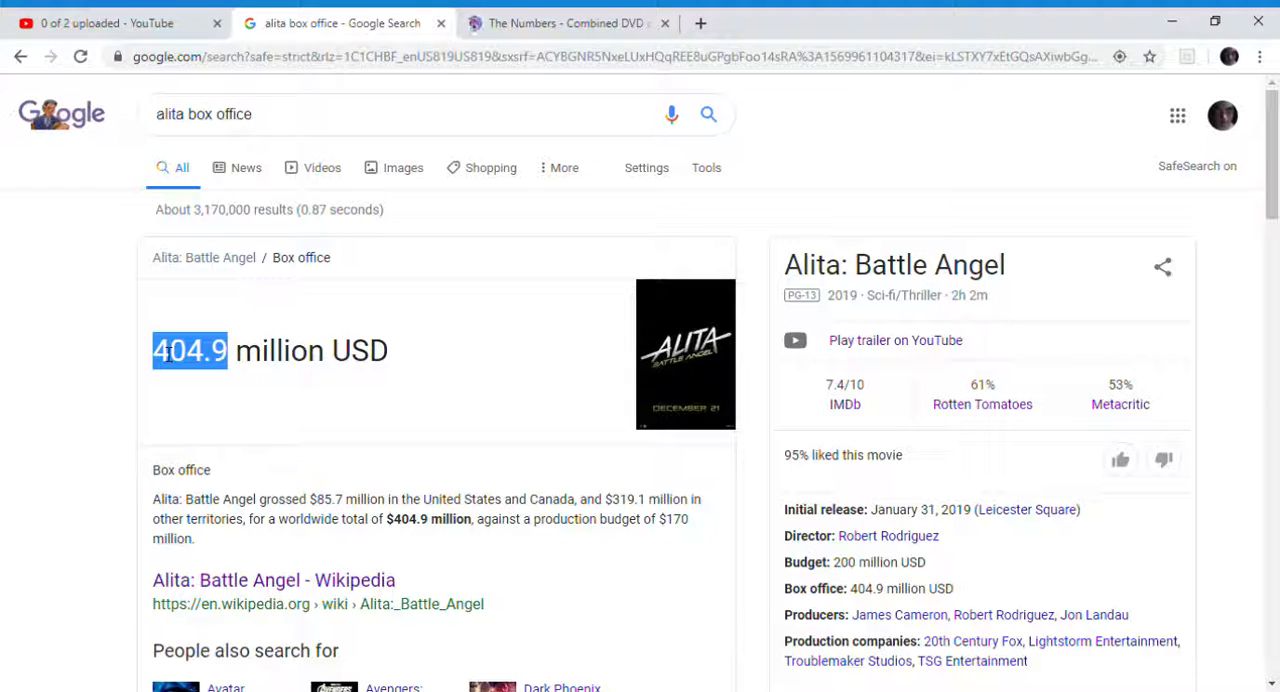
mouse_move(392, 356)
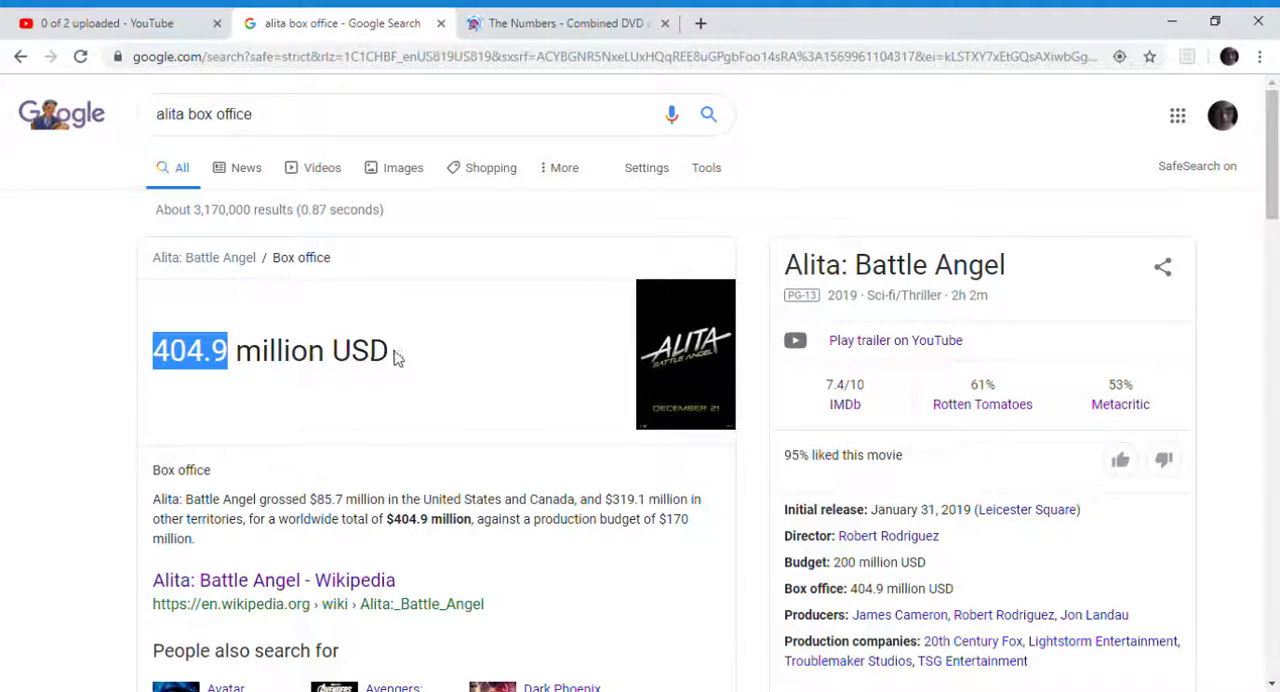
scroll(down, 3)
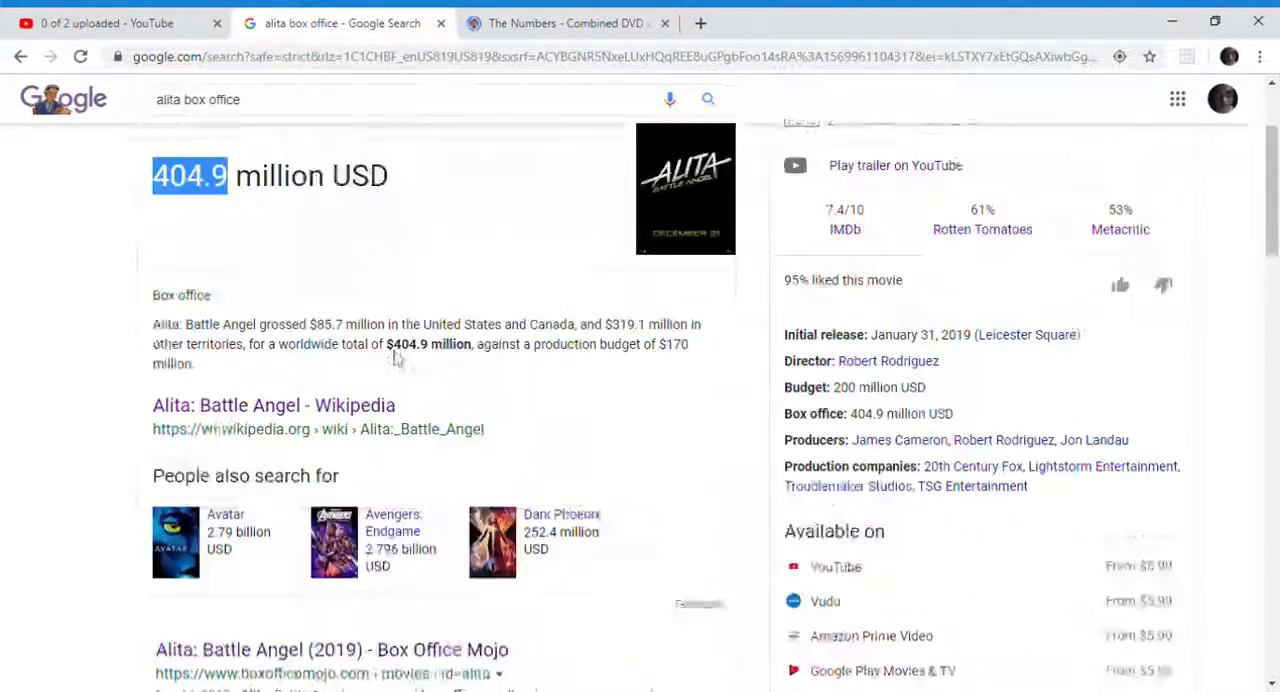
click(570, 22)
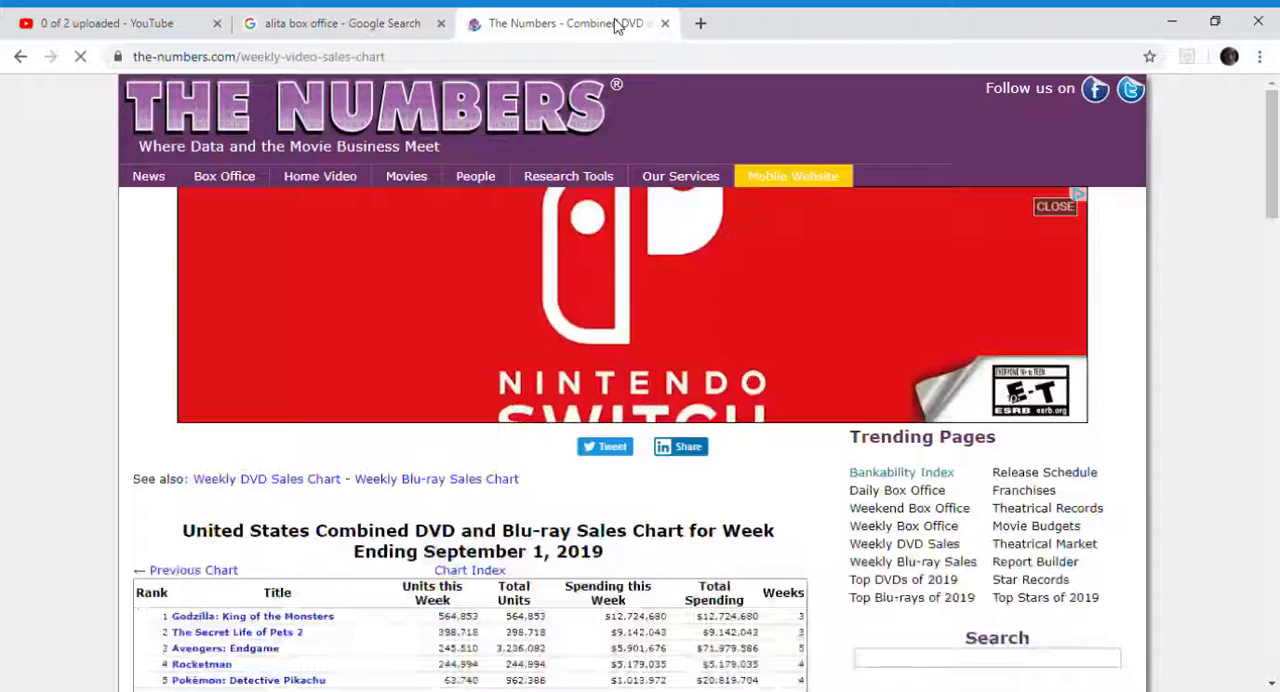
Review the weekly sales chart and go into Alita: Battle Angel's video sales page
scroll(down, 3)
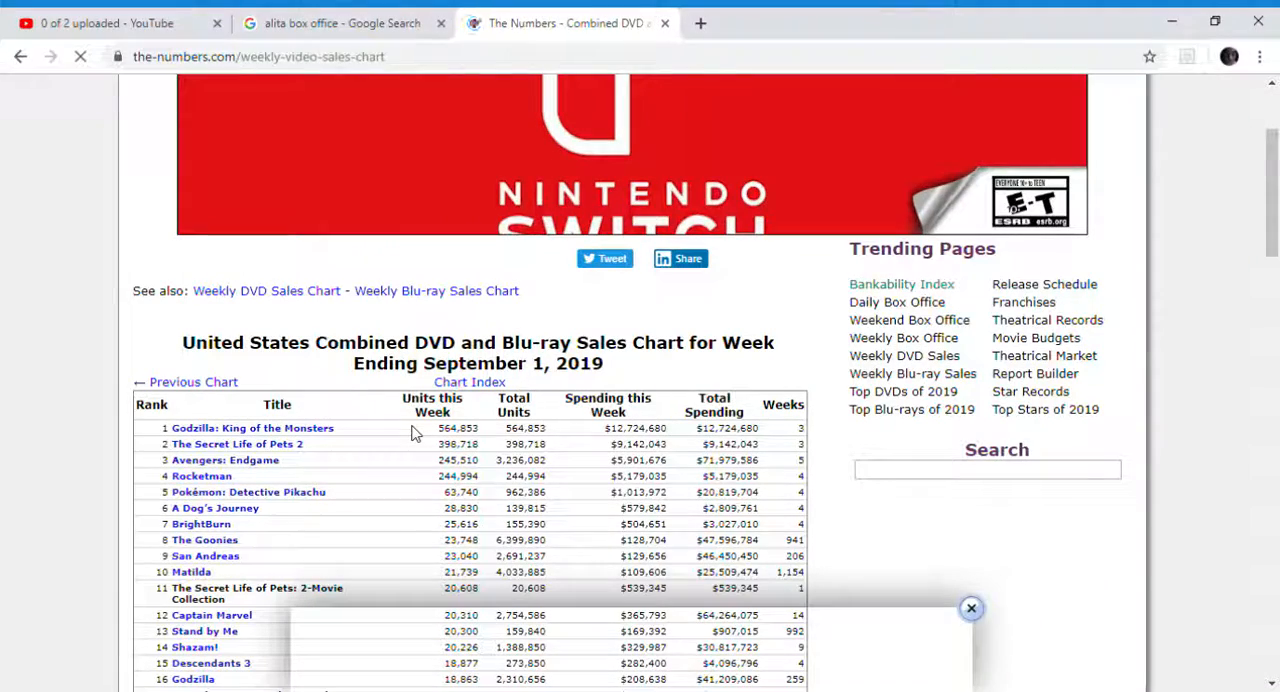
drag(450, 428, 540, 476)
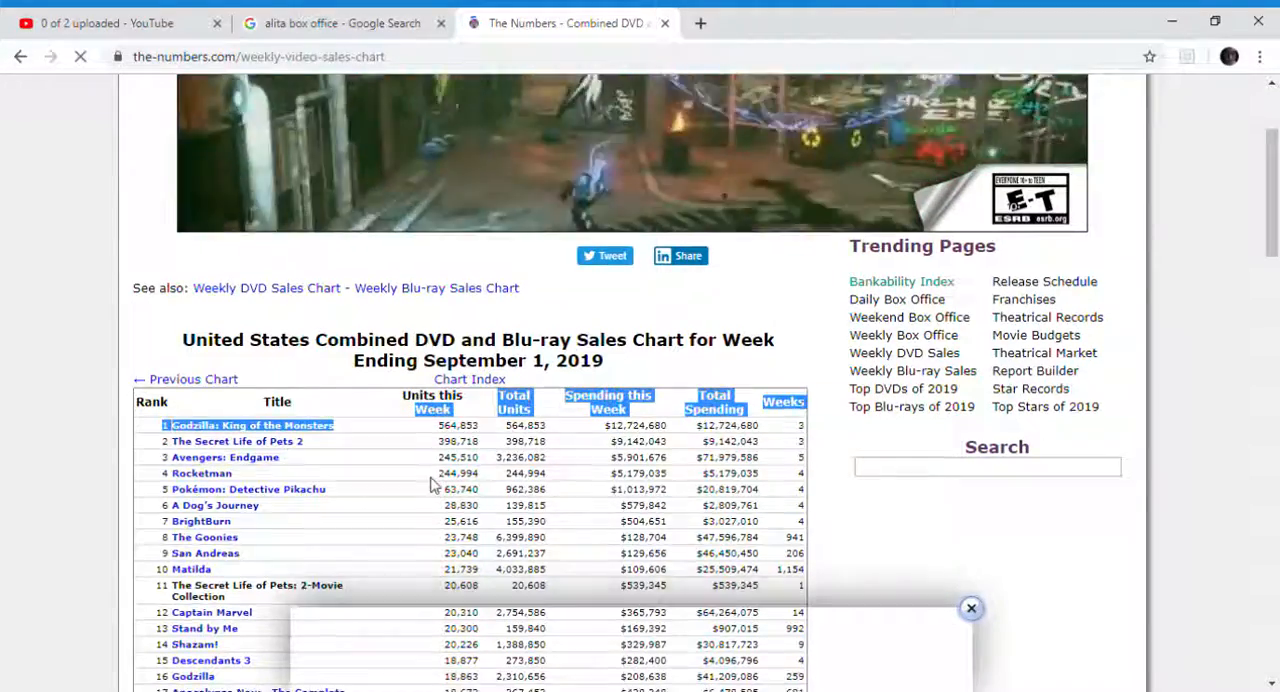
scroll(up, 3)
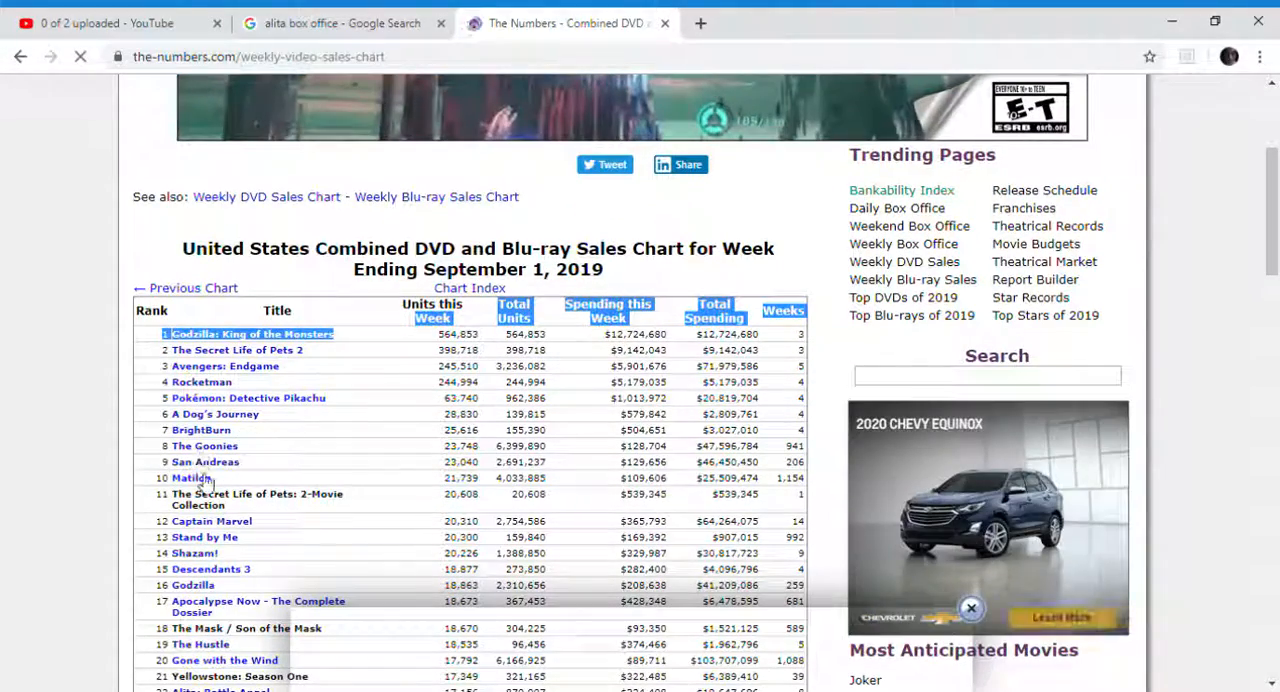
scroll(down, 3)
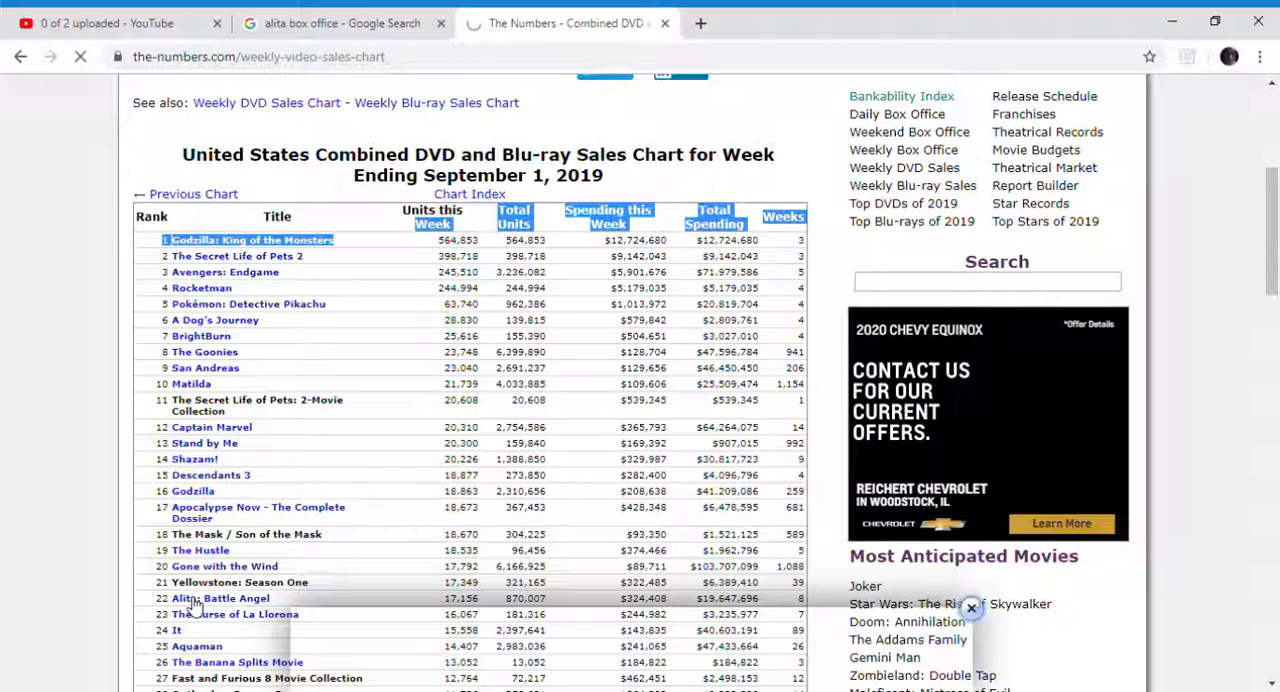
click(220, 598)
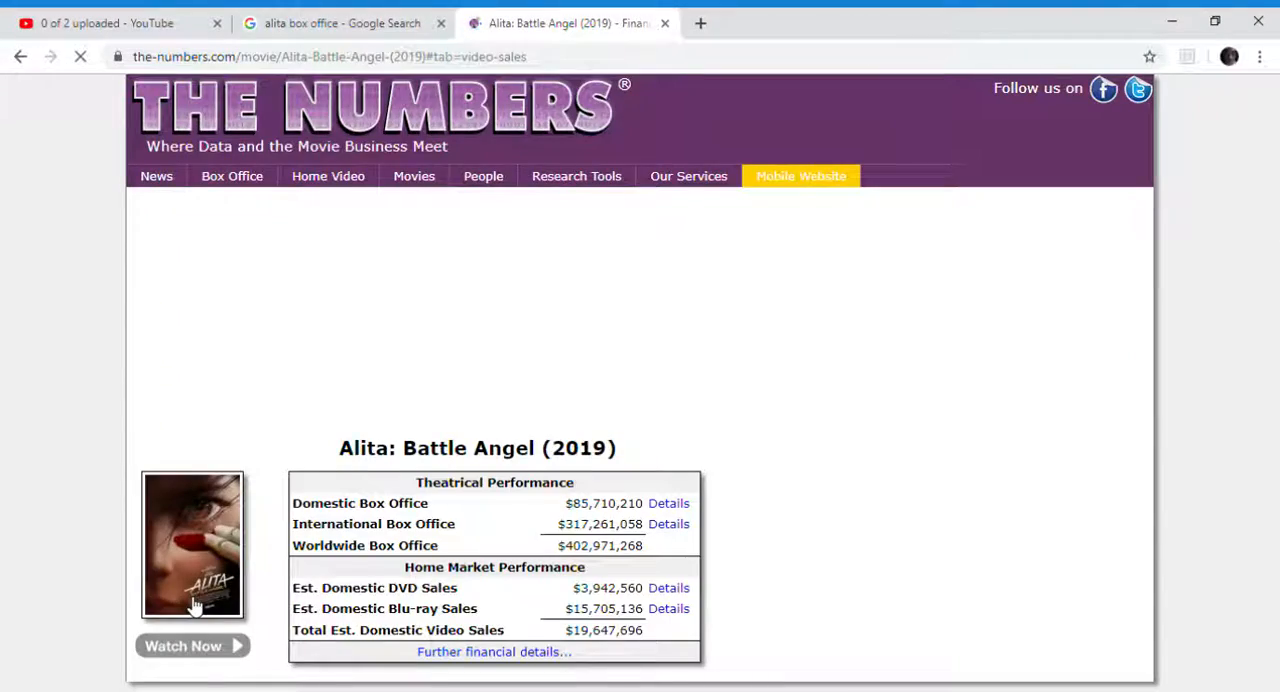
Check Alita's Weekly US Blu-ray Sales, then return to the Google box office results
scroll(down, 3)
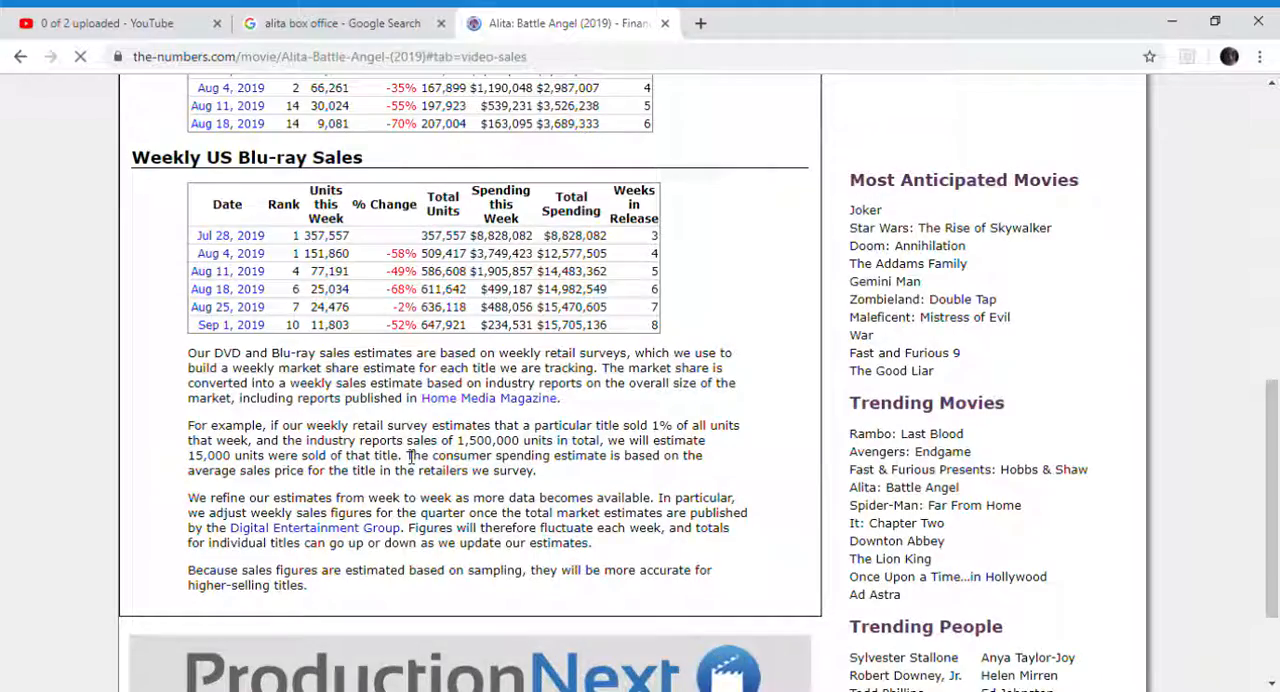
scroll(down, 3)
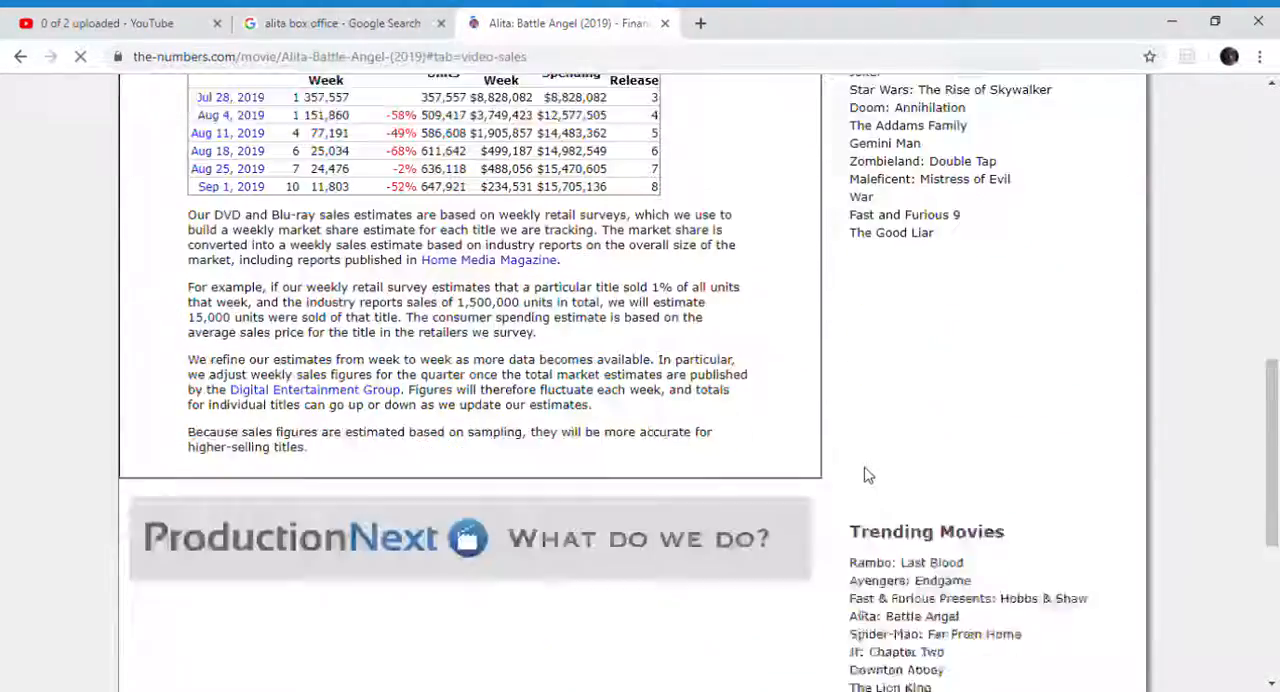
click(340, 22)
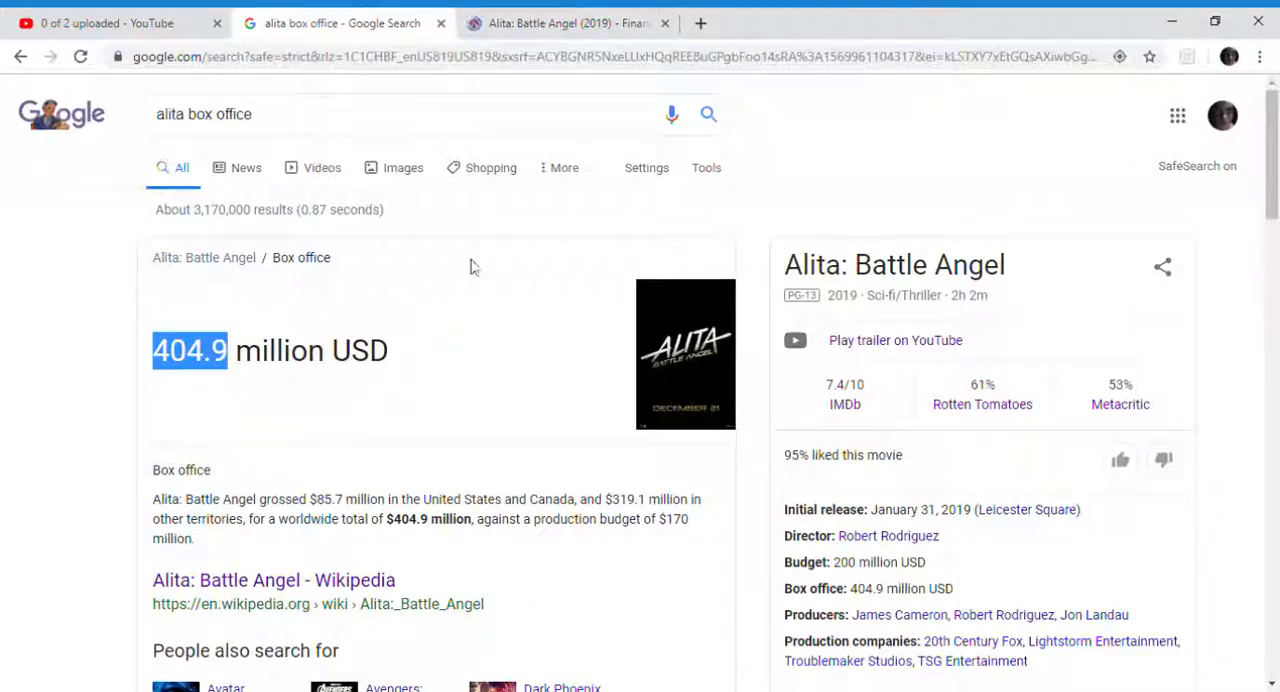
Follow the Box Office Mojo result for Alita, showing $85.7M domestic and $404.9M worldwide grosses
scroll(down, 3)
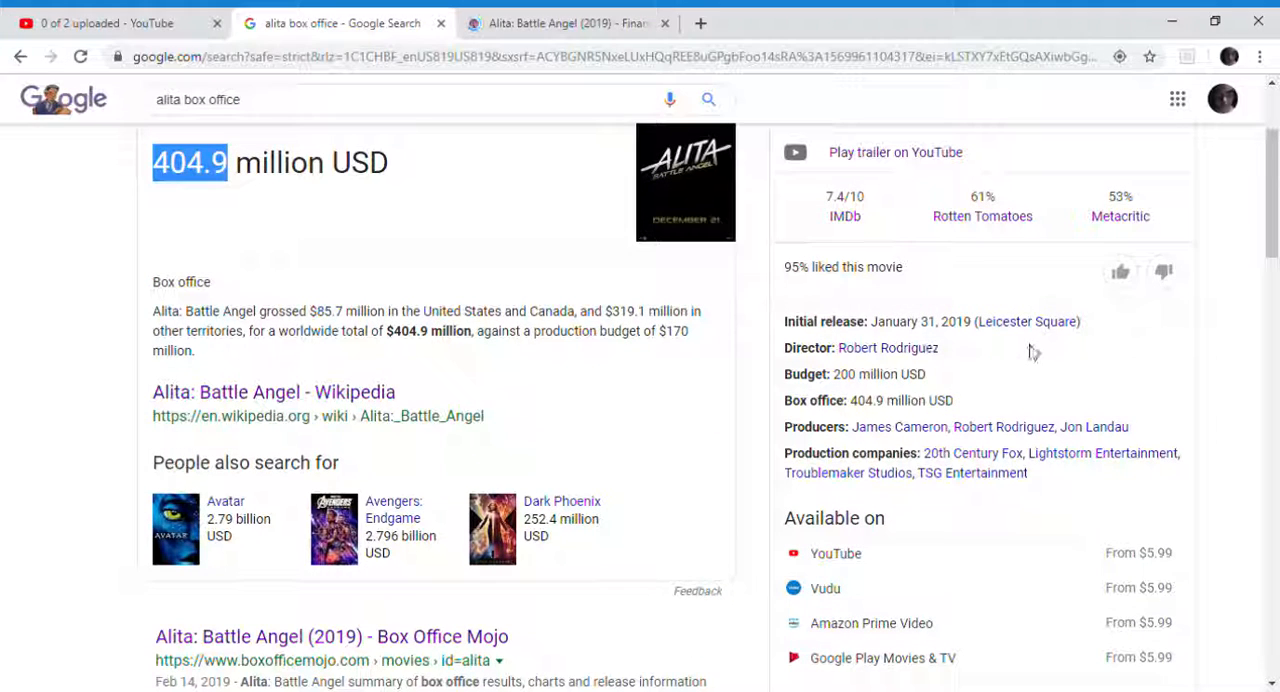
drag(832, 374, 952, 400)
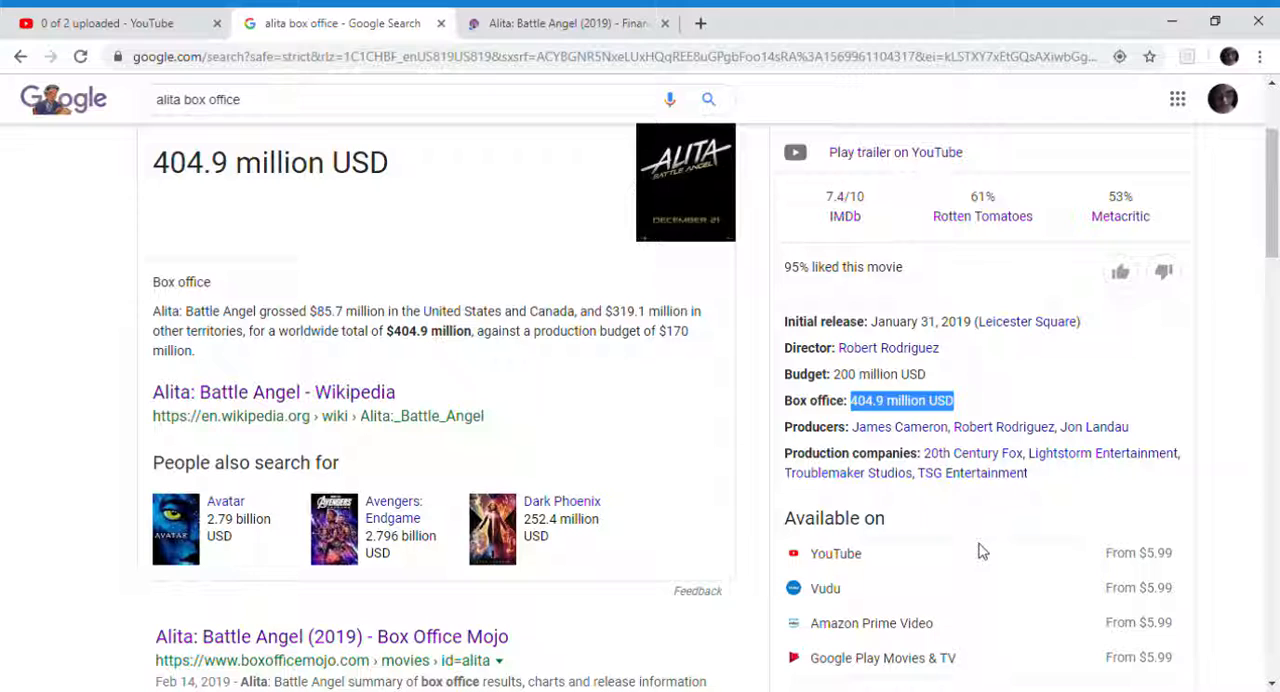
scroll(down, 3)
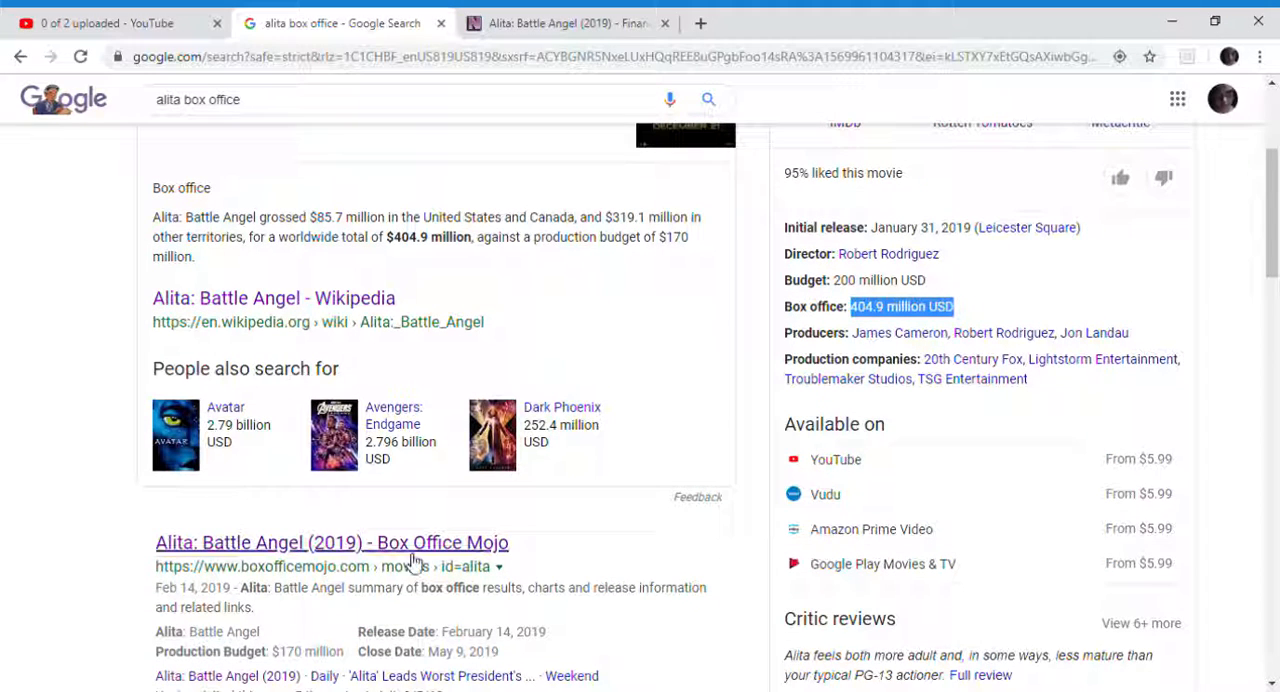
click(332, 542)
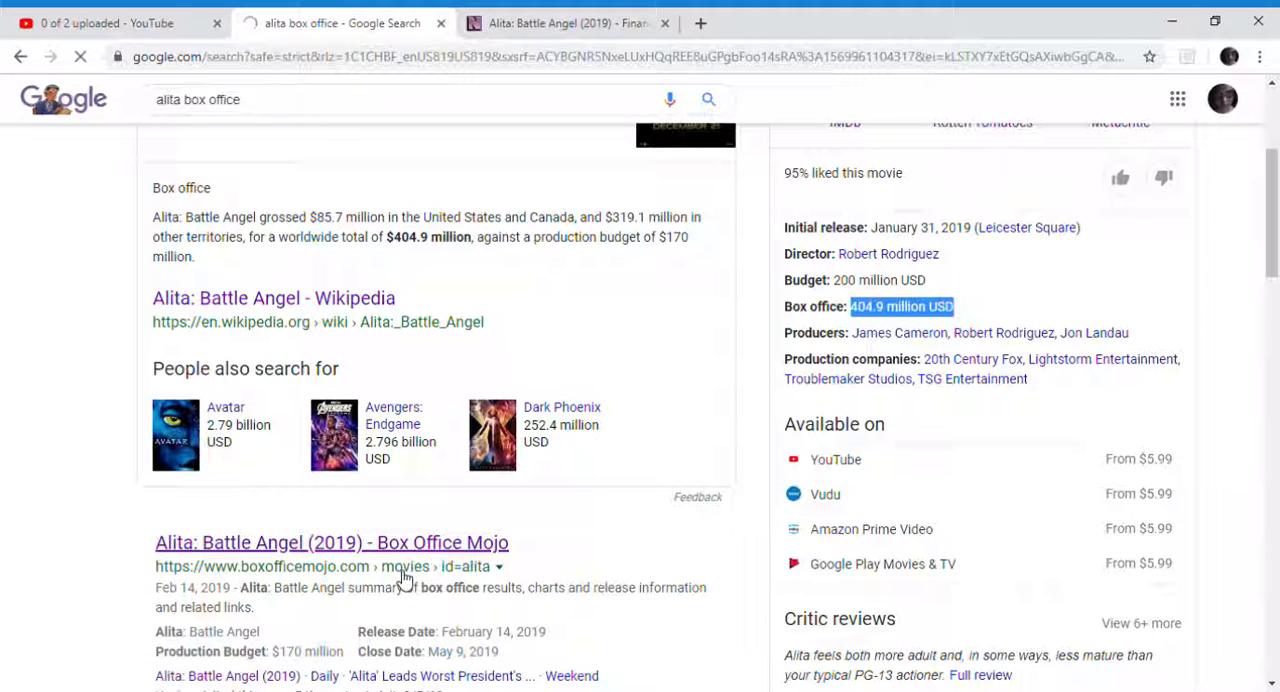
click(332, 542)
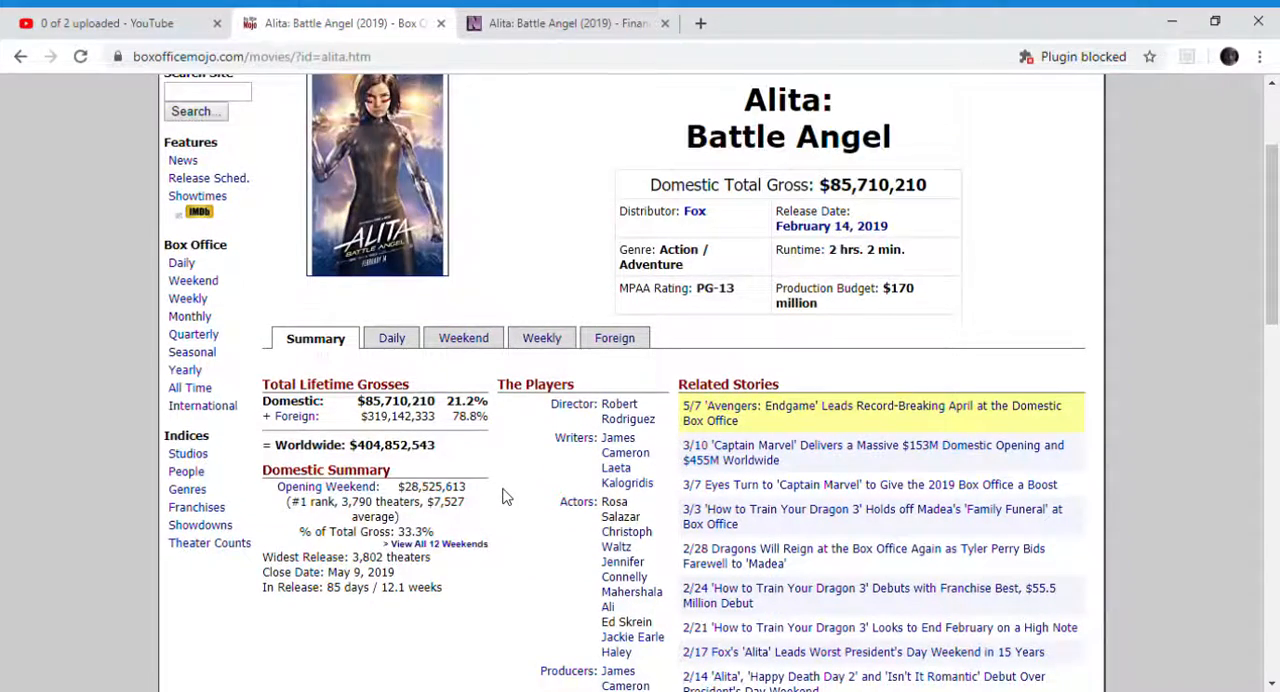
scroll(down, 3)
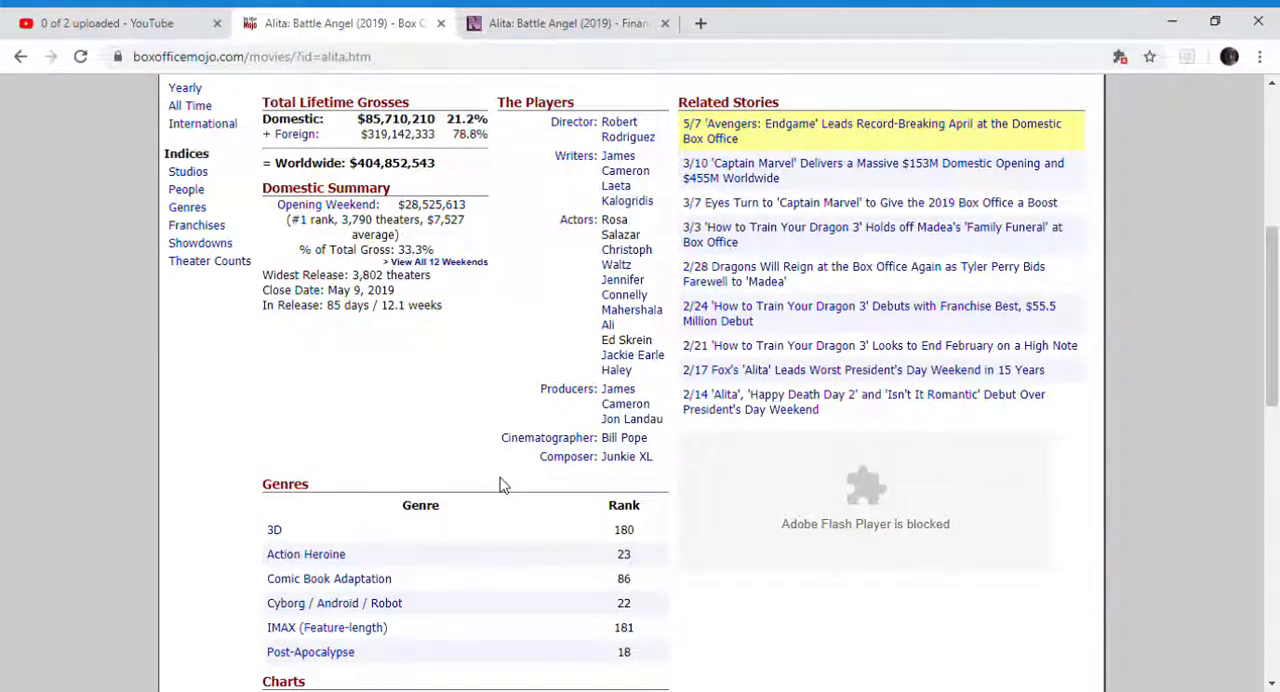
scroll(up, 3)
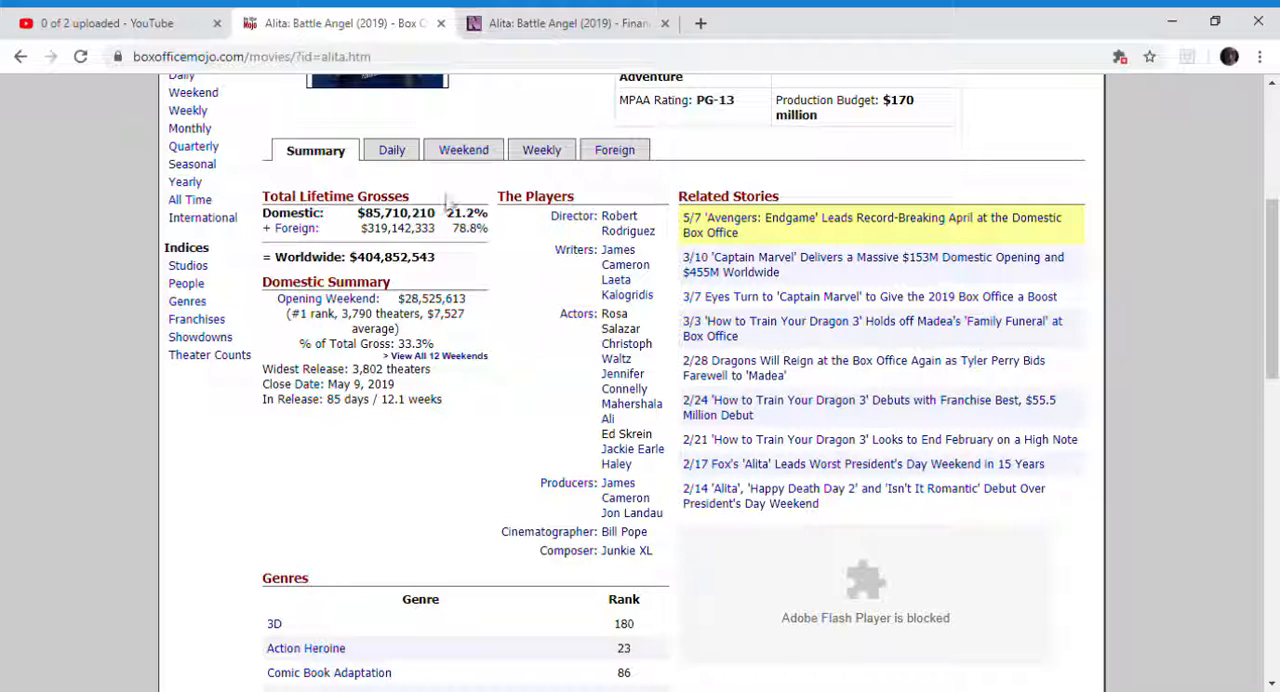
Browse Alita's foreign grosses by country, noting Hong Kong, then go into the United Kingdom breakdown
click(614, 148)
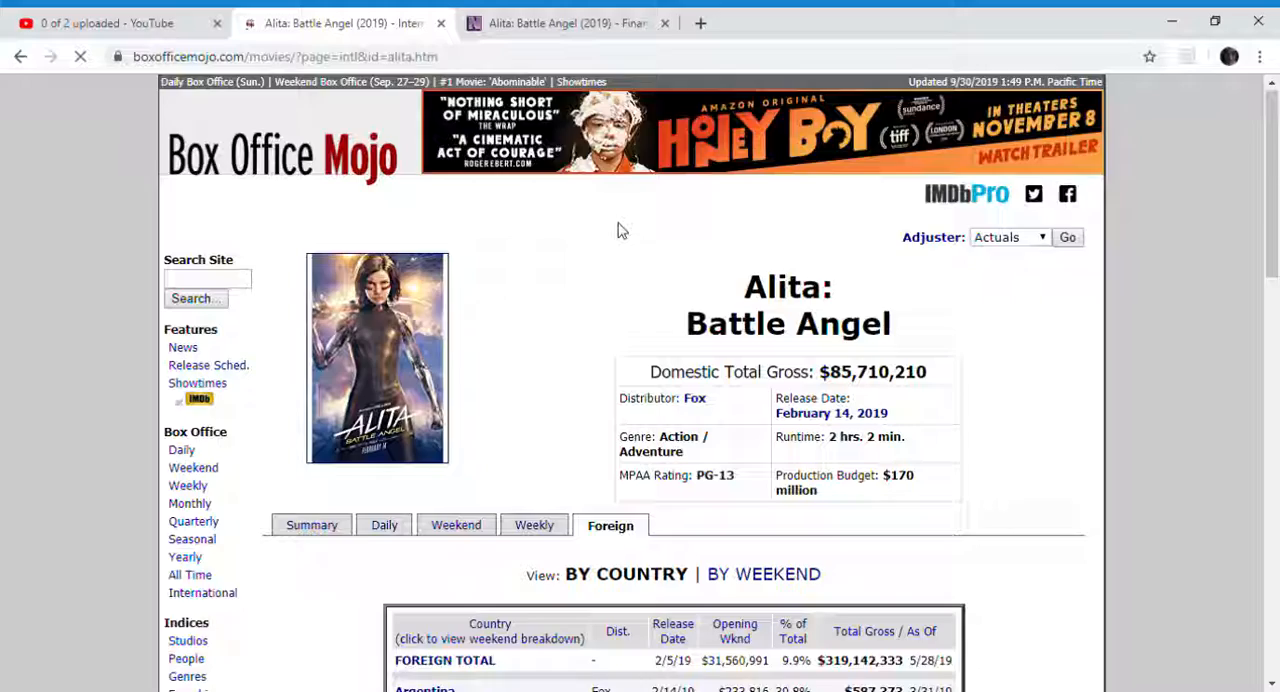
scroll(down, 3)
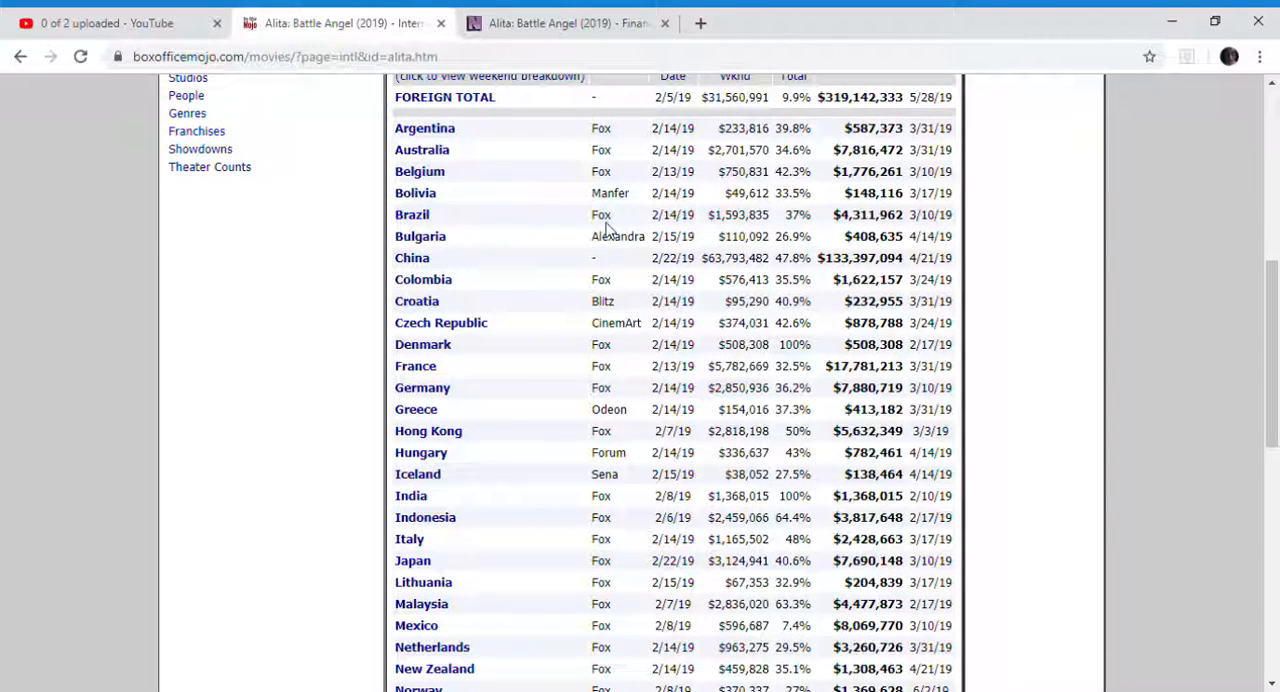
mouse_move(812, 124)
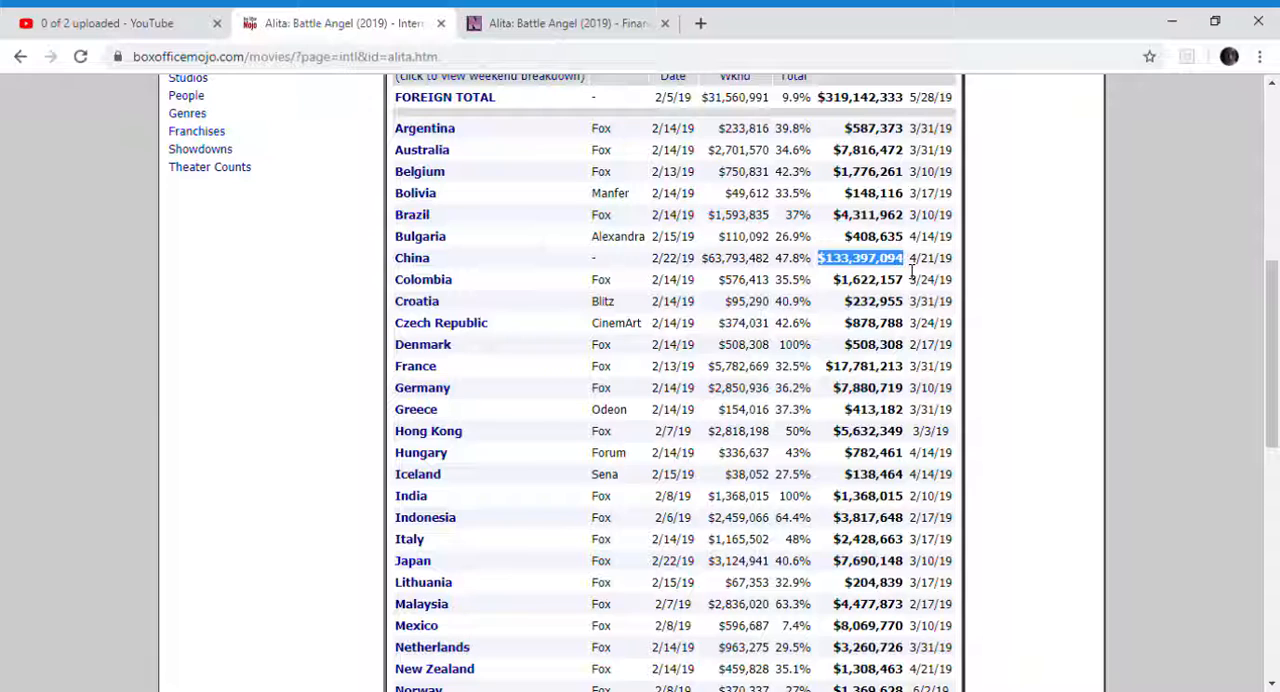
mouse_move(820, 548)
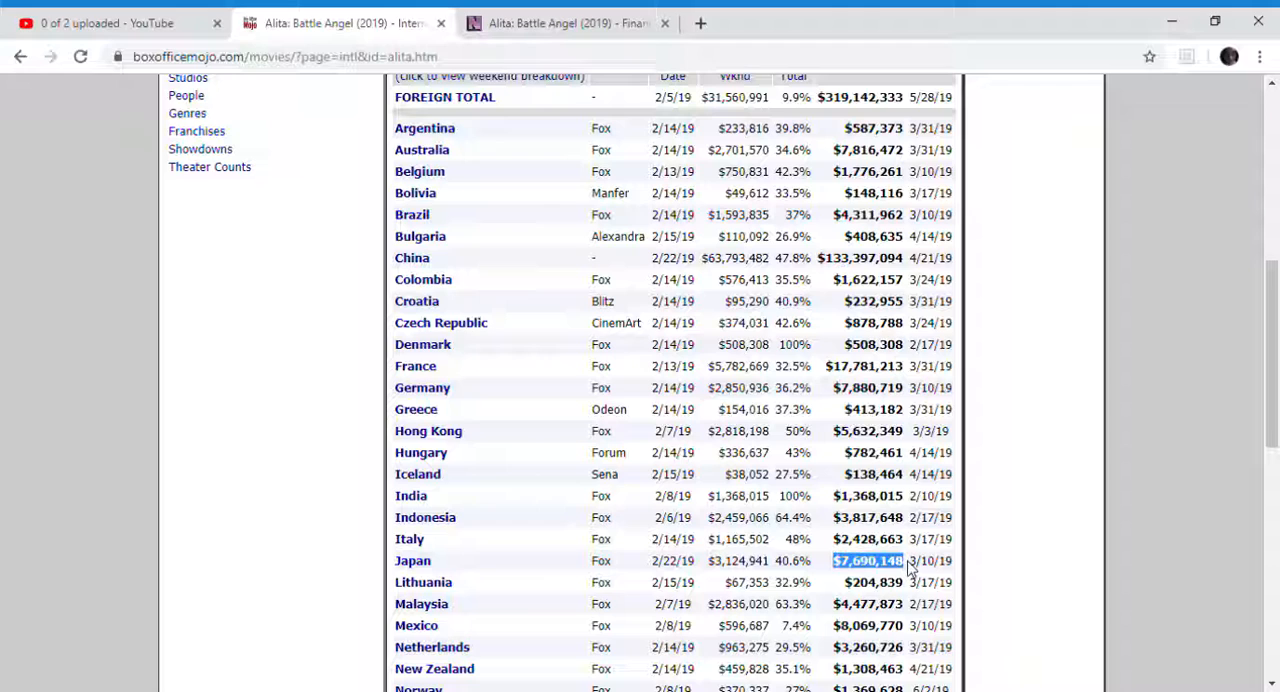
double_click(868, 516)
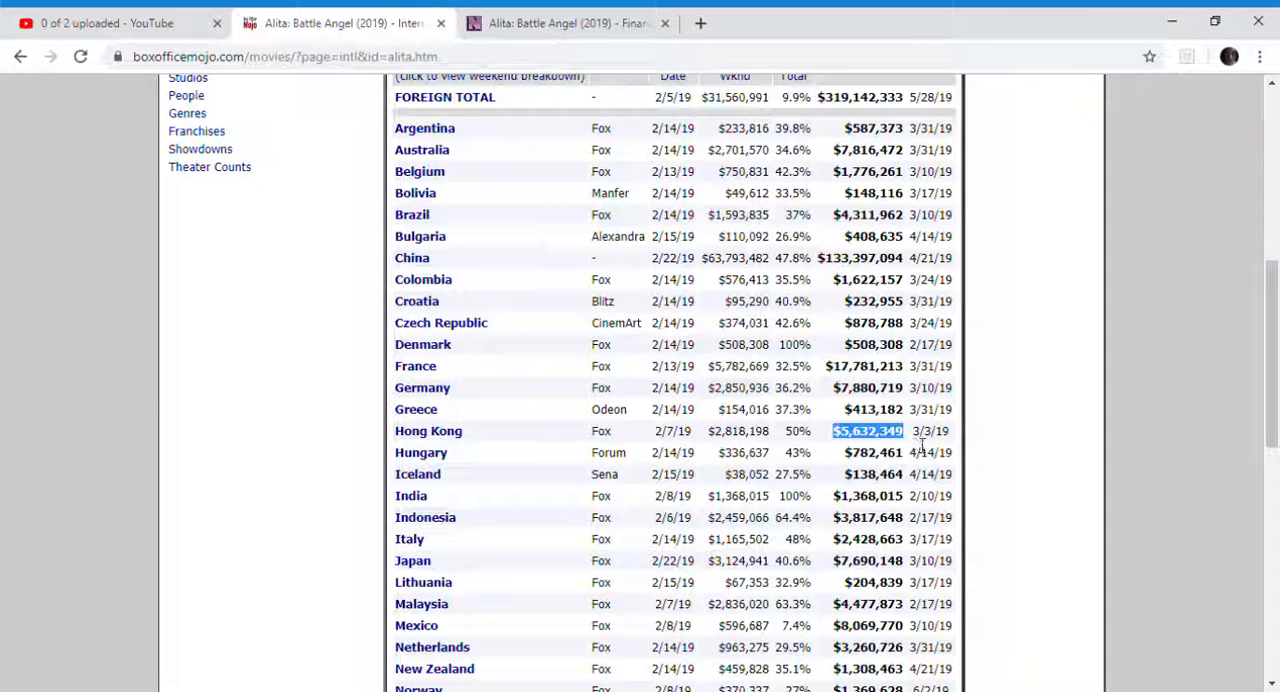
scroll(down, 3)
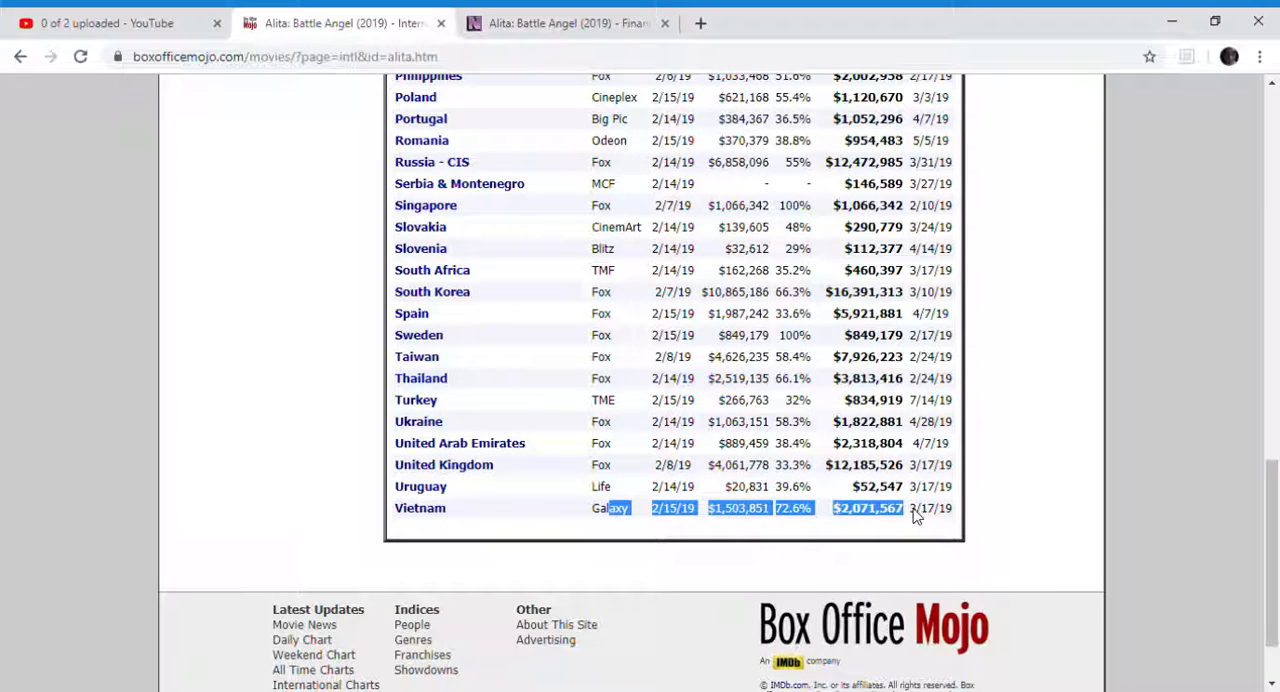
mouse_move(930, 516)
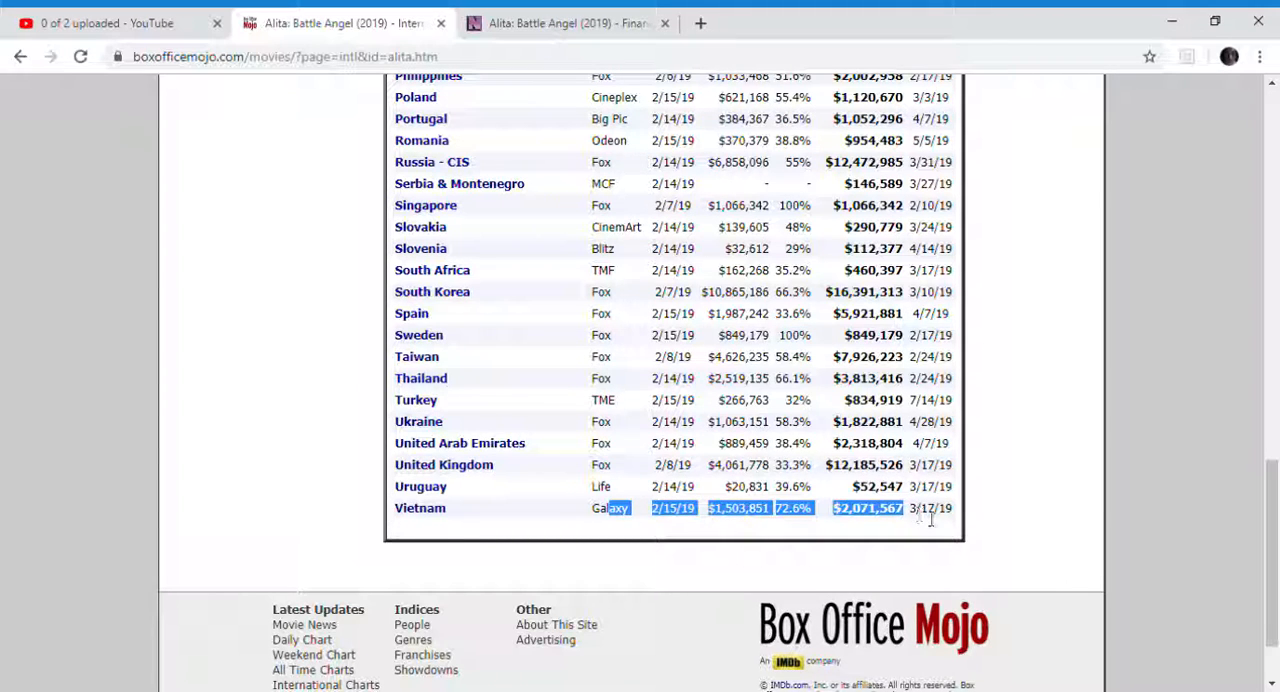
scroll(up, 3)
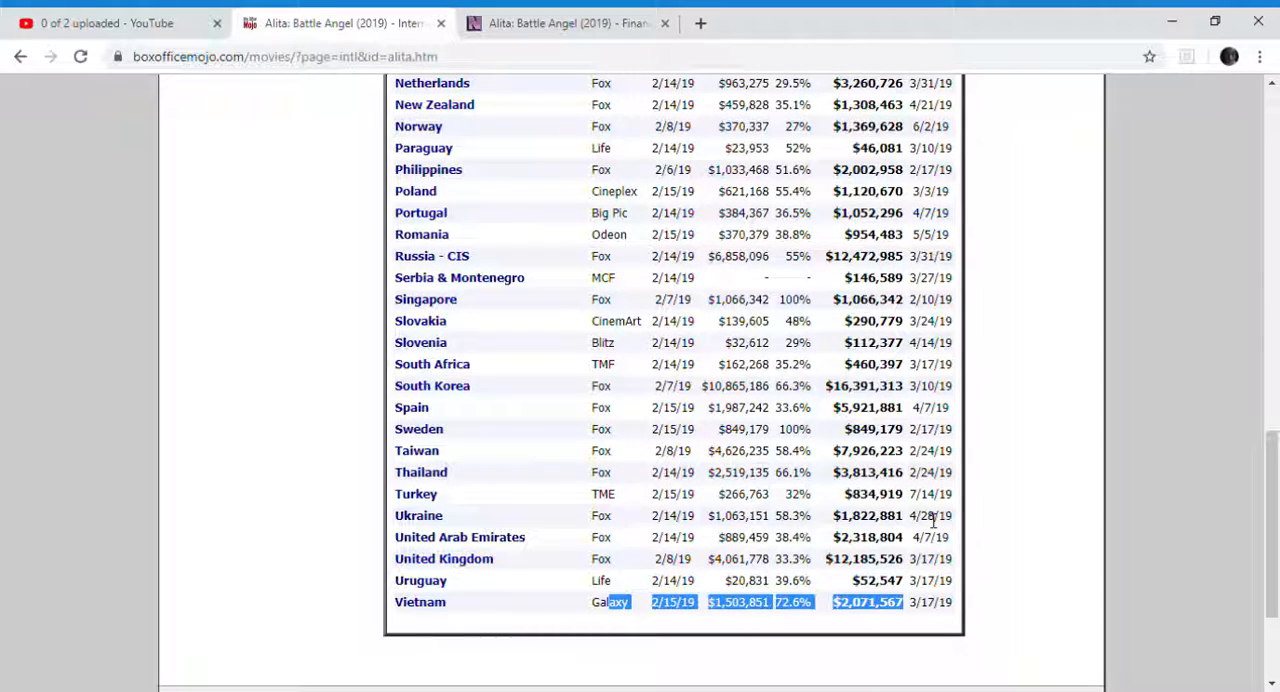
scroll(up, 3)
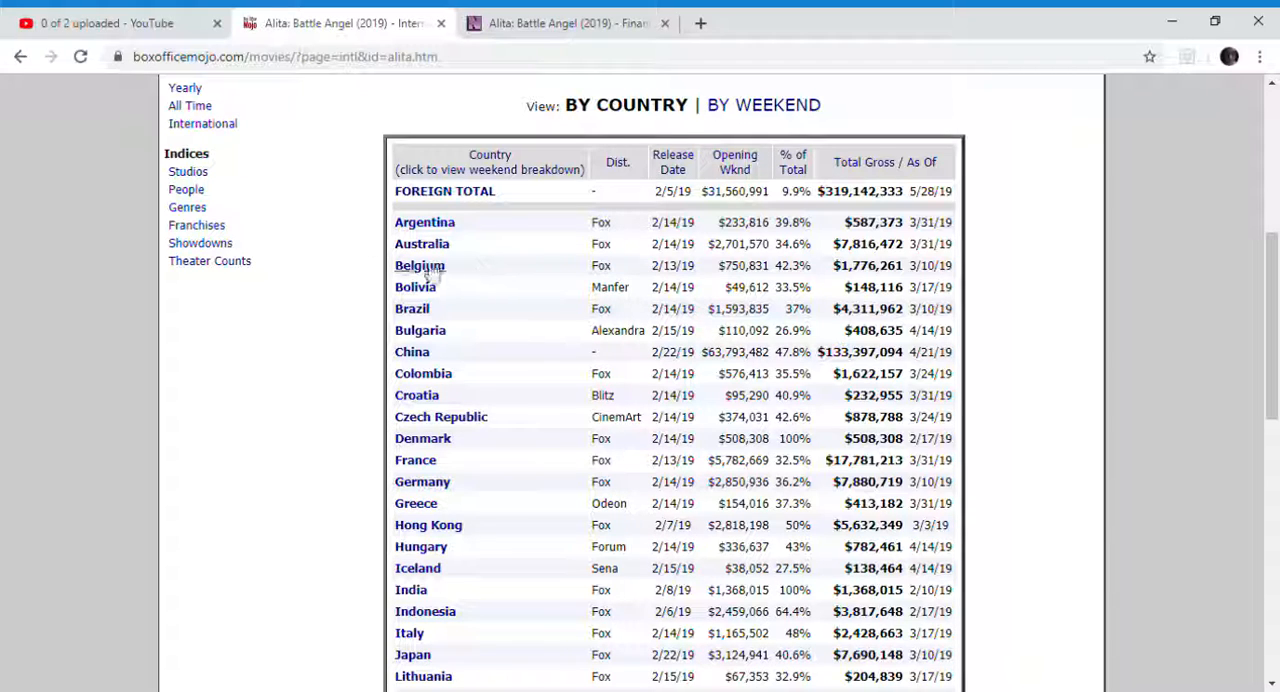
mouse_move(824, 280)
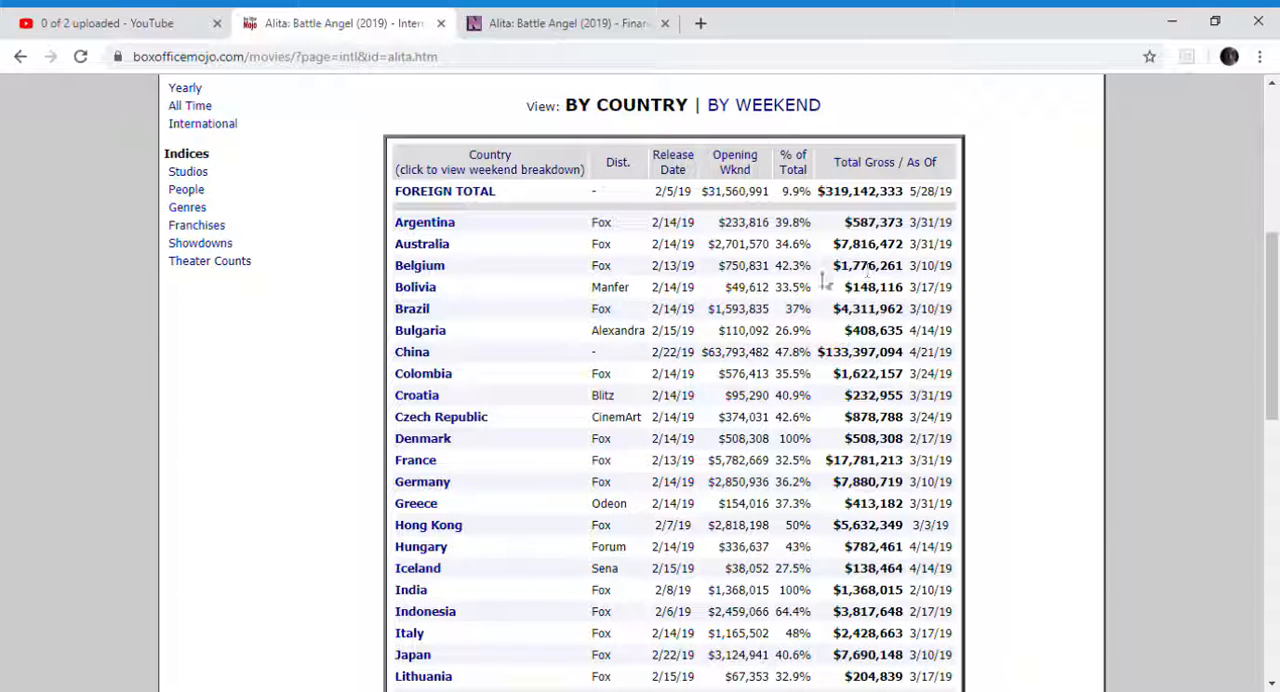
mouse_move(696, 274)
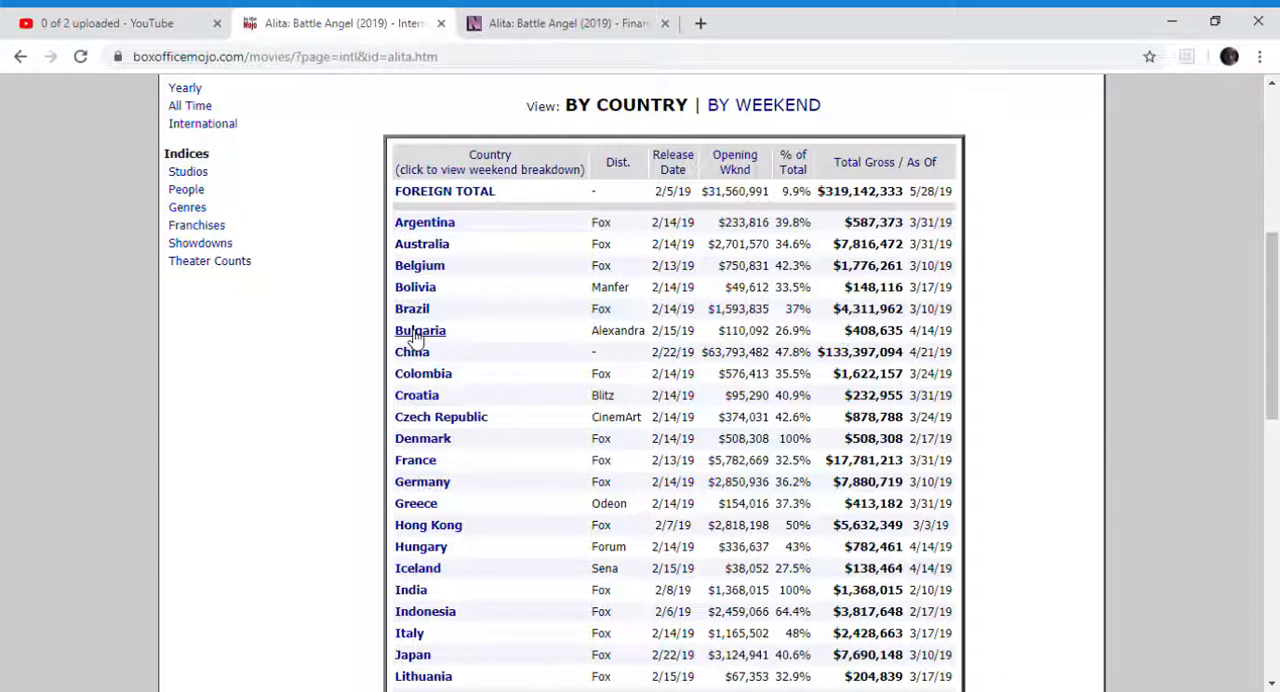
scroll(down, 3)
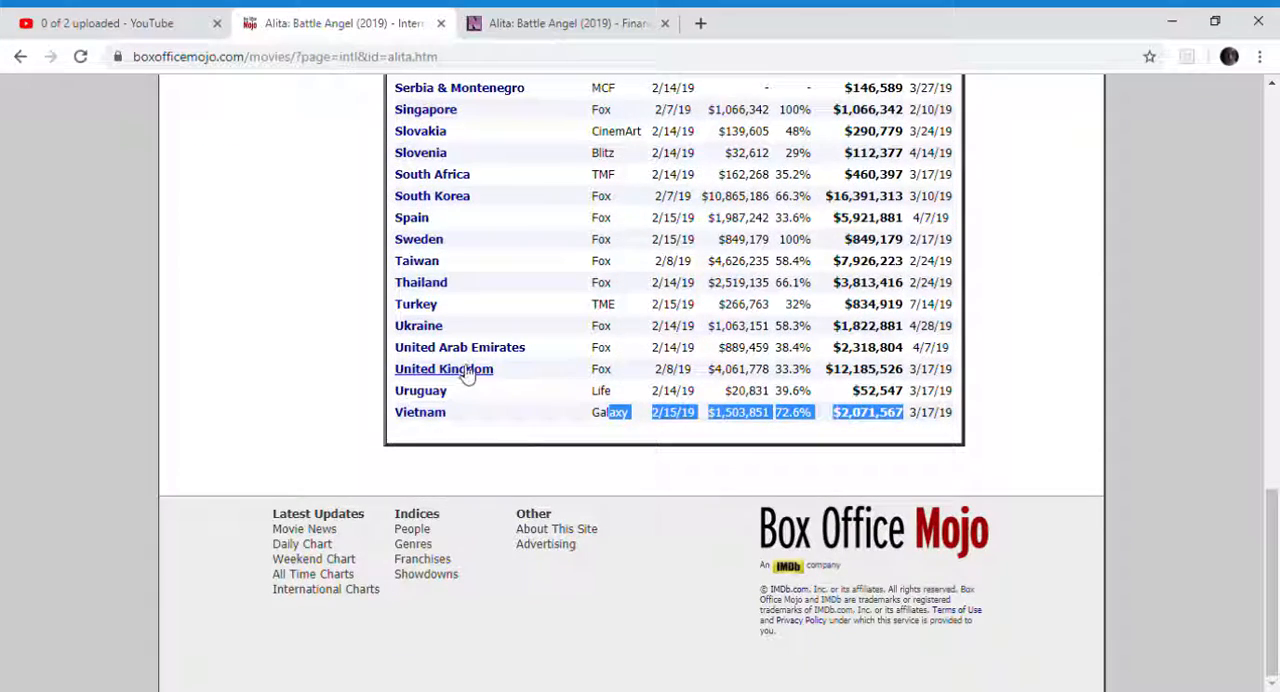
mouse_move(460, 384)
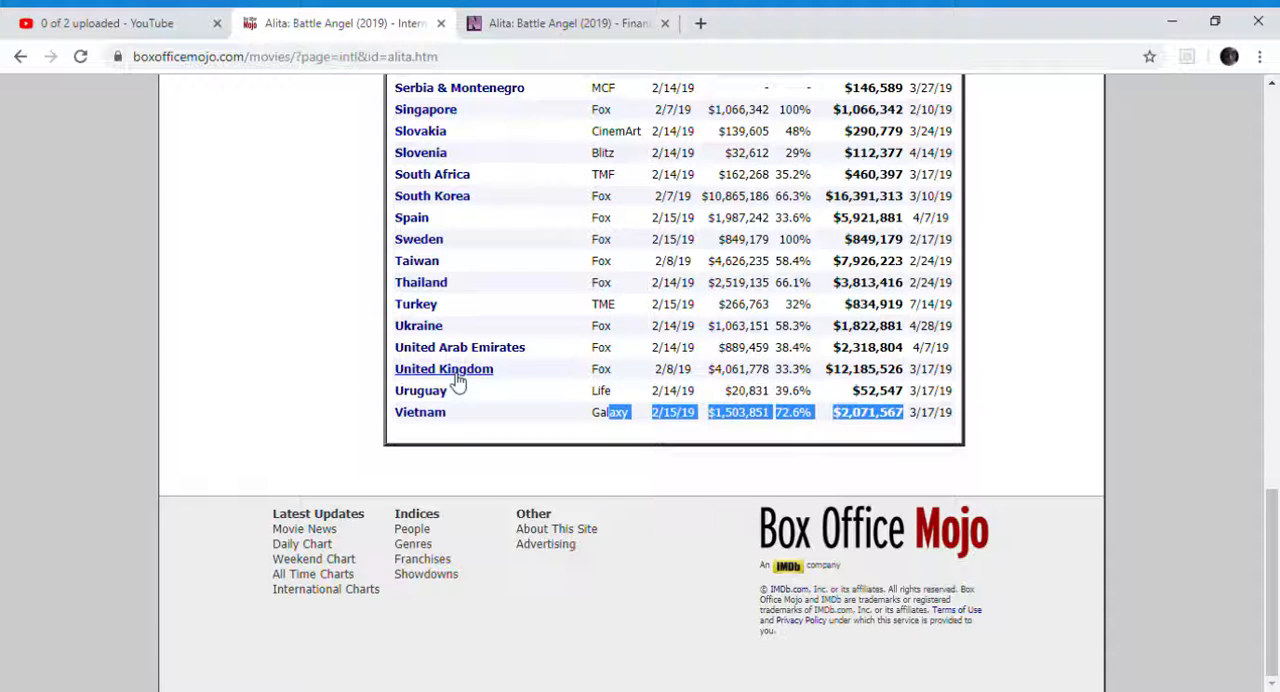
mouse_move(444, 376)
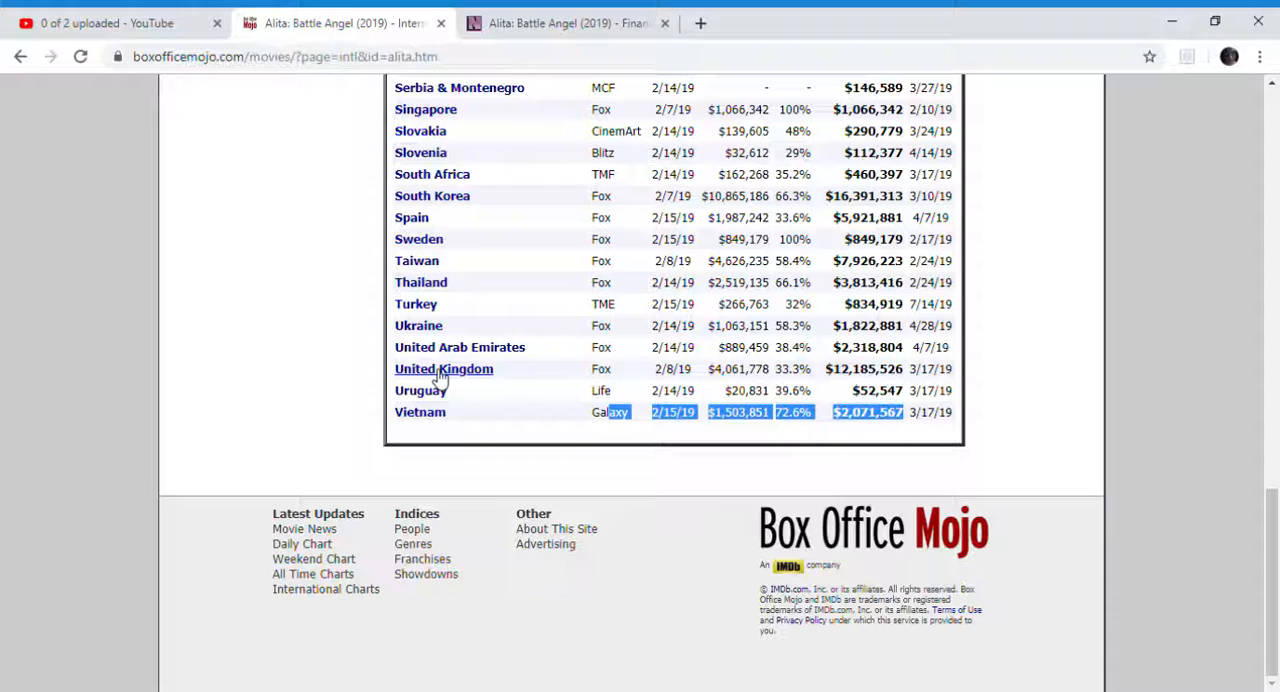
click(444, 368)
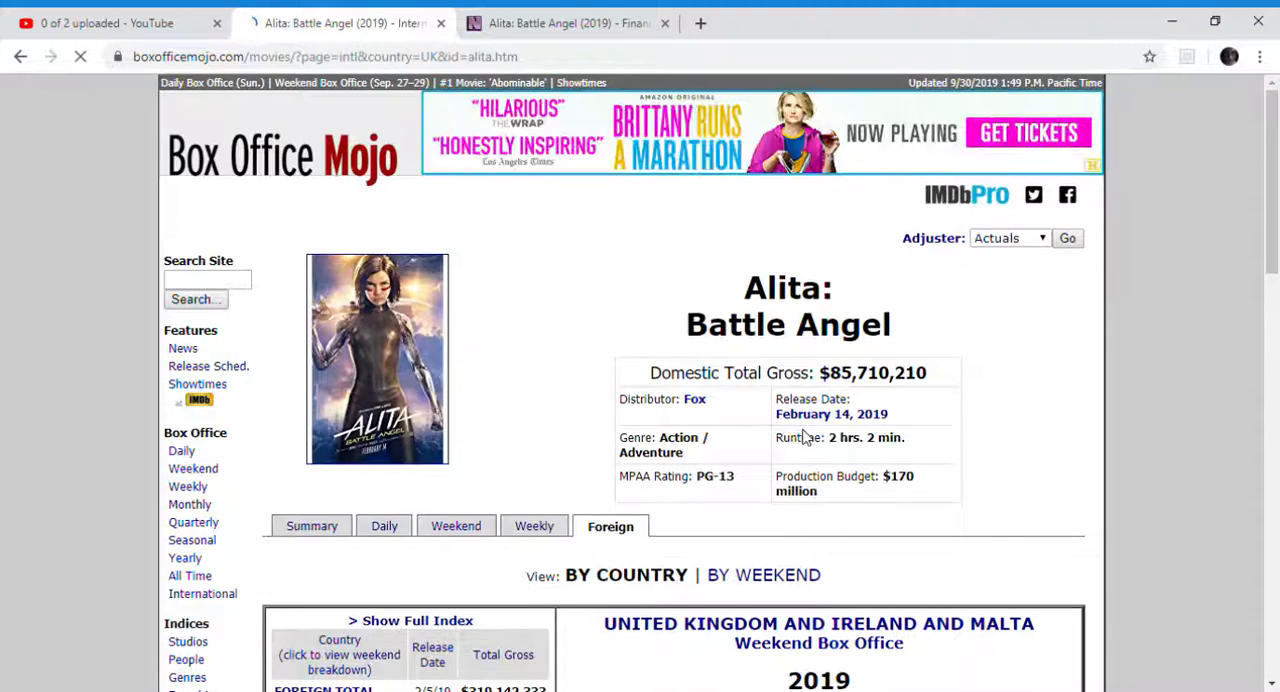
View the UK chart for February 8–10, 2019 and page forward through the next two weekends
scroll(down, 3)
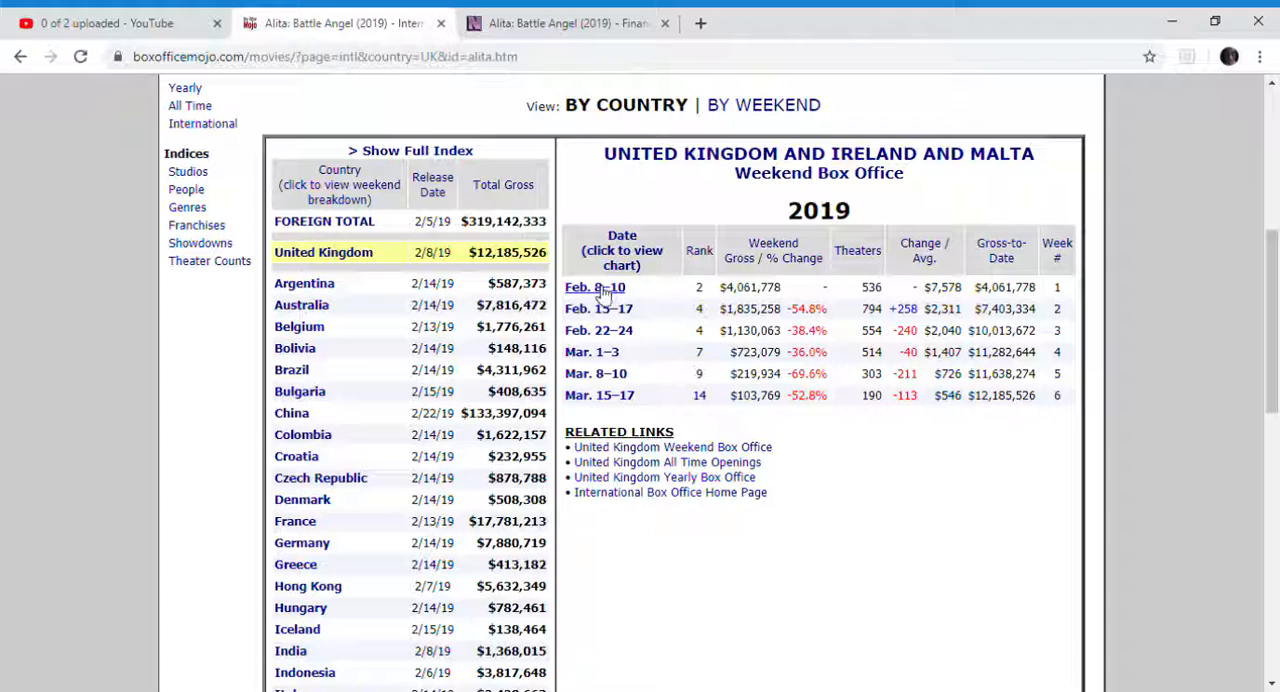
click(594, 288)
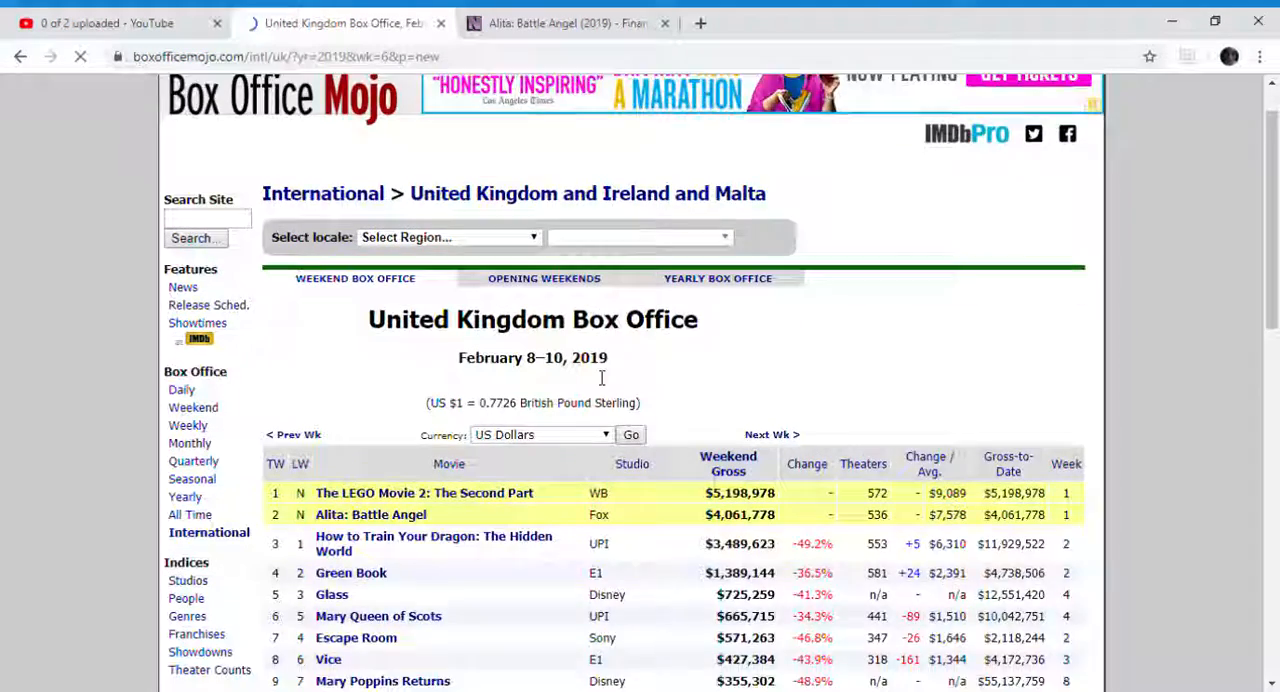
scroll(down, 3)
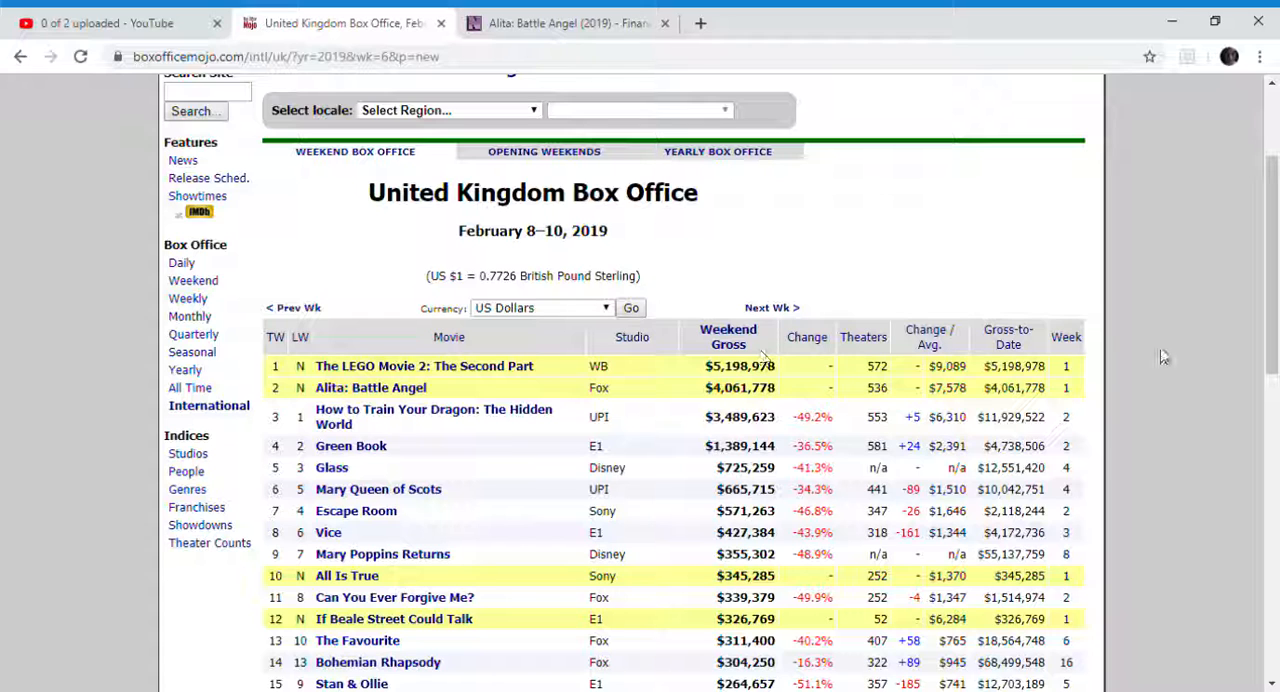
click(772, 308)
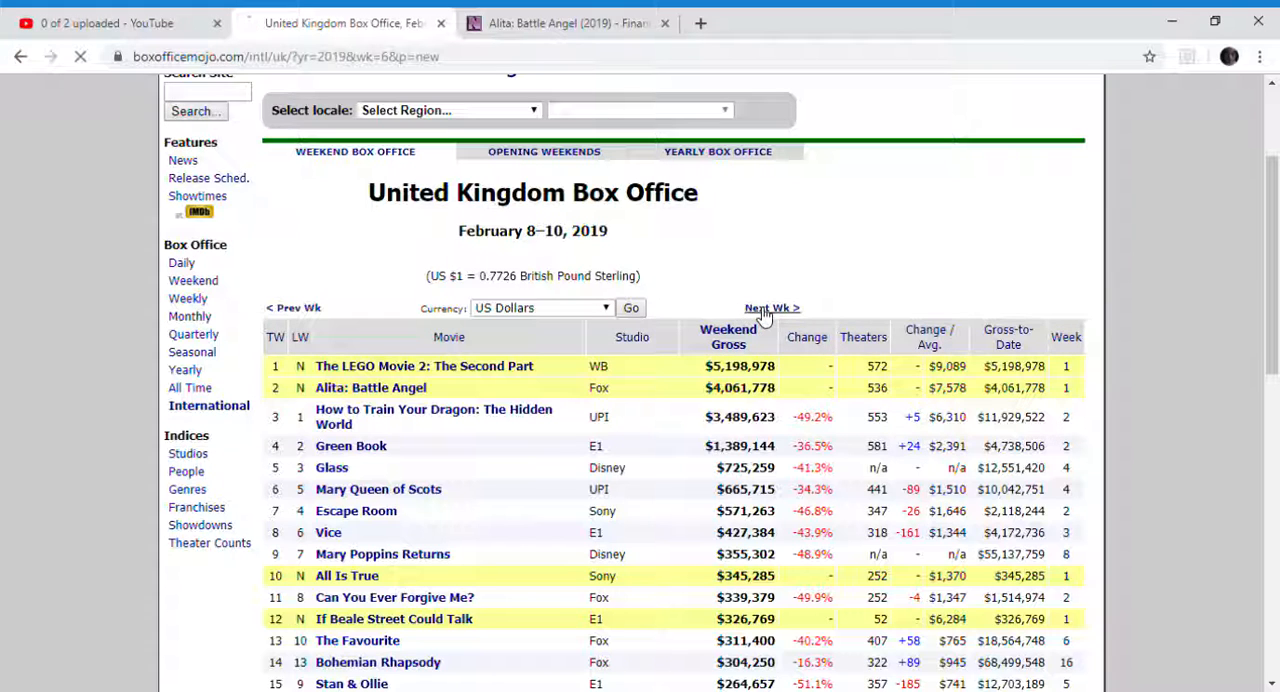
click(772, 308)
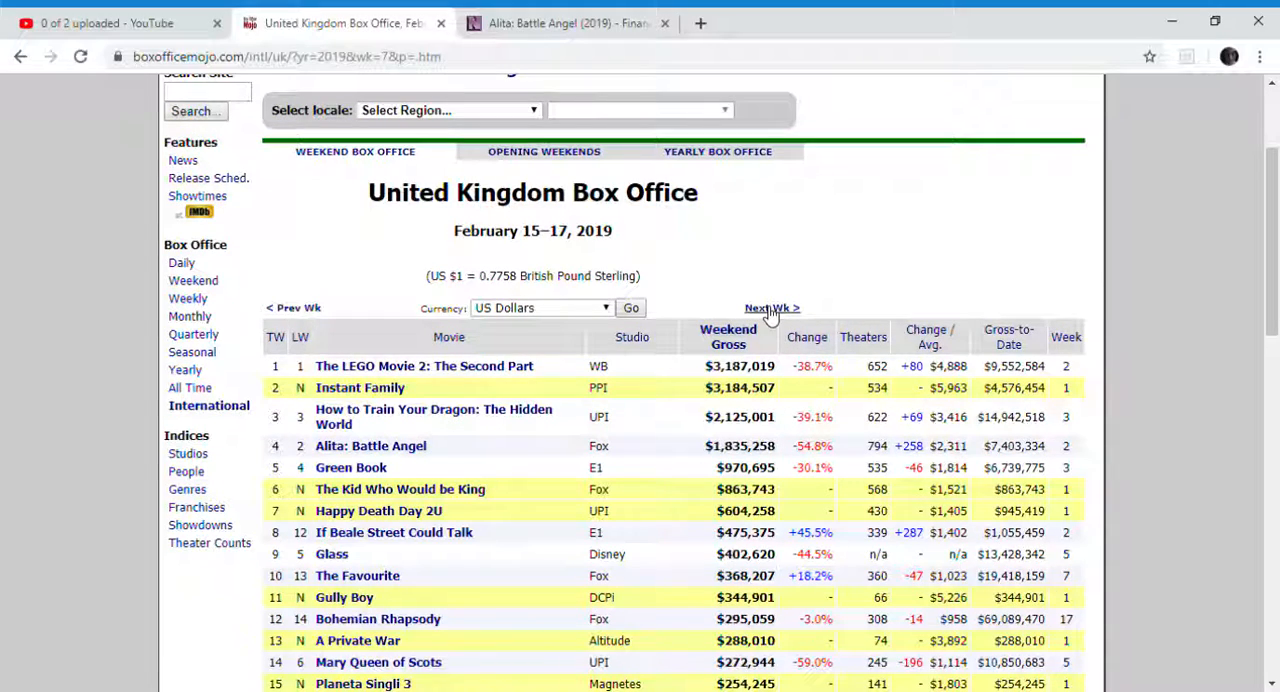
click(772, 308)
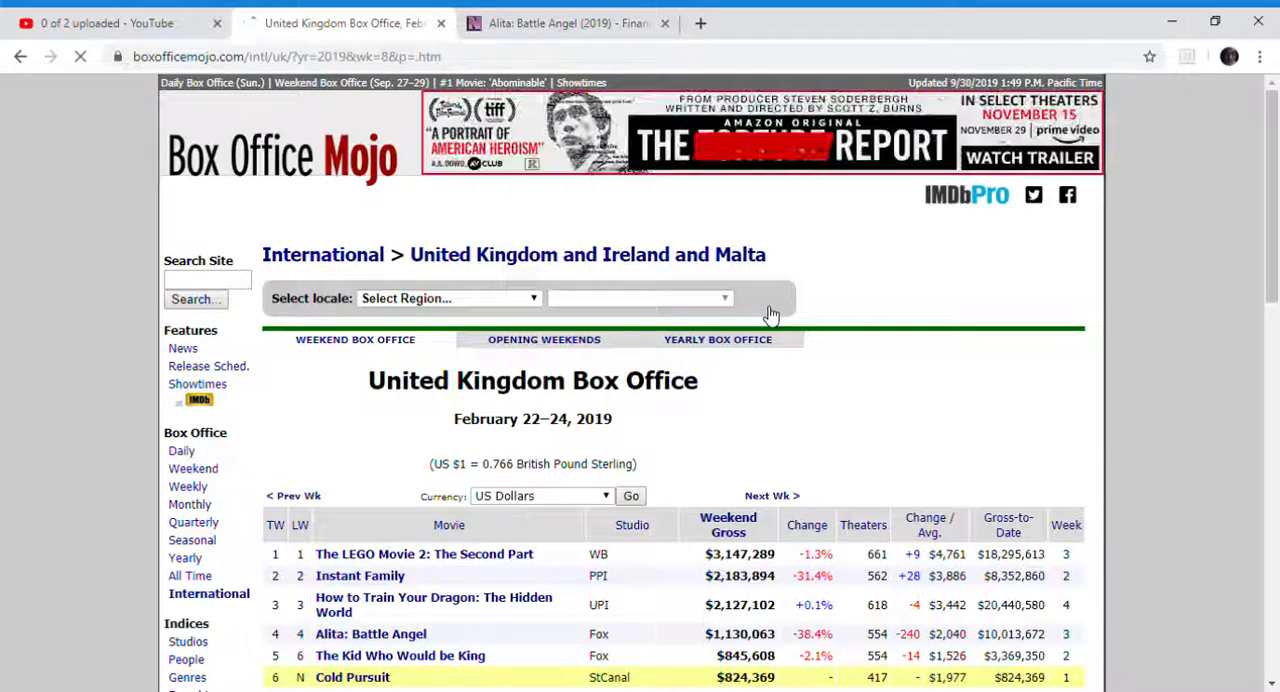
scroll(down, 3)
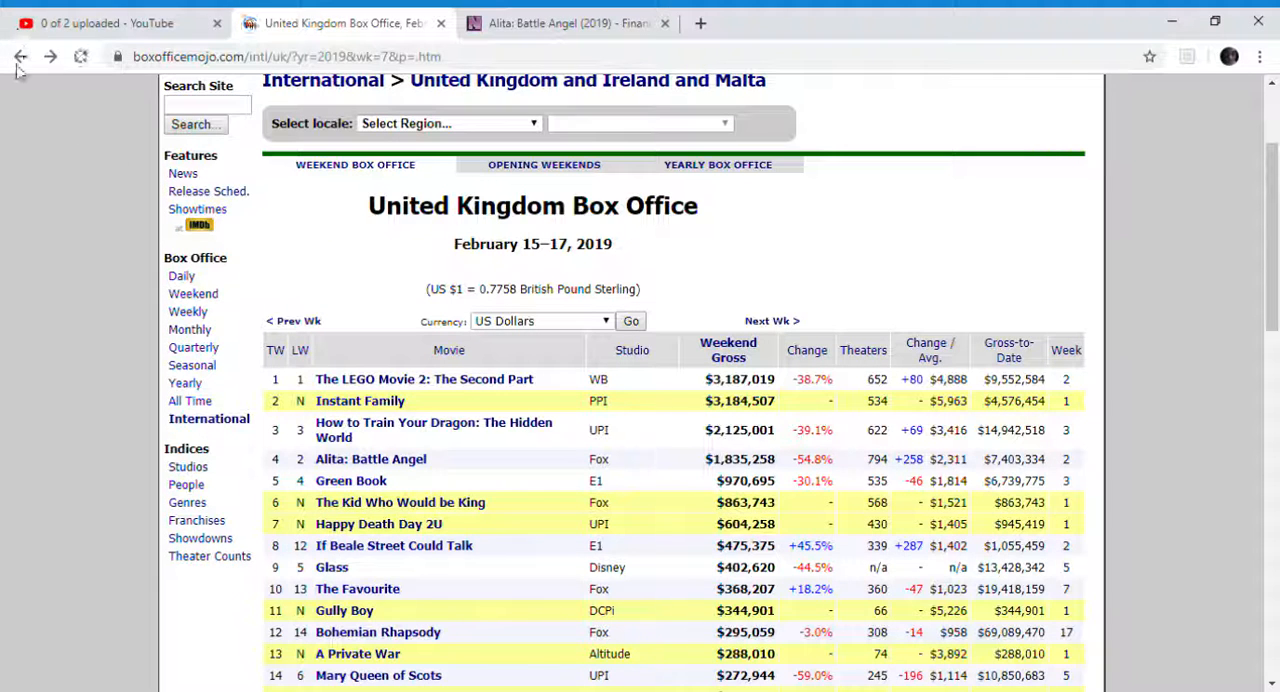
Return to the February 8–10 UK chart where Alita ranks second, then head back toward the film page
click(292, 320)
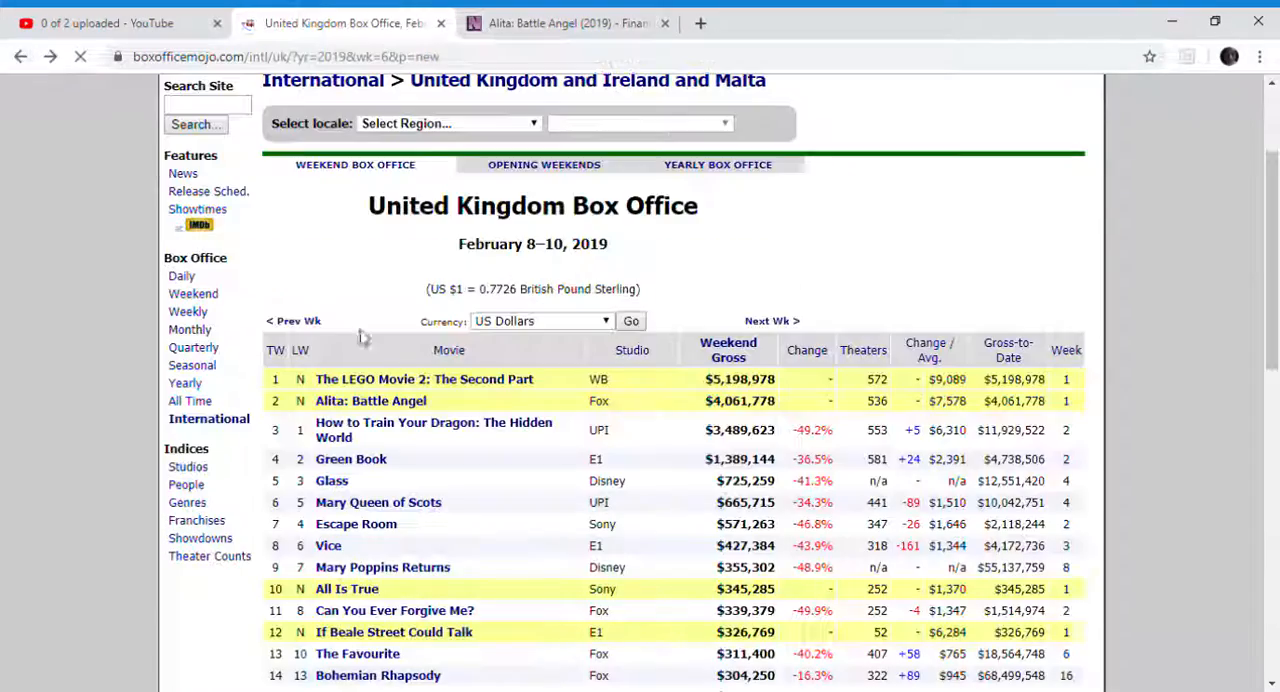
scroll(down, 3)
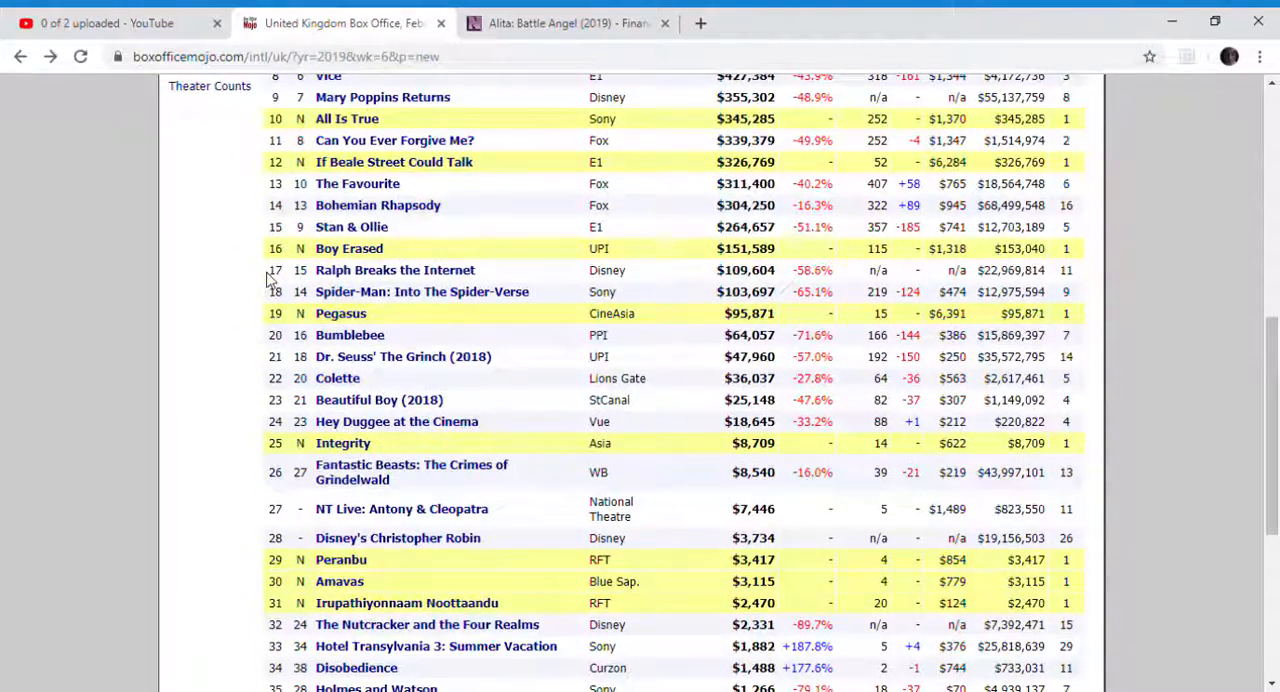
scroll(up, 3)
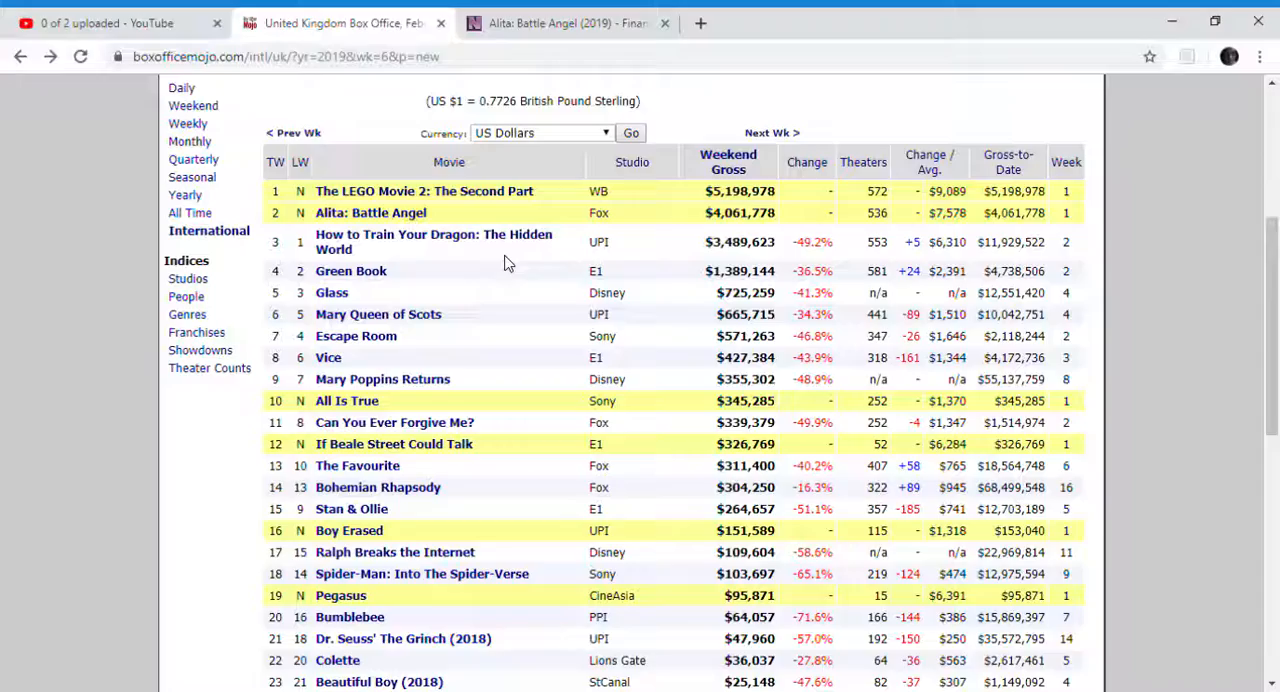
scroll(down, 3)
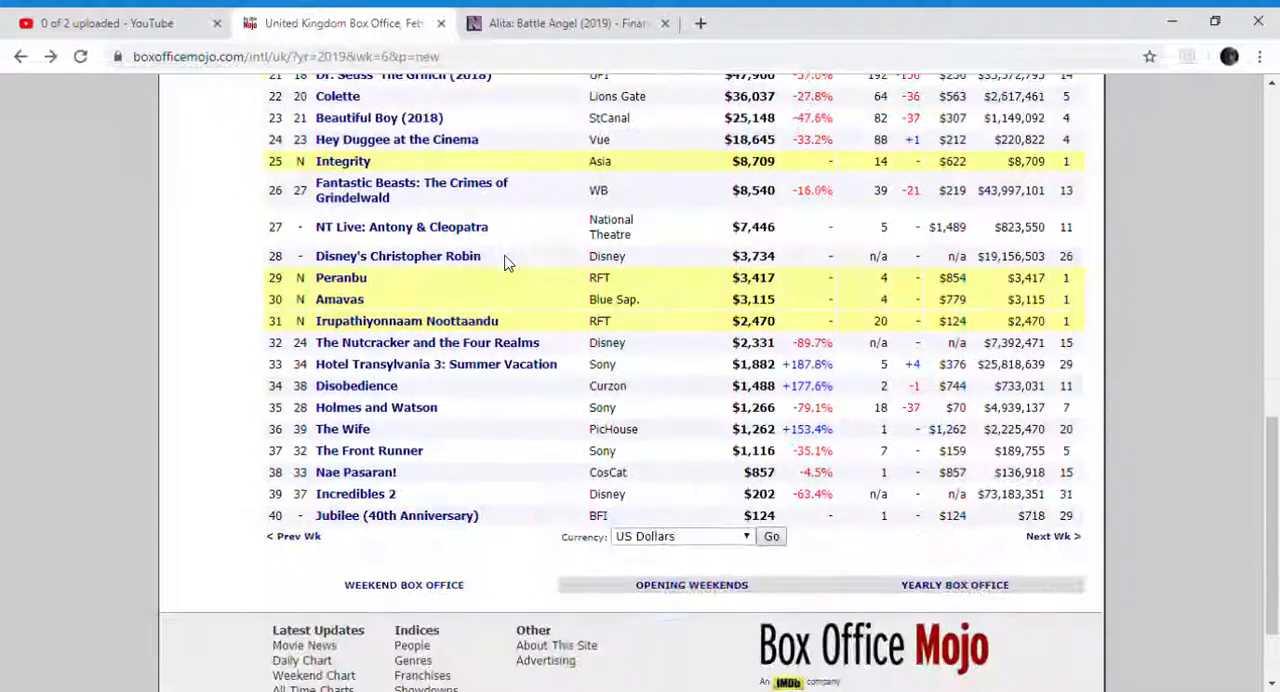
scroll(up, 3)
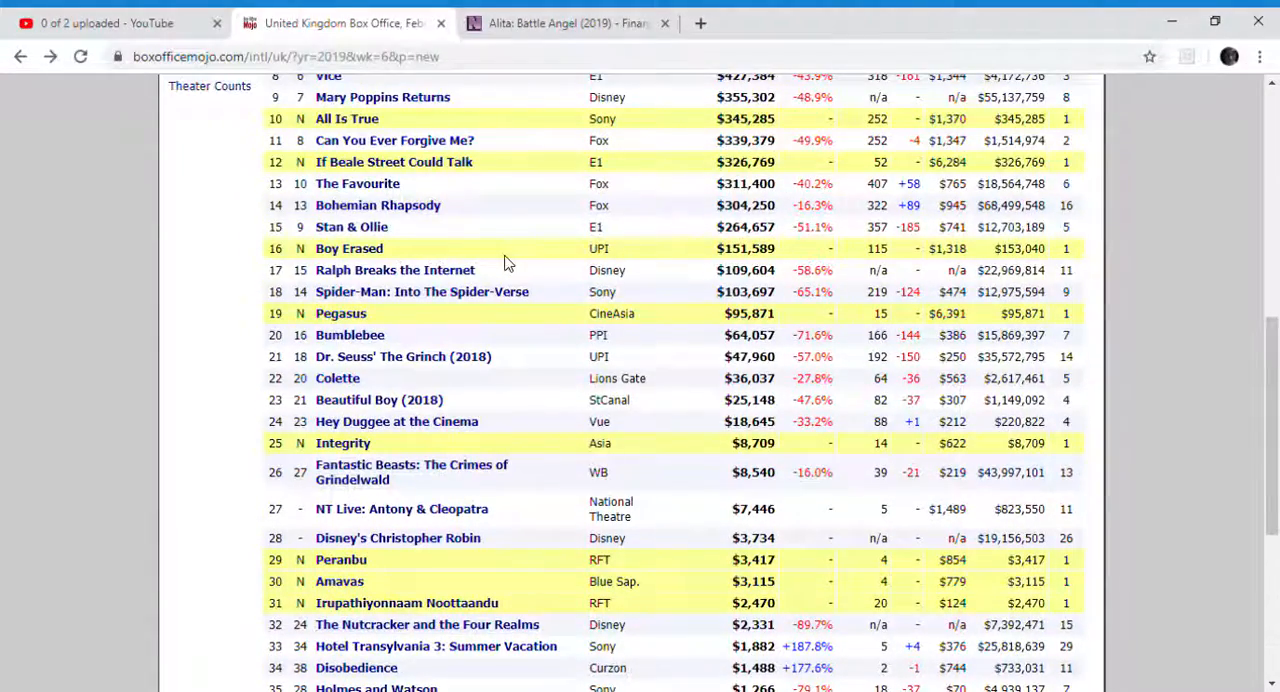
click(20, 56)
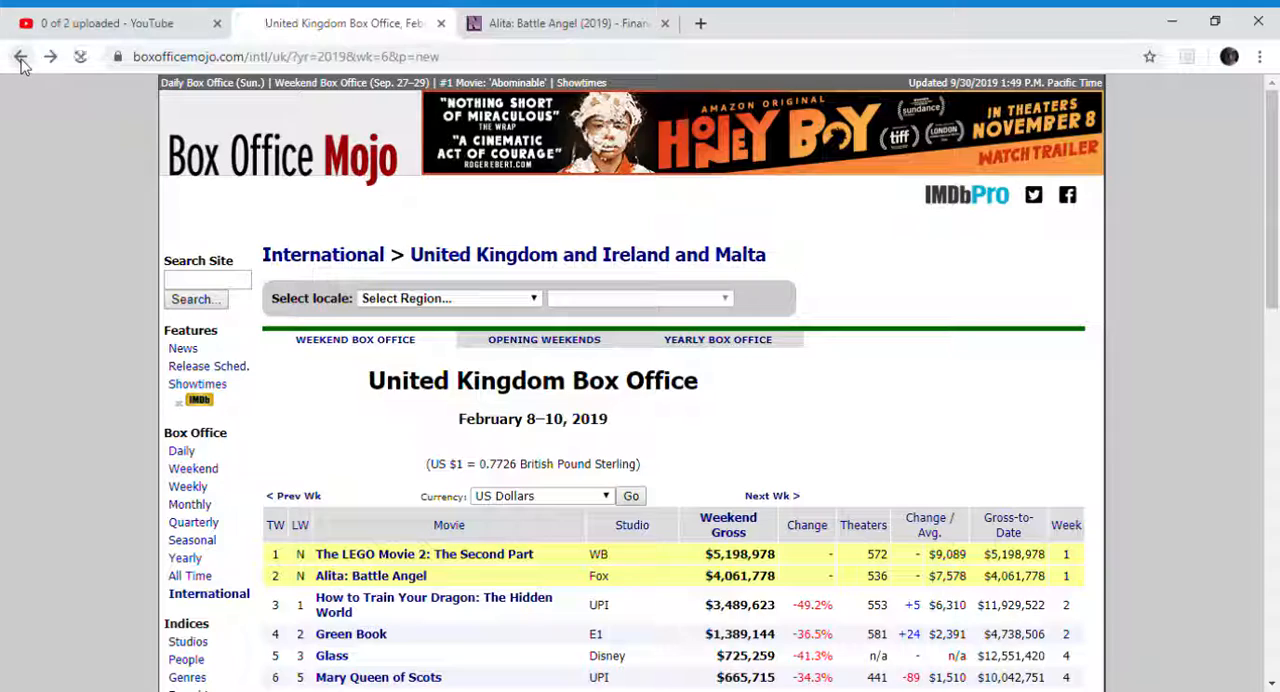
Search Box Office Mojo for "terminator", listing eight films
click(370, 576)
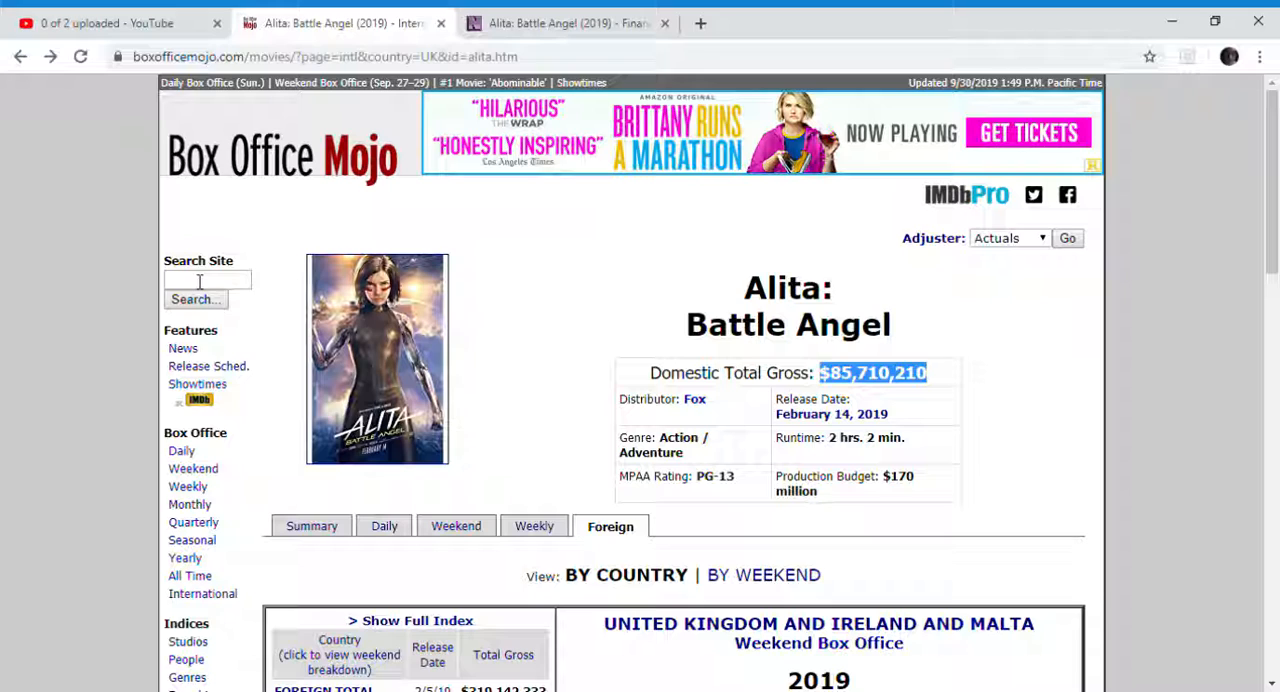
text(te)
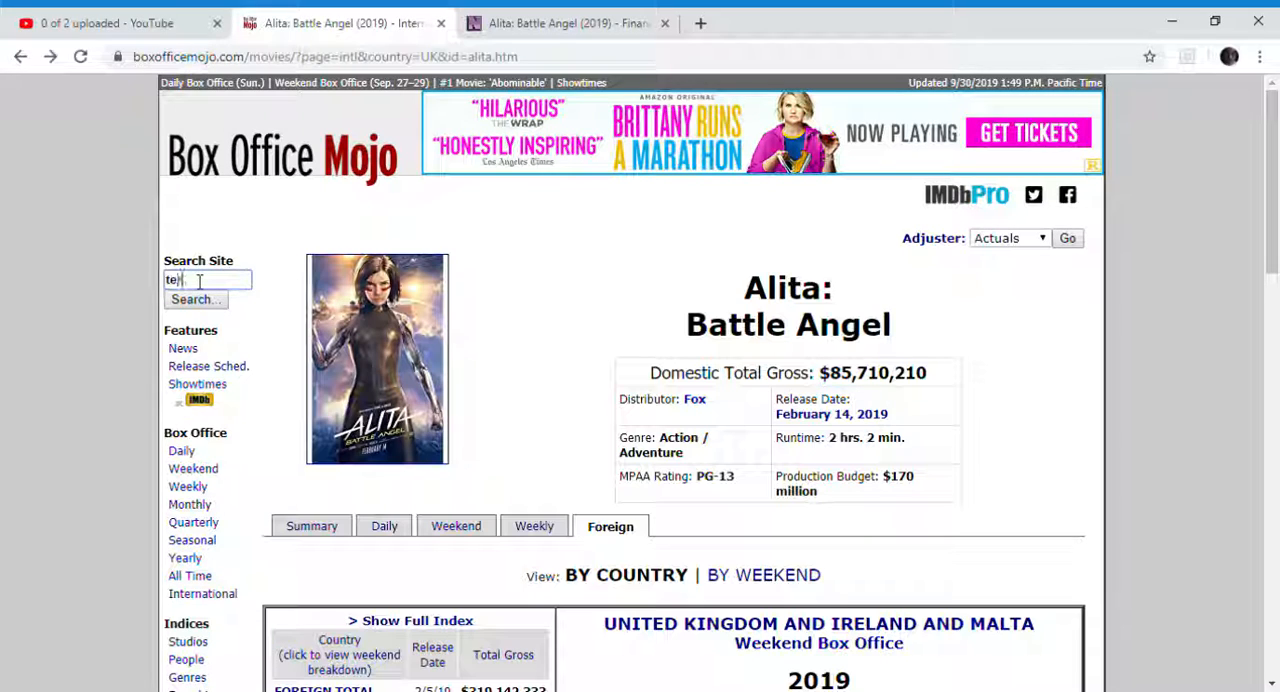
text(terminator)
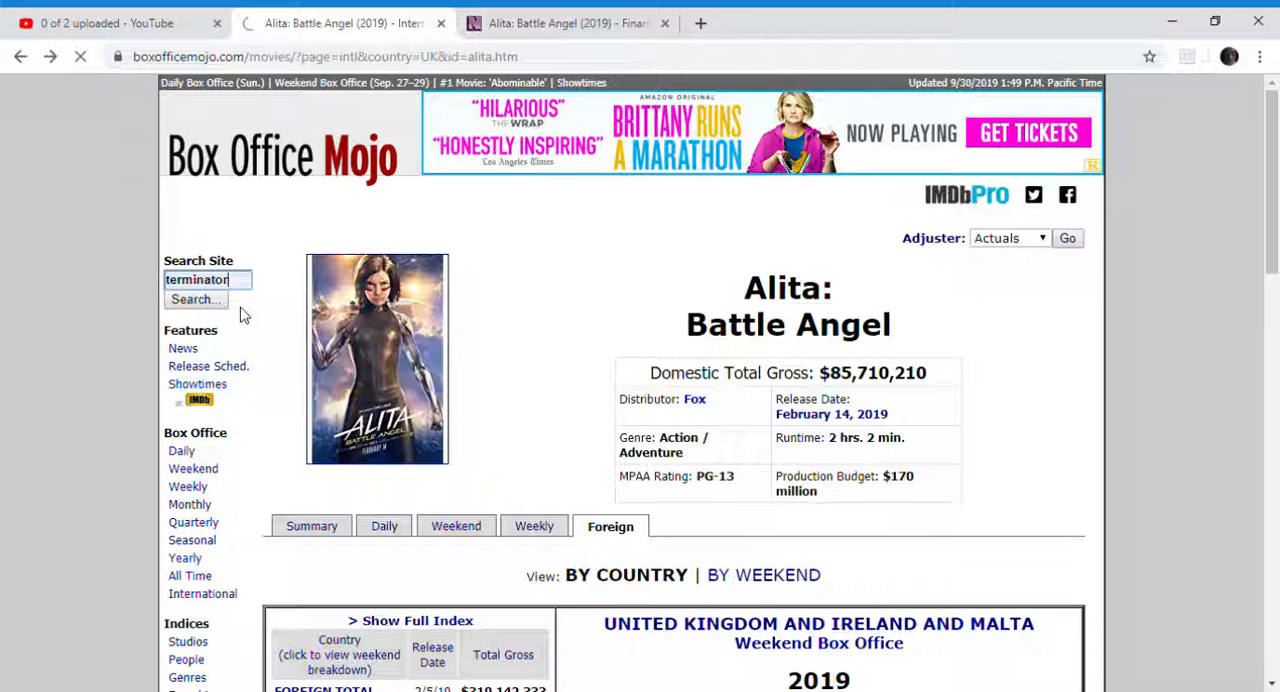
click(196, 300)
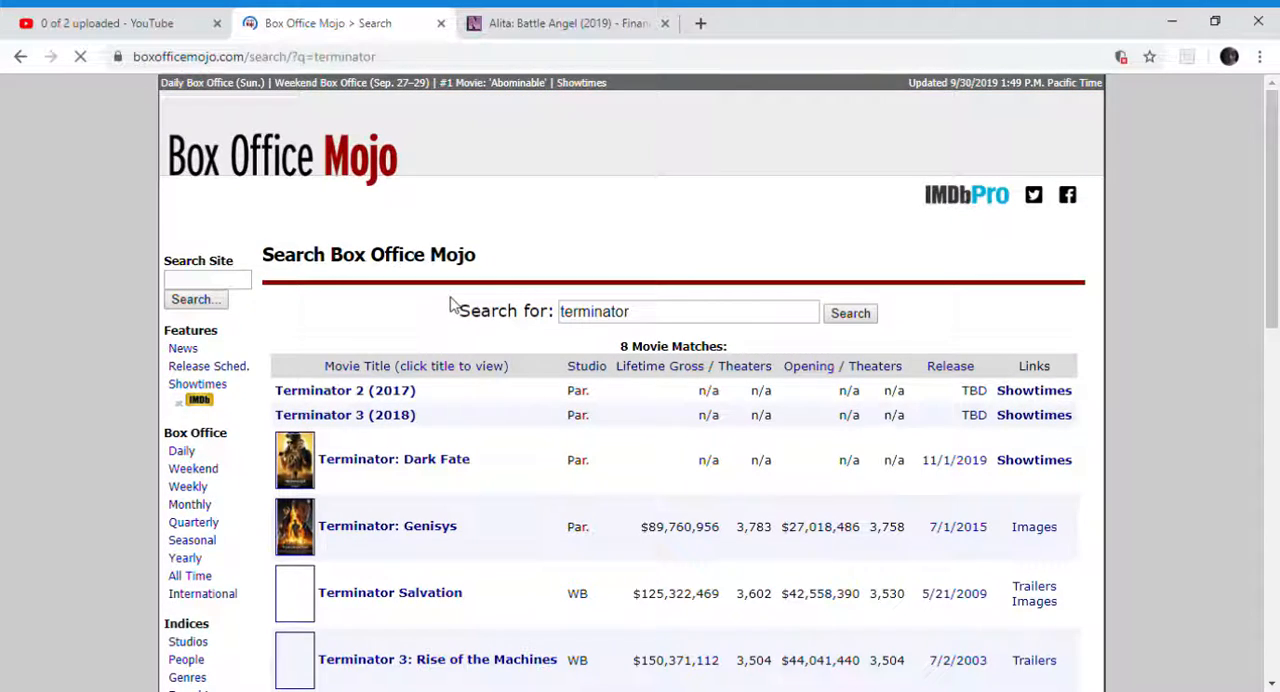
Highlight The Terminator's $38,371,200 lifetime gross and go to its page
scroll(down, 3)
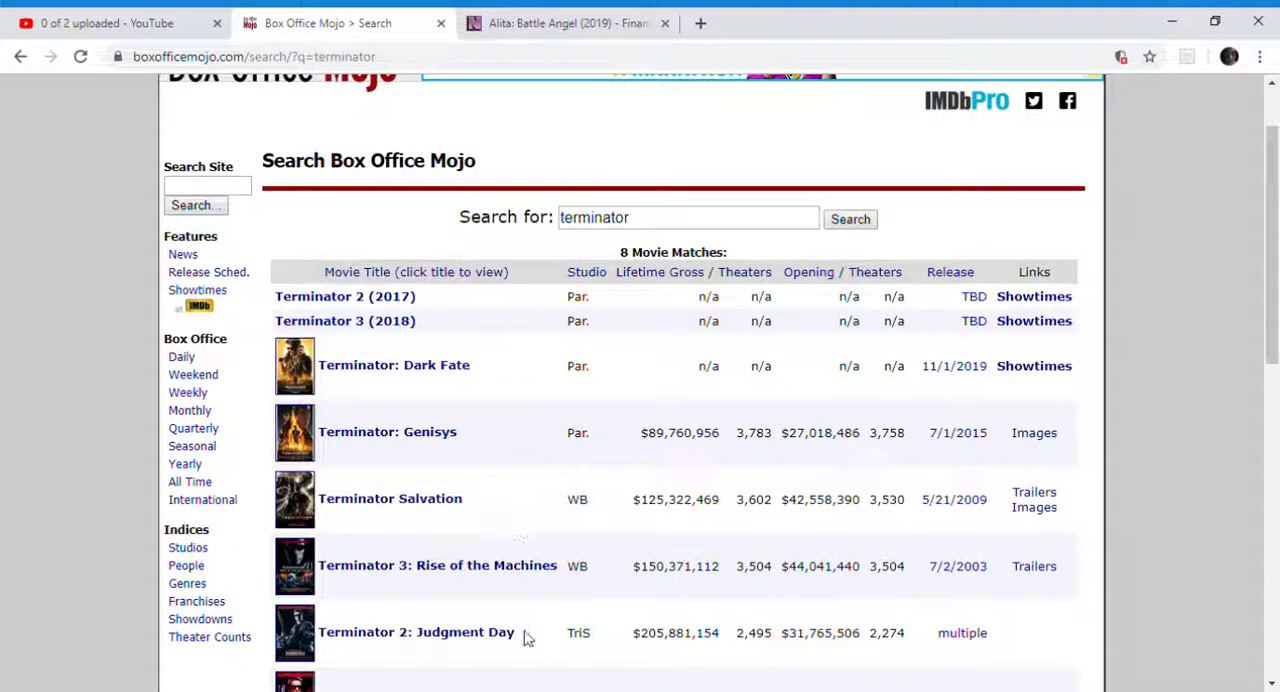
scroll(down, 3)
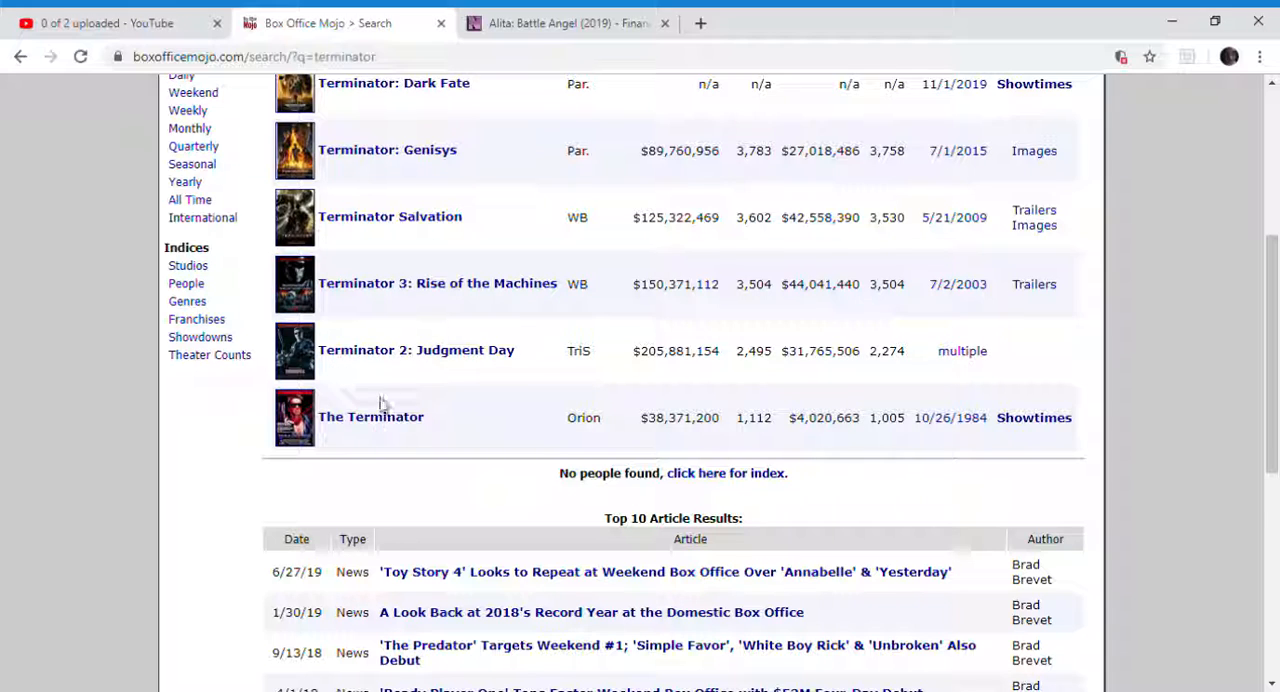
mouse_move(428, 432)
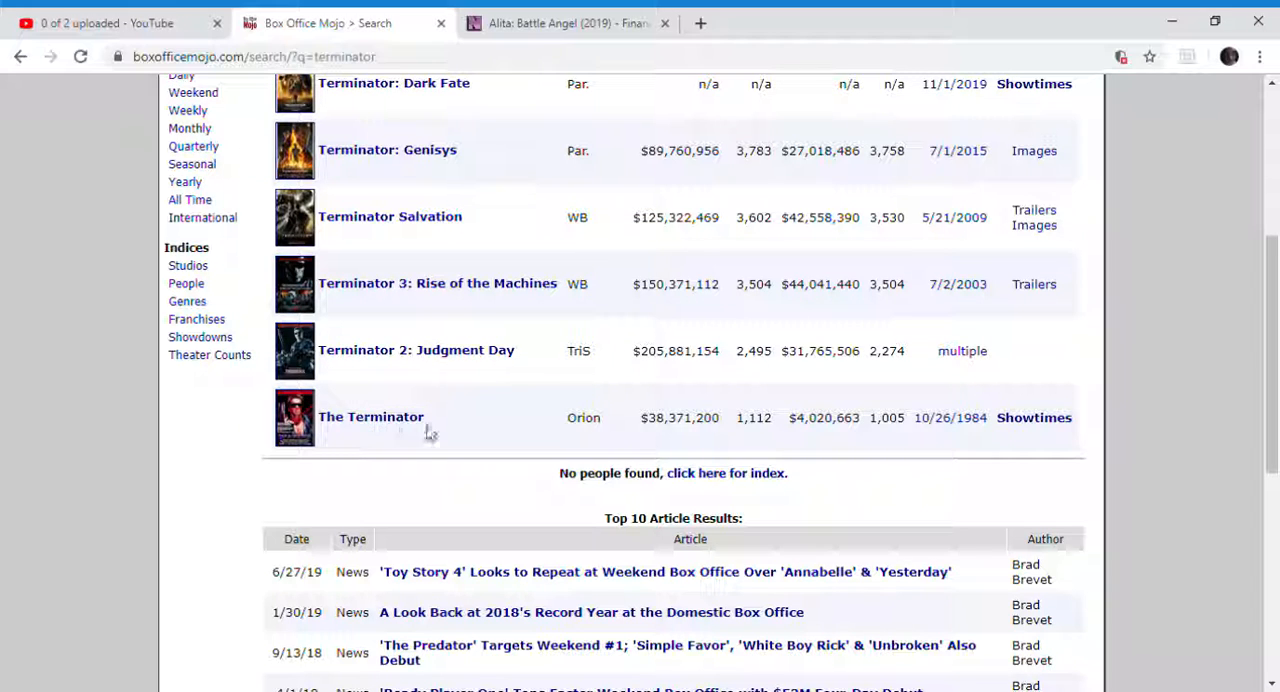
double_click(678, 416)
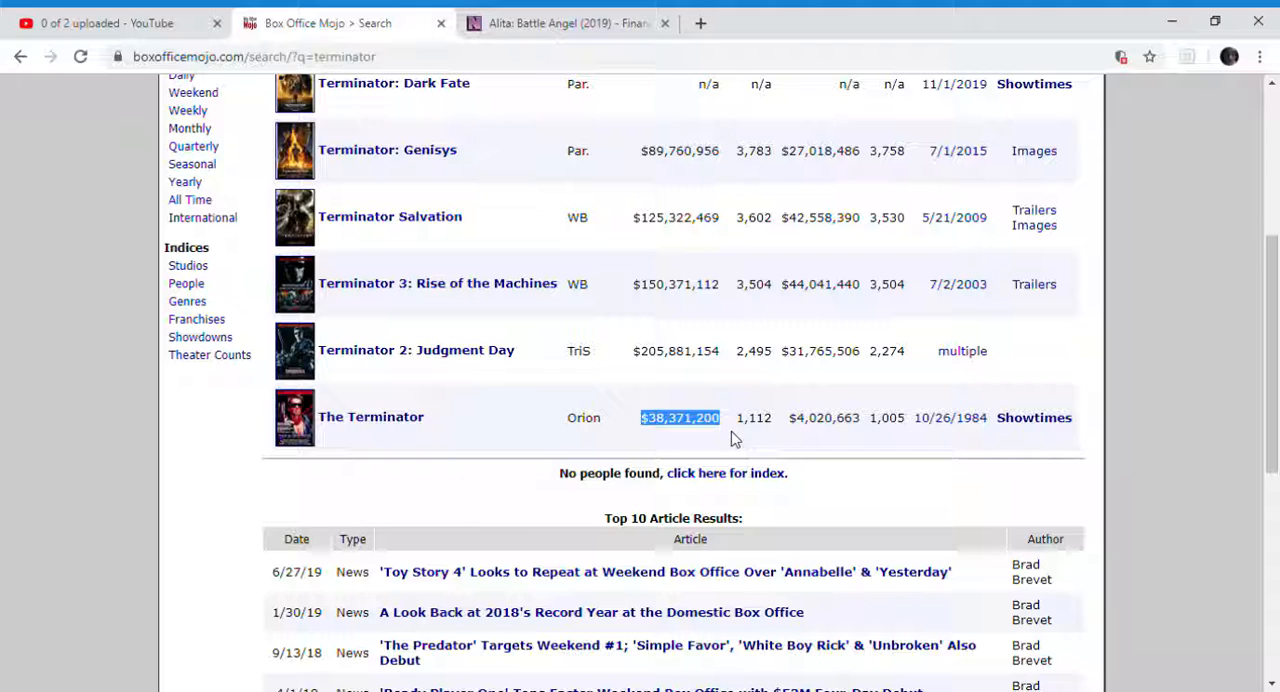
click(370, 416)
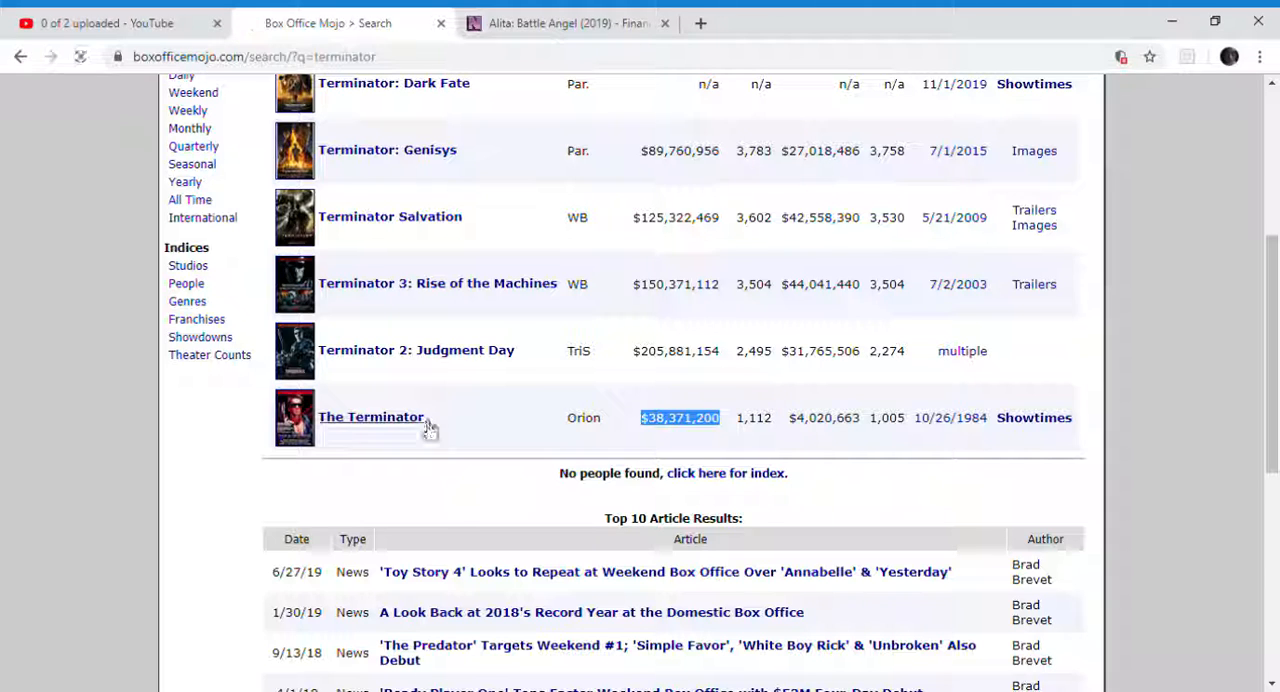
Adjust The Terminator's grosses to 2019 ticket prices, then go back to the results
click(370, 416)
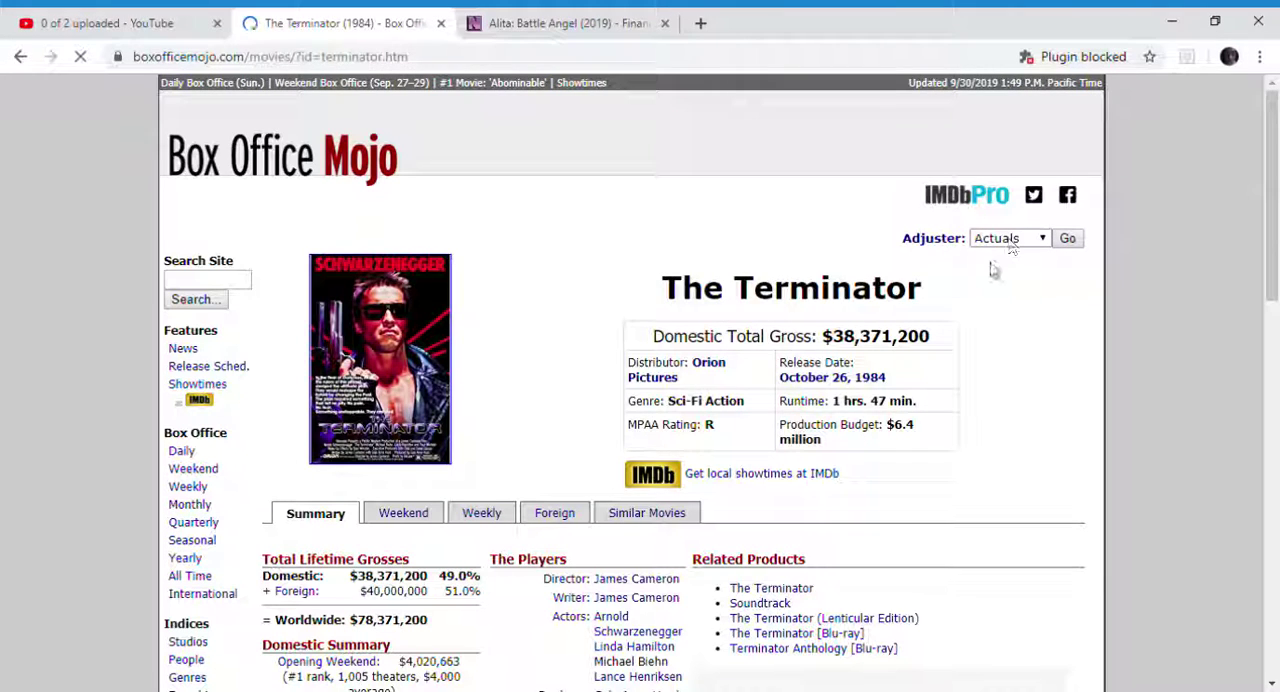
click(1008, 238)
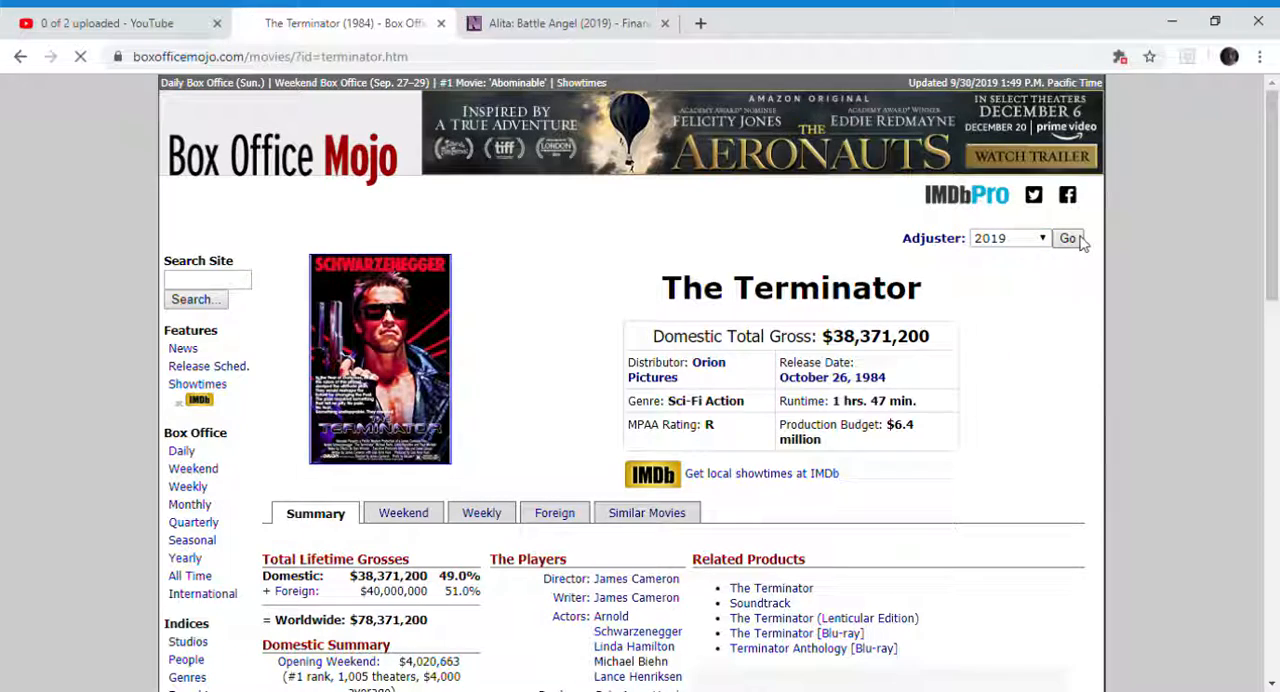
click(1068, 238)
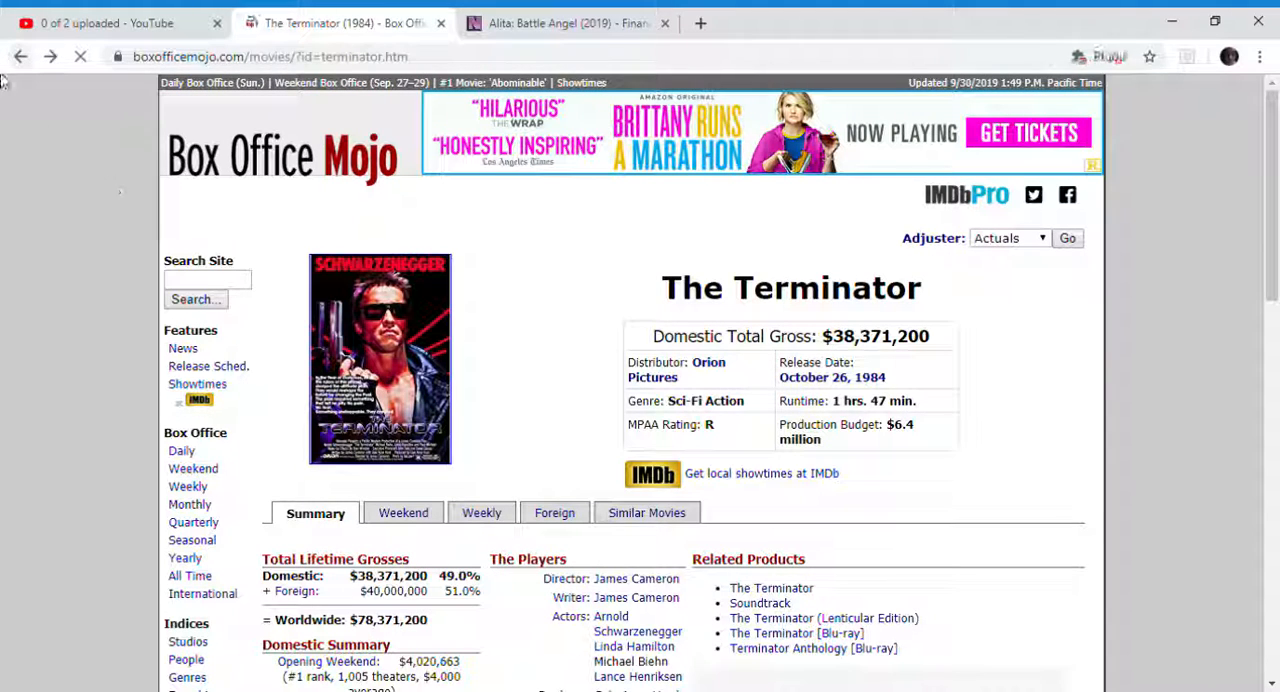
click(20, 56)
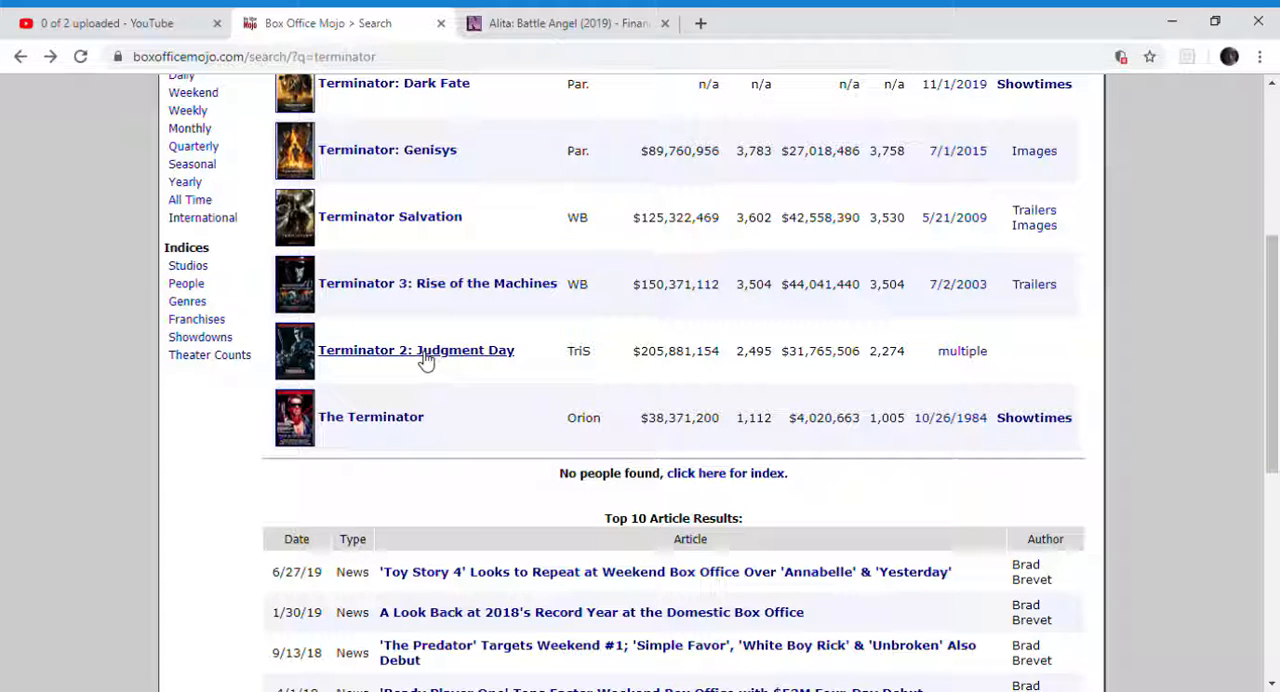
Adjust Terminator 2: Judgment Day's grosses to 2019 ticket prices, then return to the results
click(416, 350)
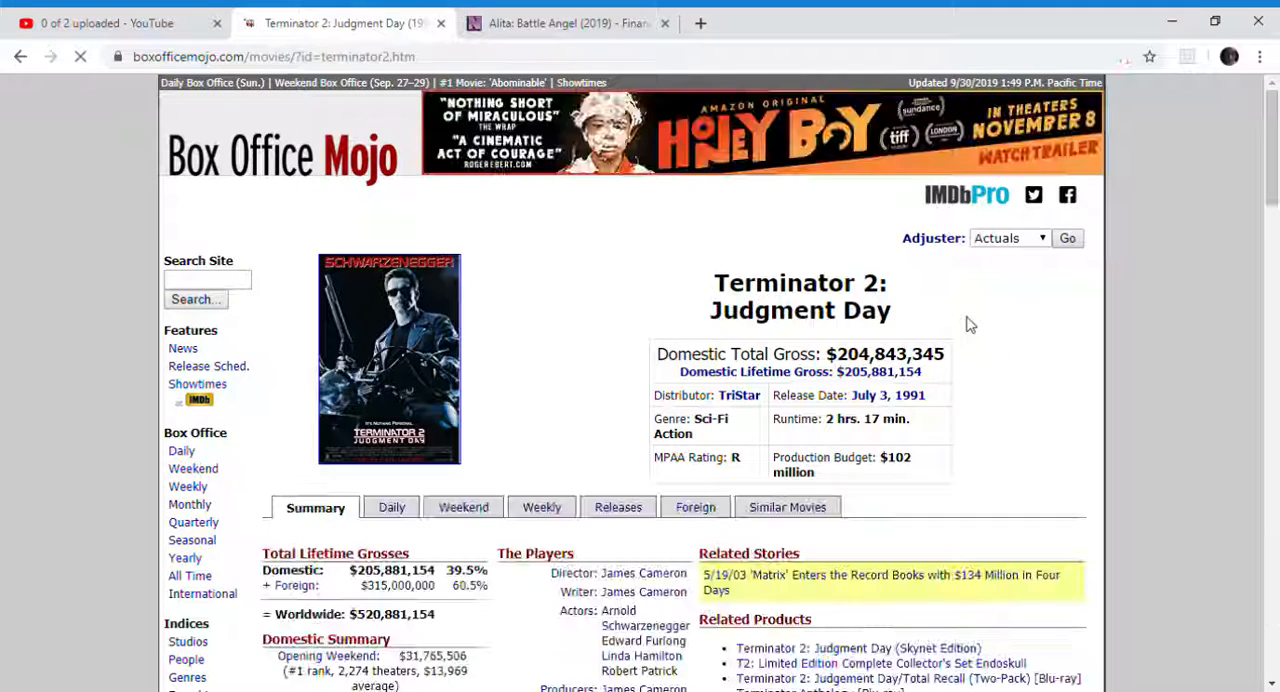
click(1008, 238)
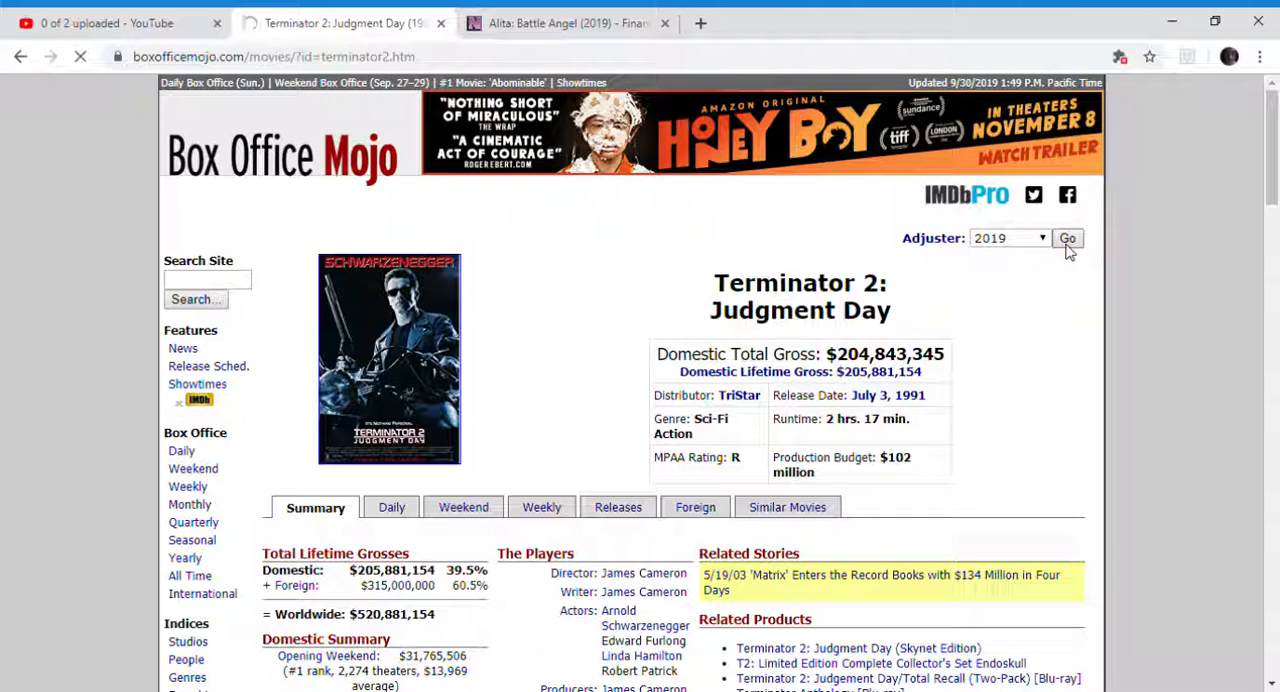
click(1068, 238)
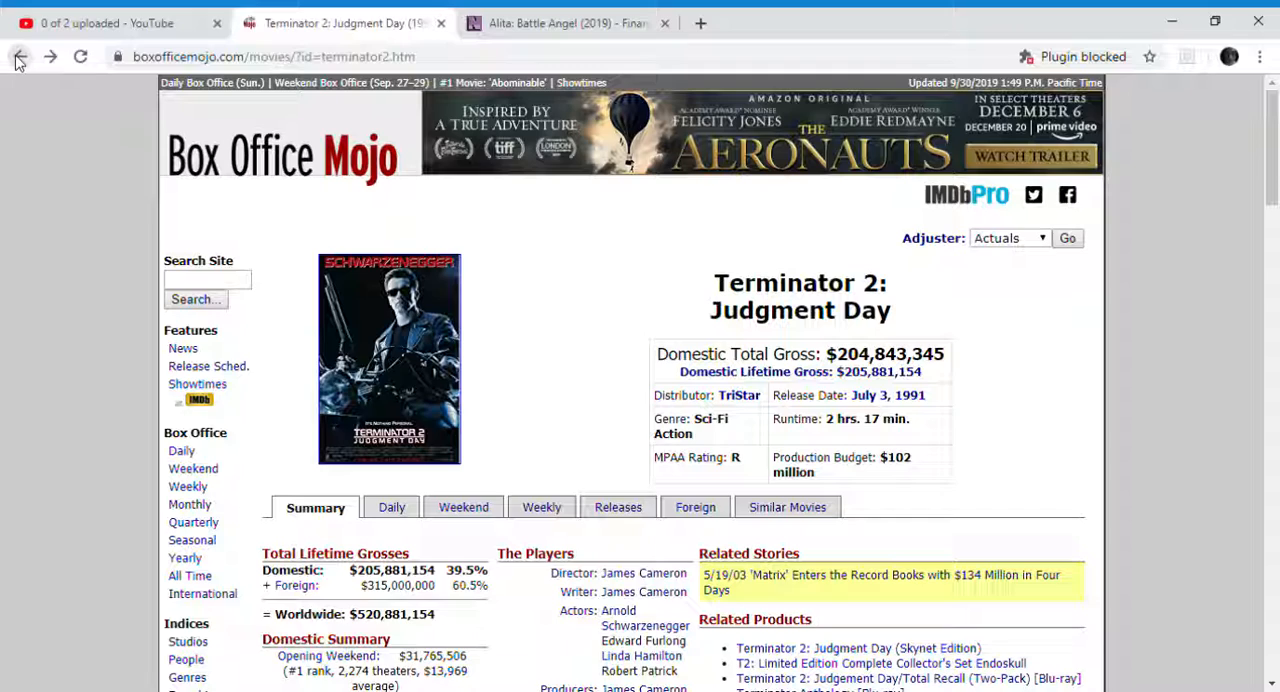
click(20, 56)
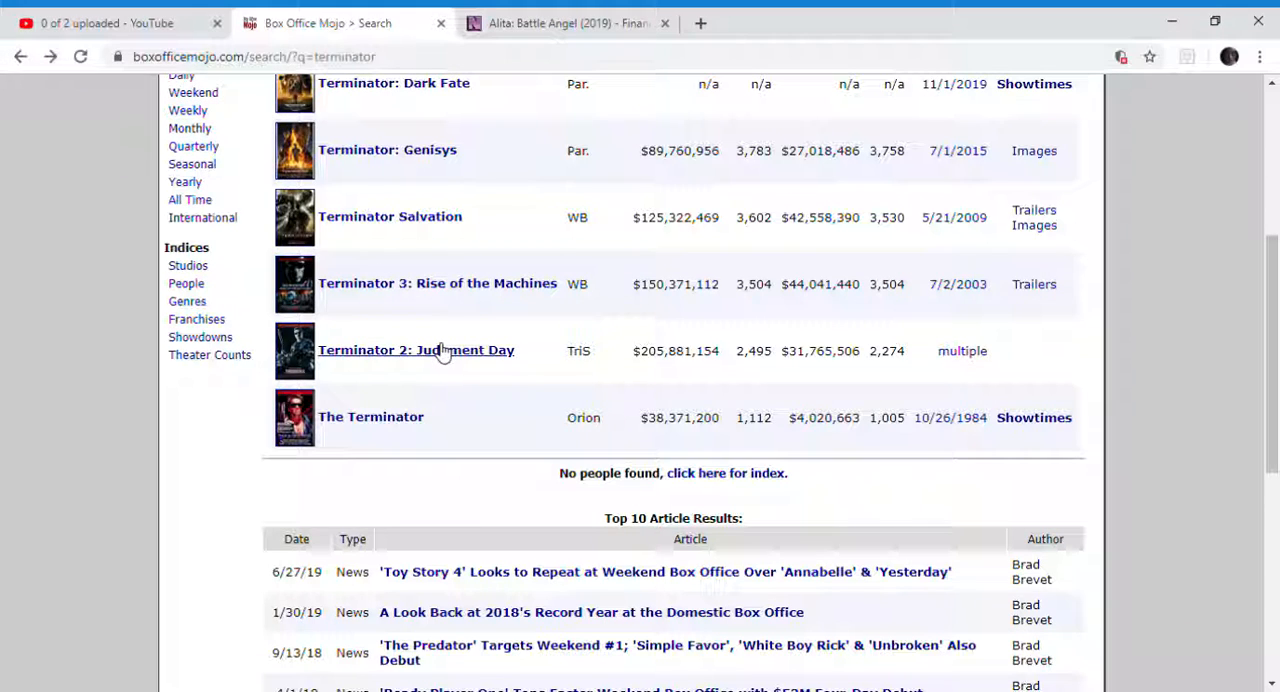
scroll(up, 3)
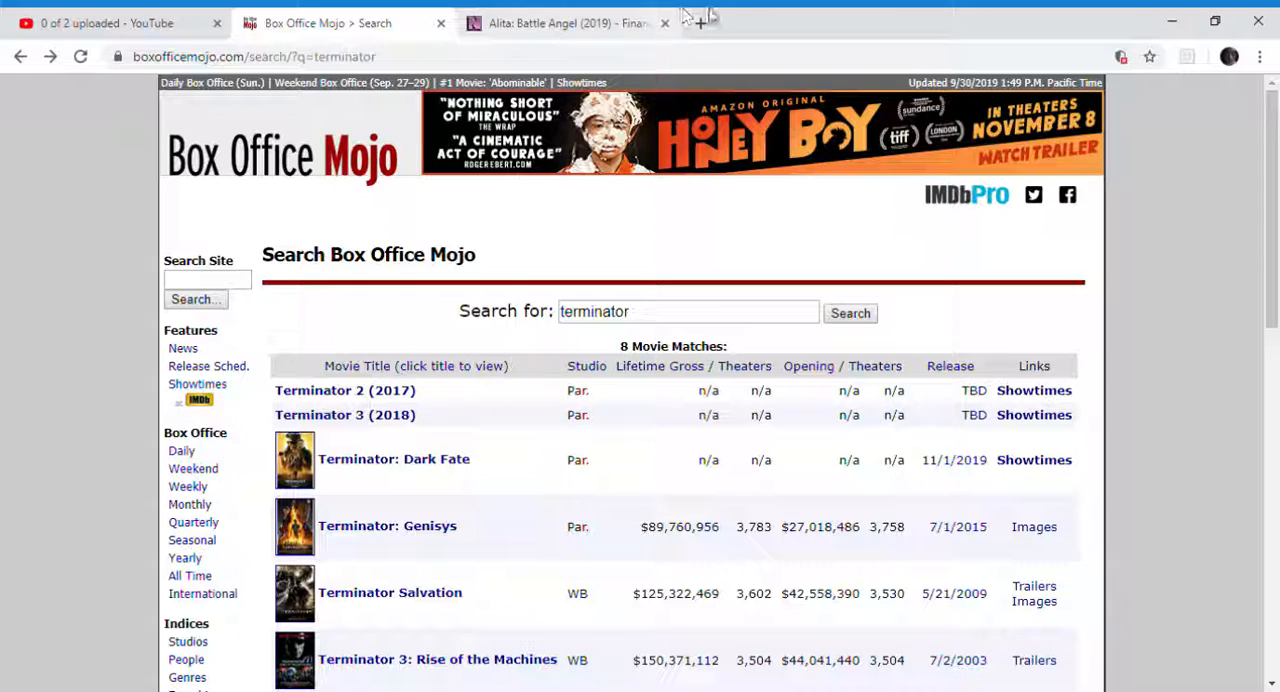
In a new tab, use Google's calculator to compute 85,000,000 × 4 = 340,000,000
click(700, 22)
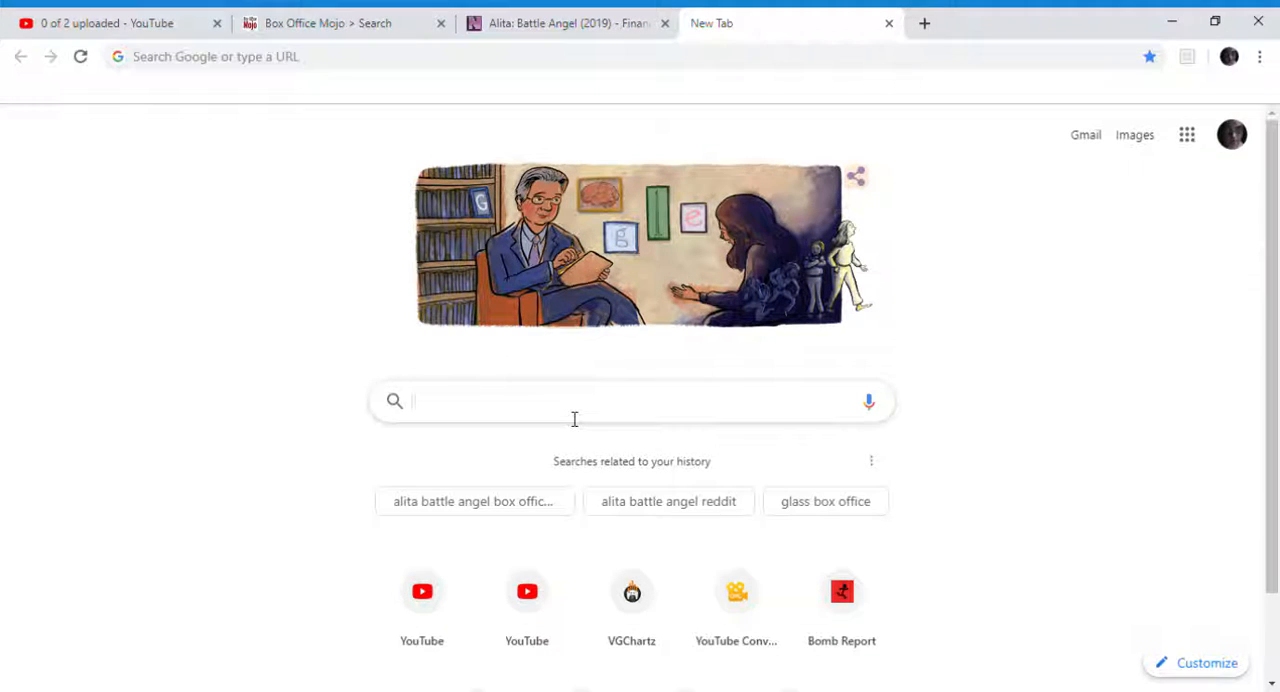
text(cats)
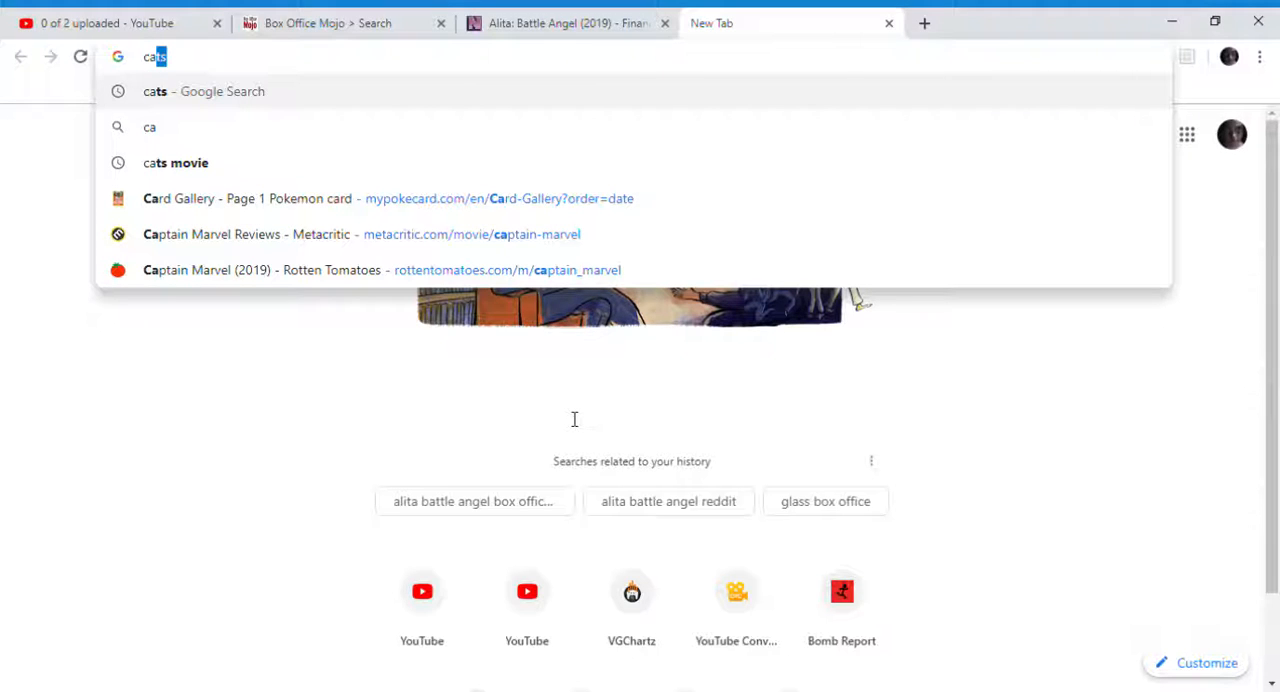
text(cal)
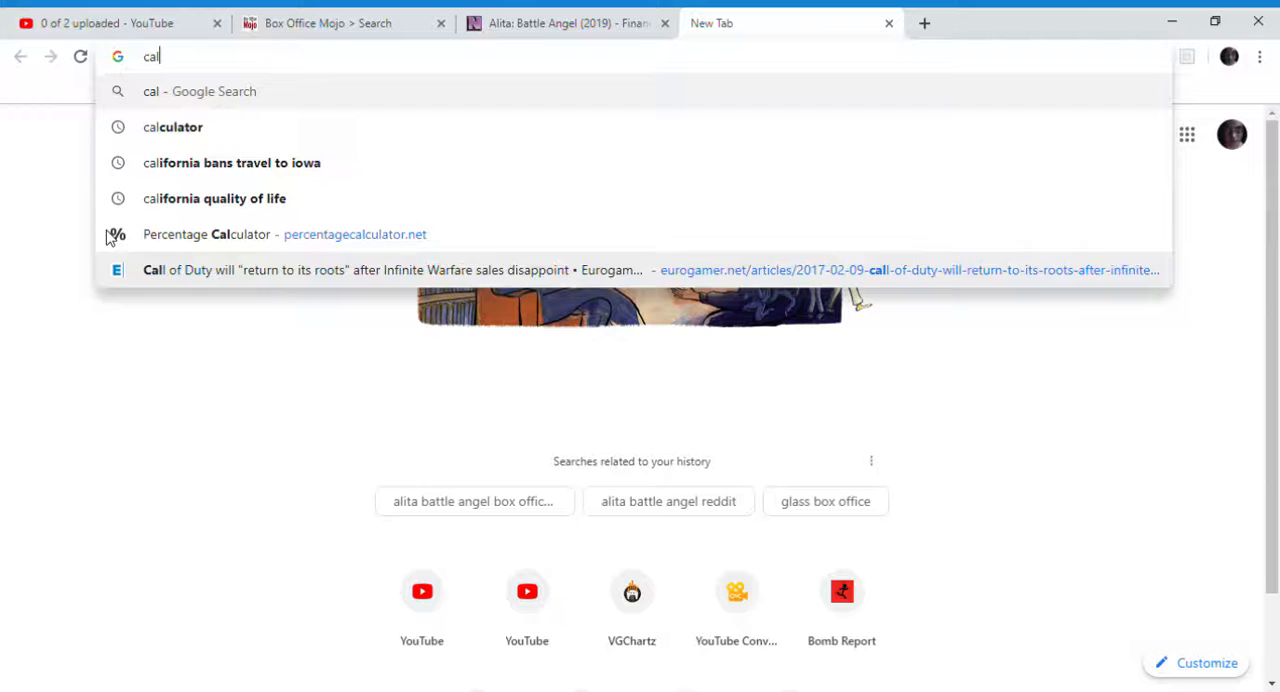
click(172, 128)
text(85000000 × 4)
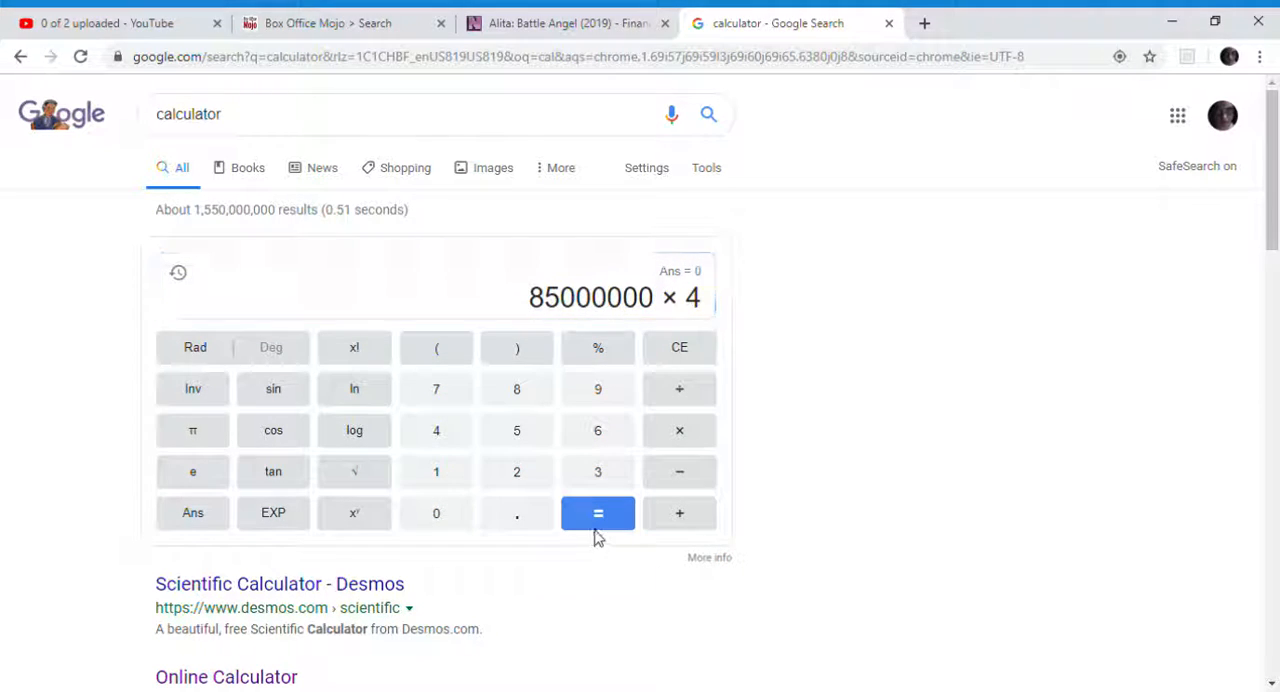
click(596, 512)
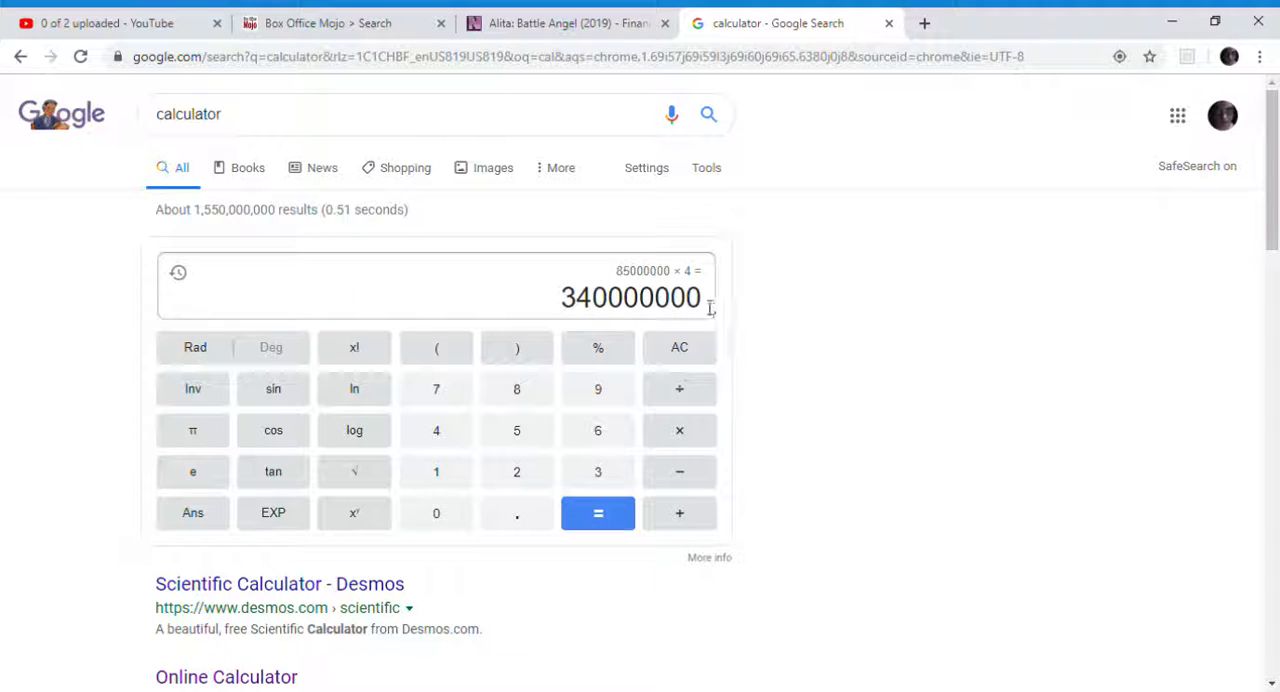
double_click(630, 296)
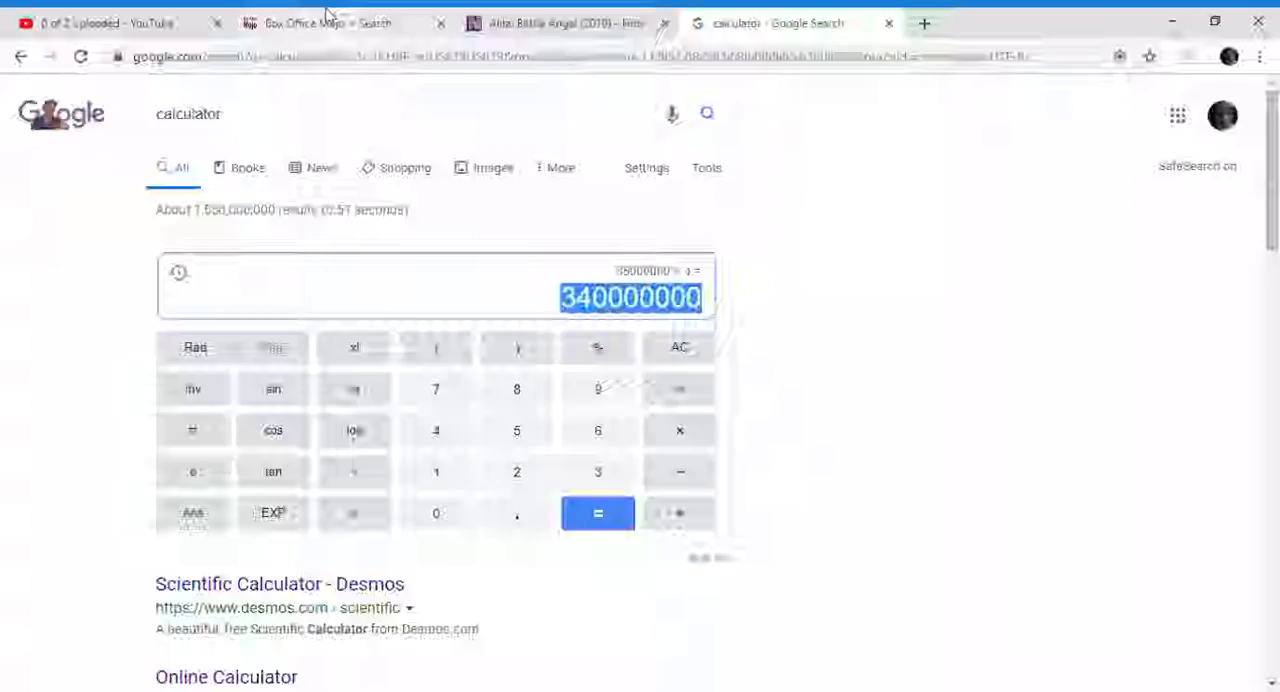
Revisit Alita's foreign by-country page with the UK breakdown, then switch to The Numbers tab
click(340, 22)
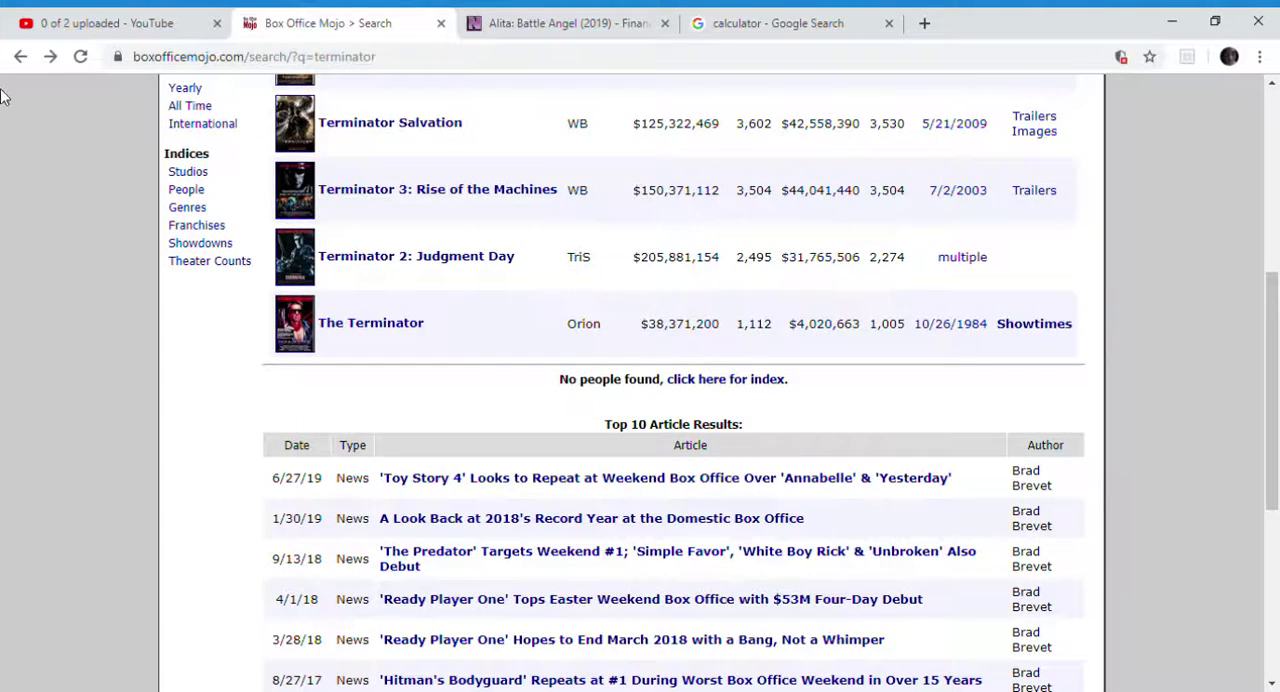
click(350, 22)
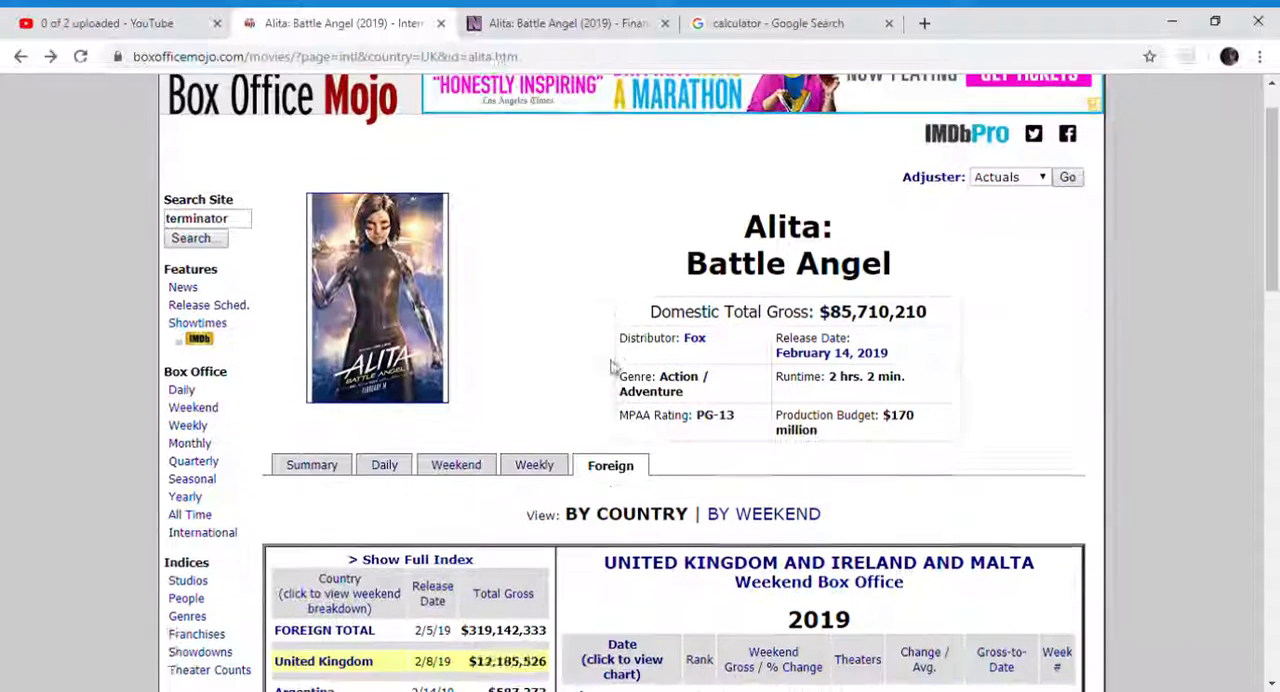
scroll(down, 3)
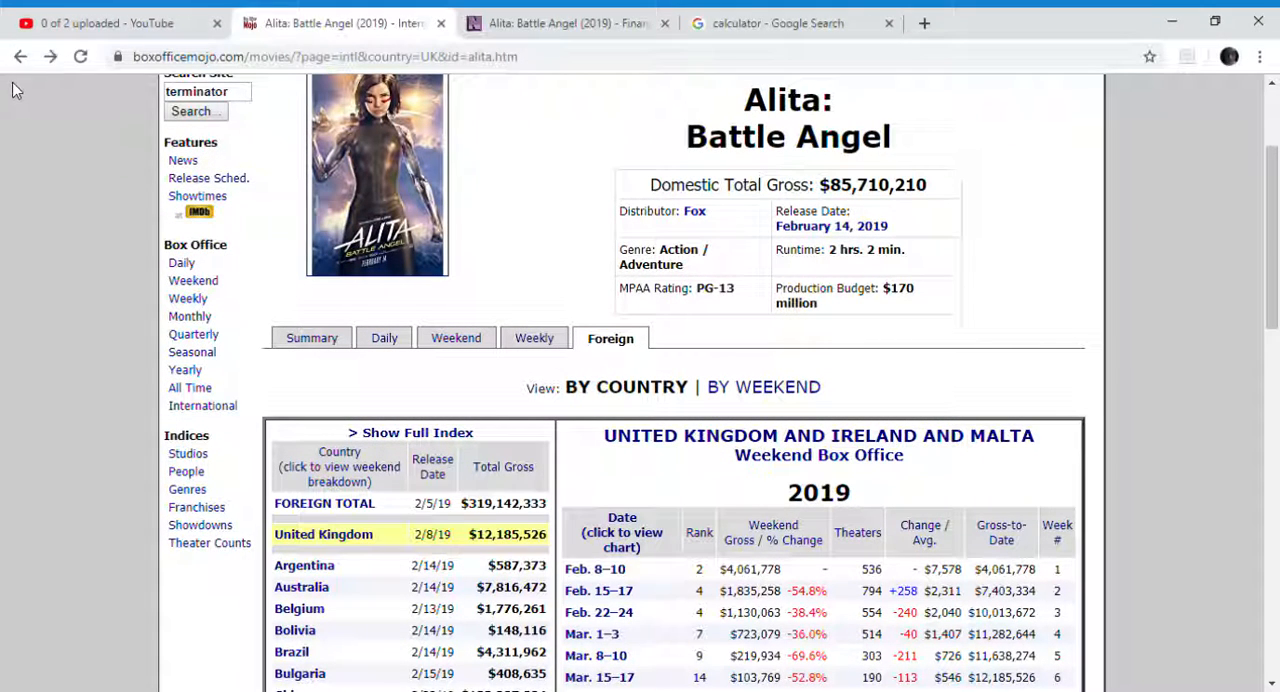
mouse_move(40, 82)
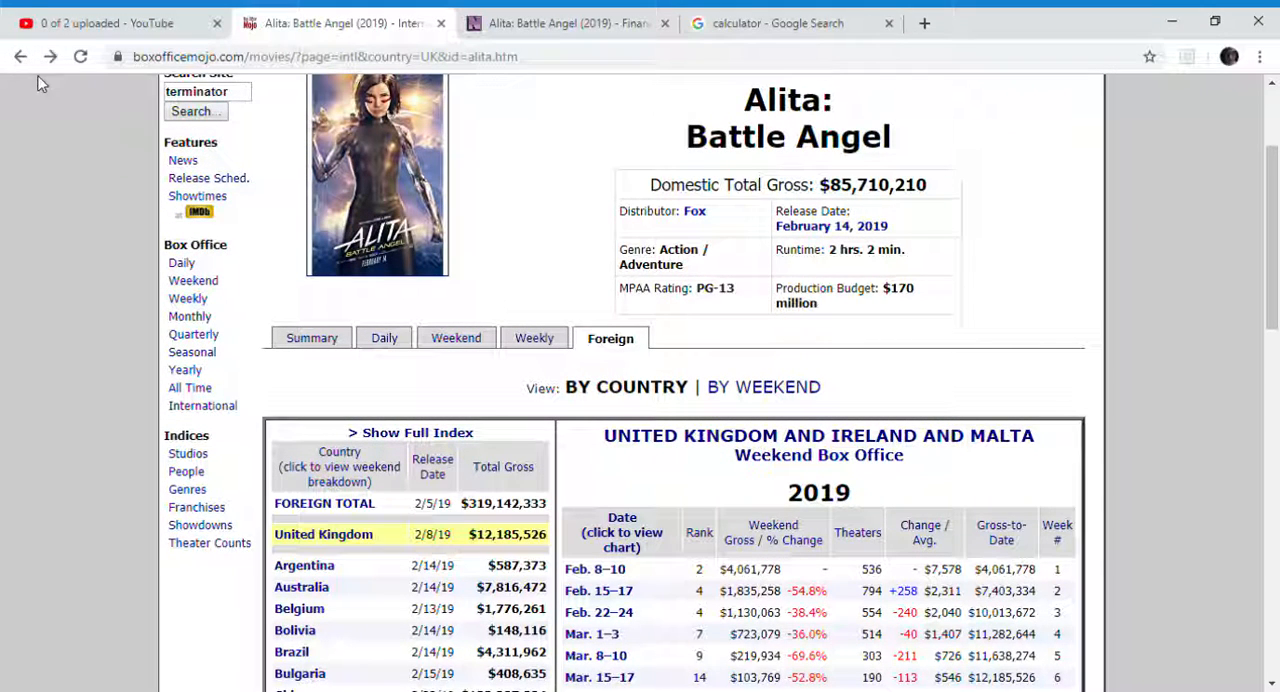
mouse_move(300, 378)
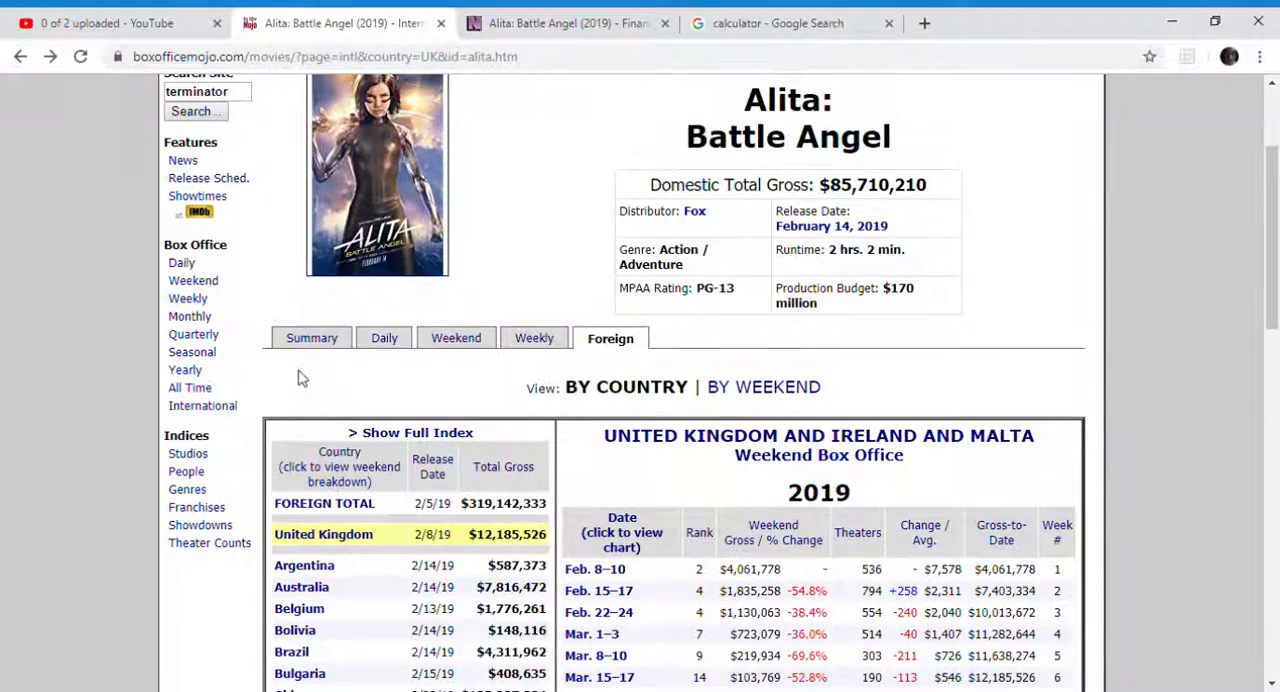
scroll(up, 3)
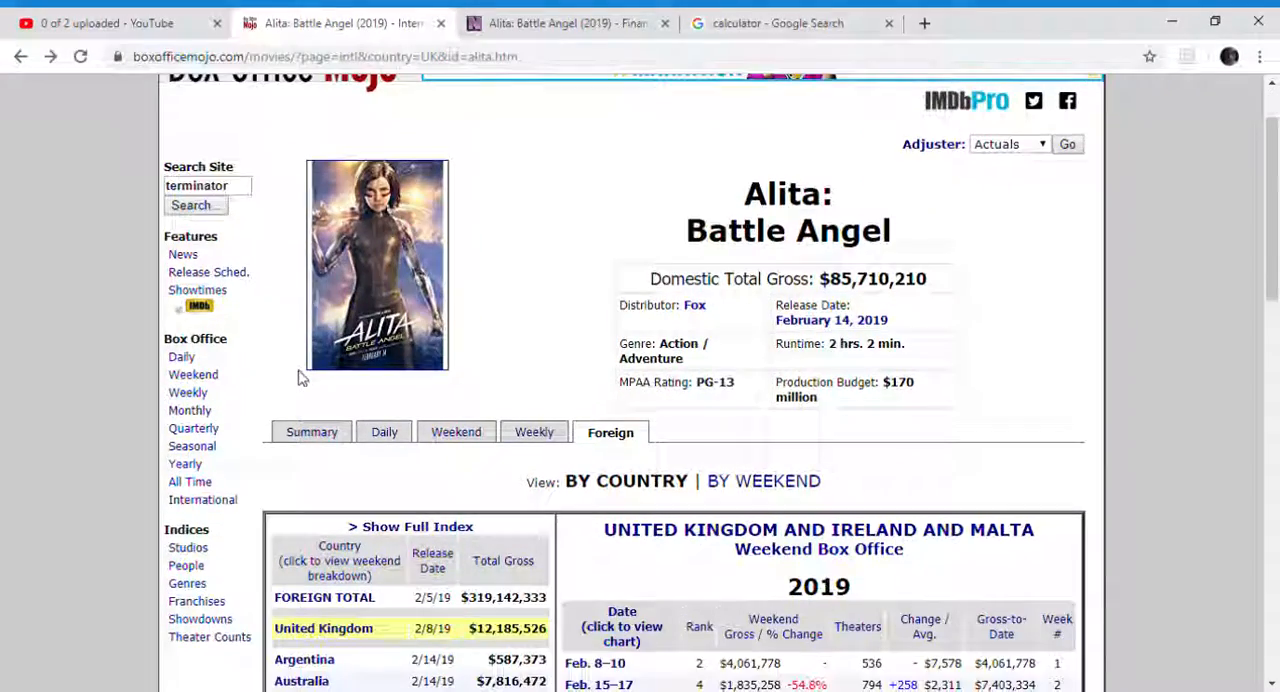
scroll(down, 3)
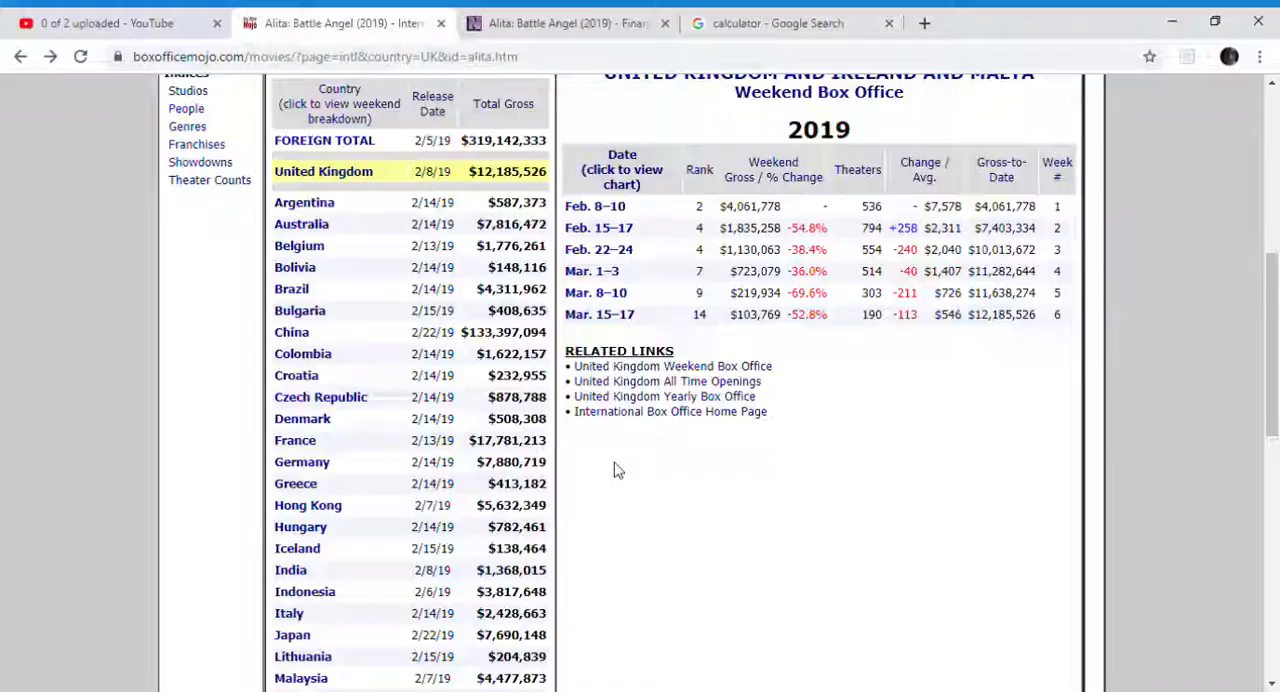
scroll(up, 3)
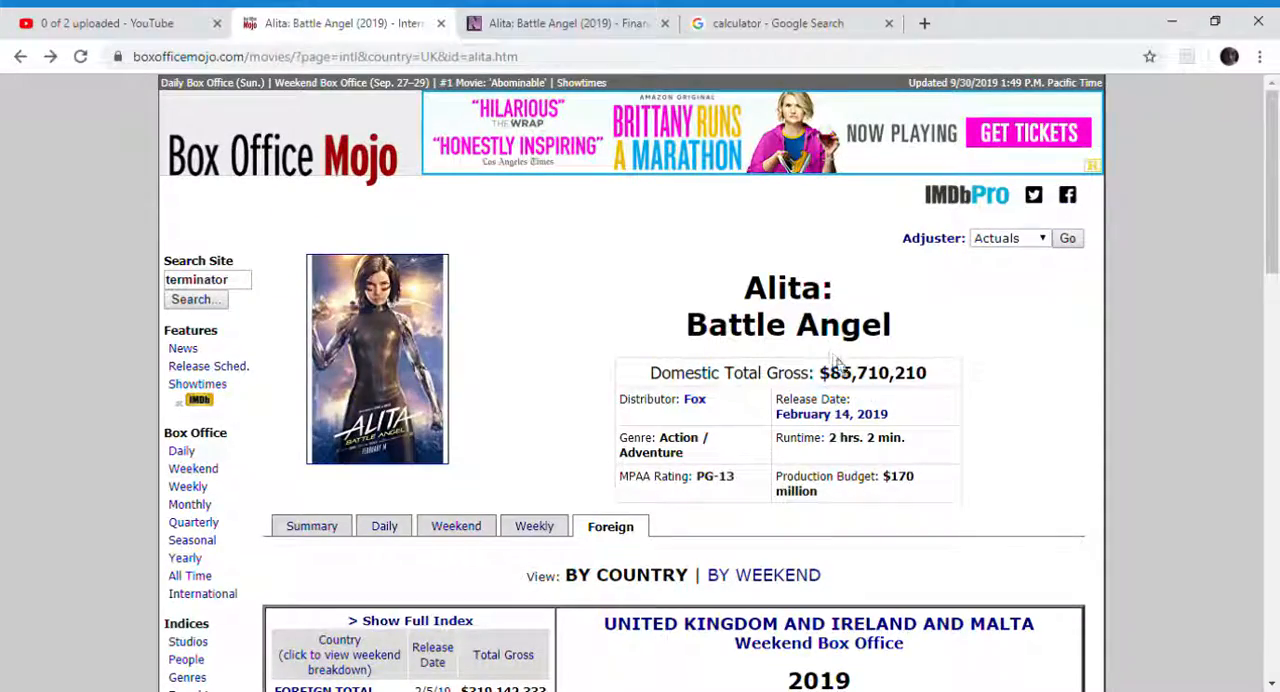
scroll(down, 3)
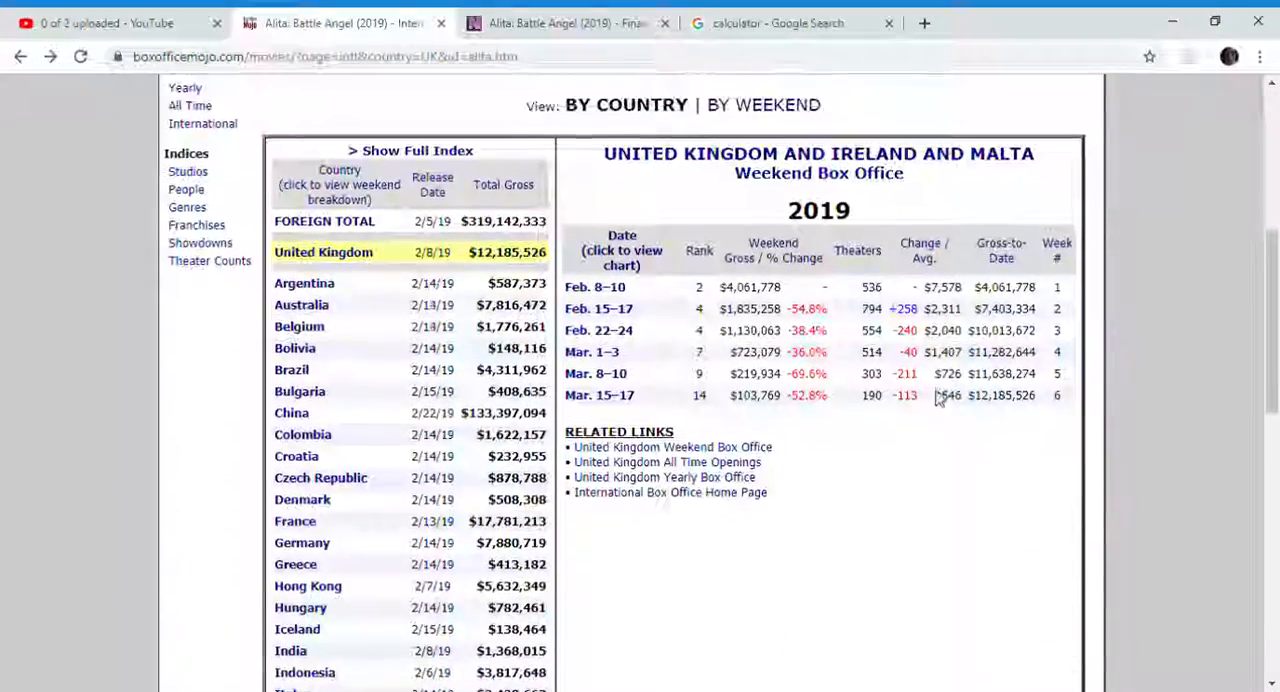
click(564, 22)
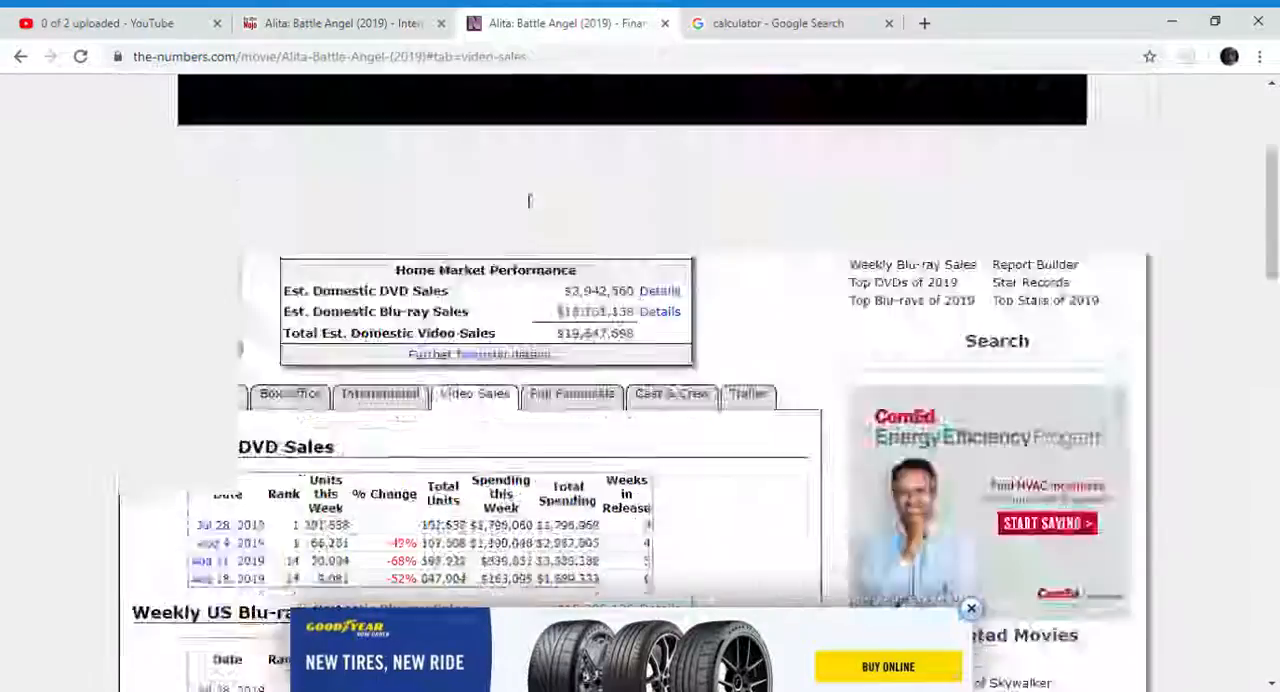
Follow the 'Top Blu-rays of 2019' Trending Pages link from Alita's video sales page
scroll(down, 3)
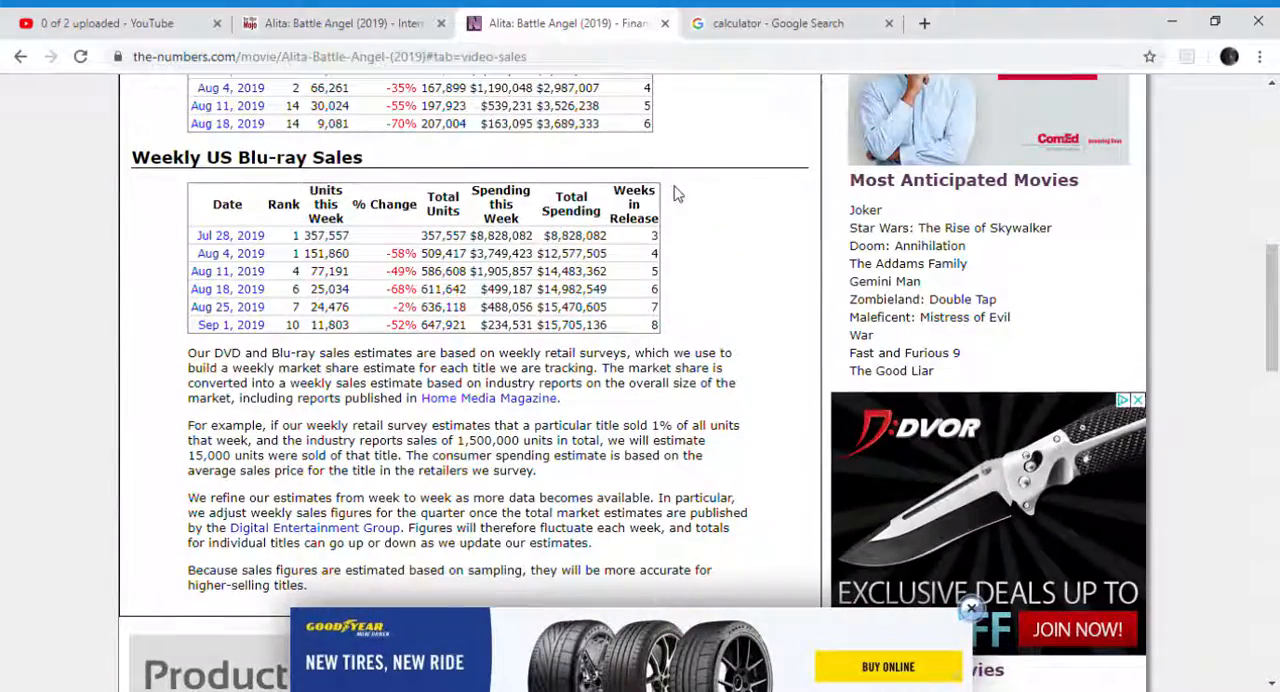
scroll(up, 3)
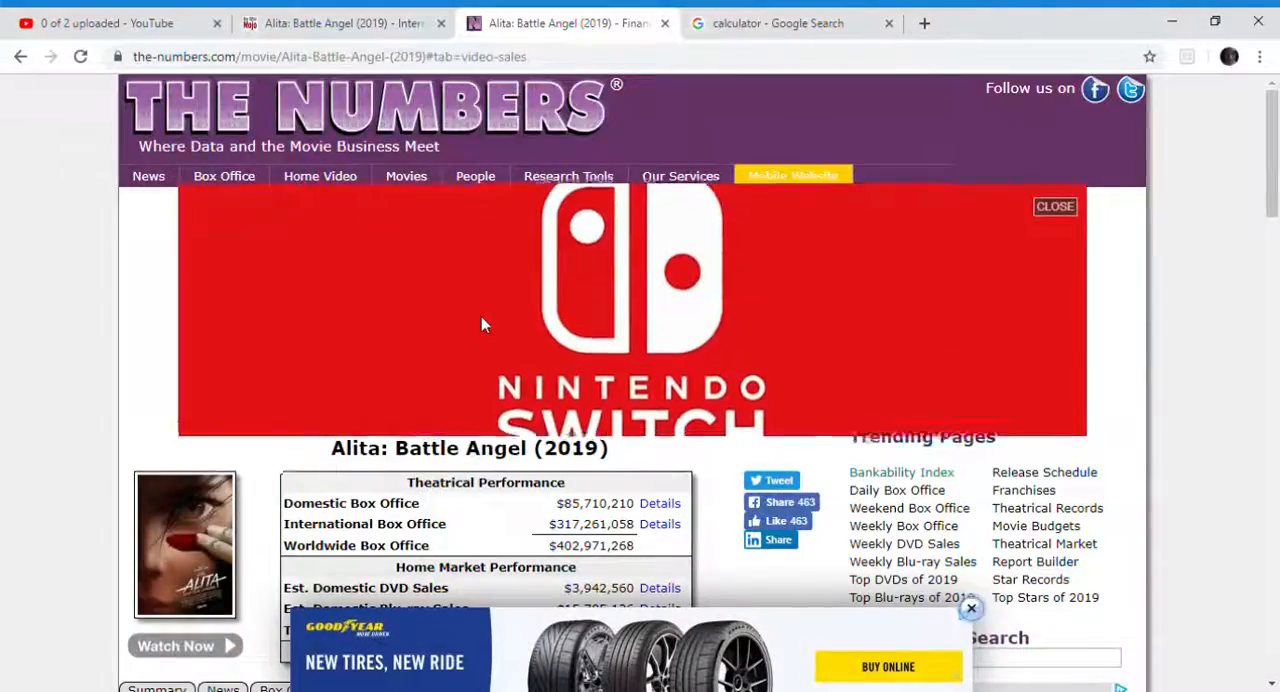
scroll(down, 3)
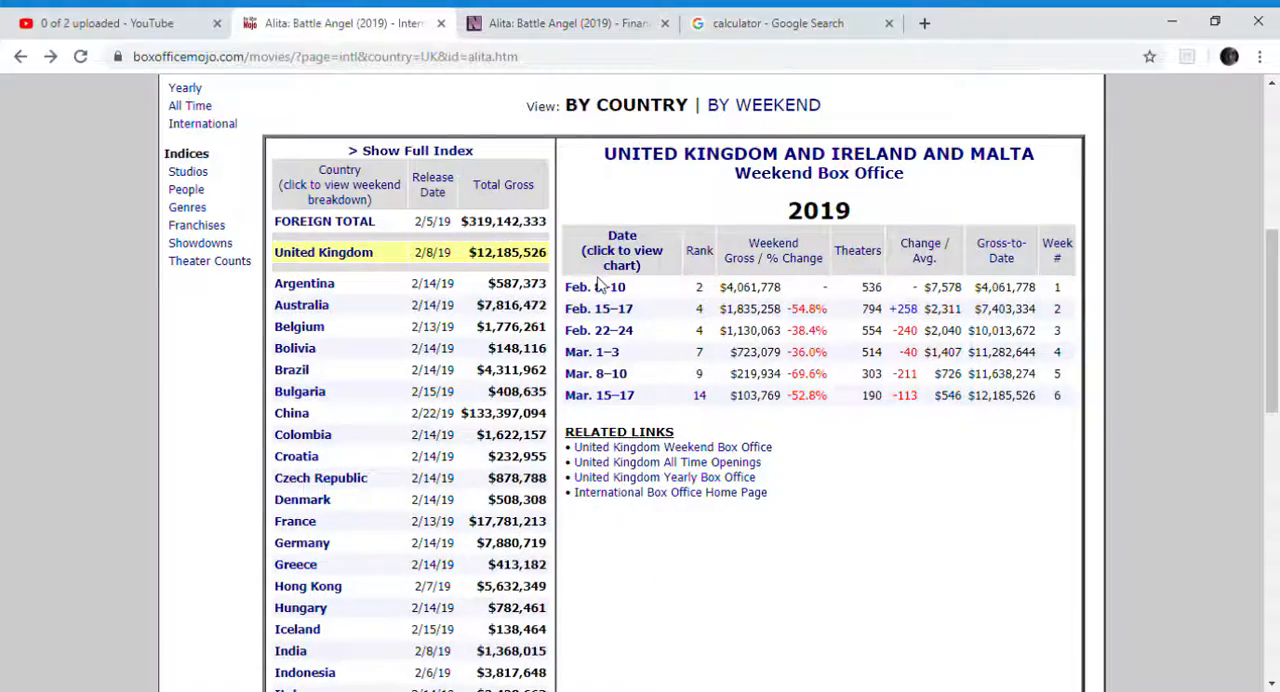
scroll(up, 3)
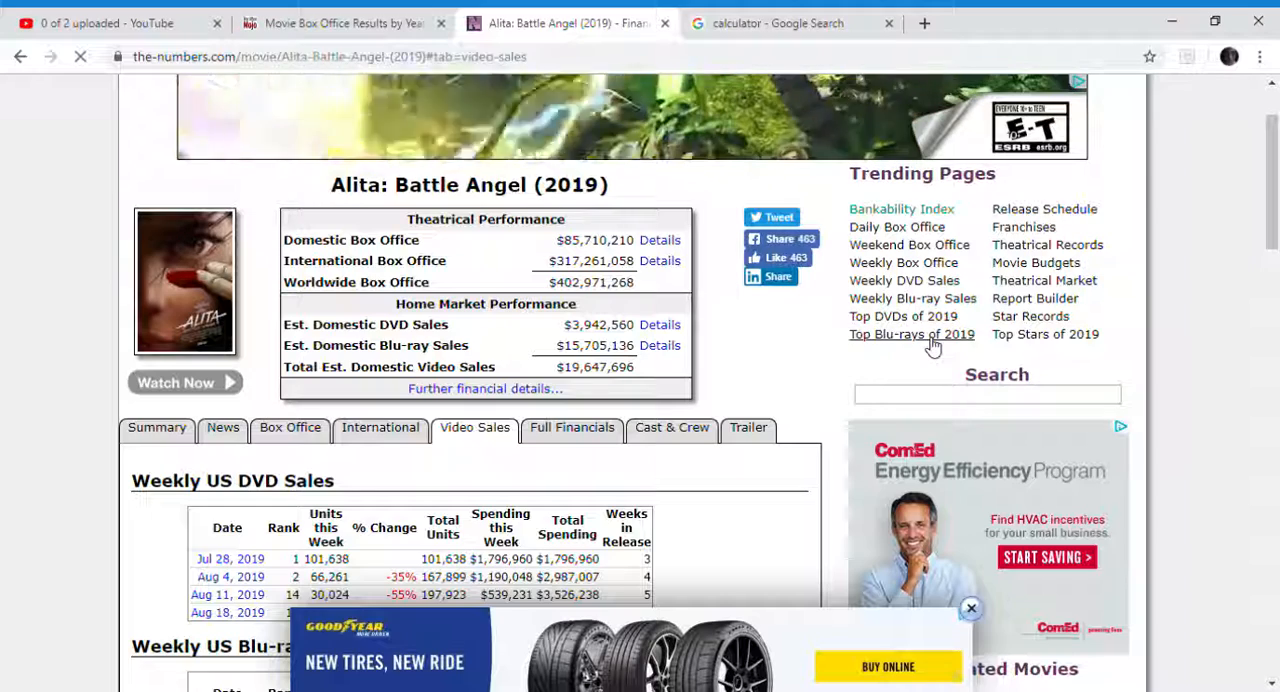
mouse_move(856, 364)
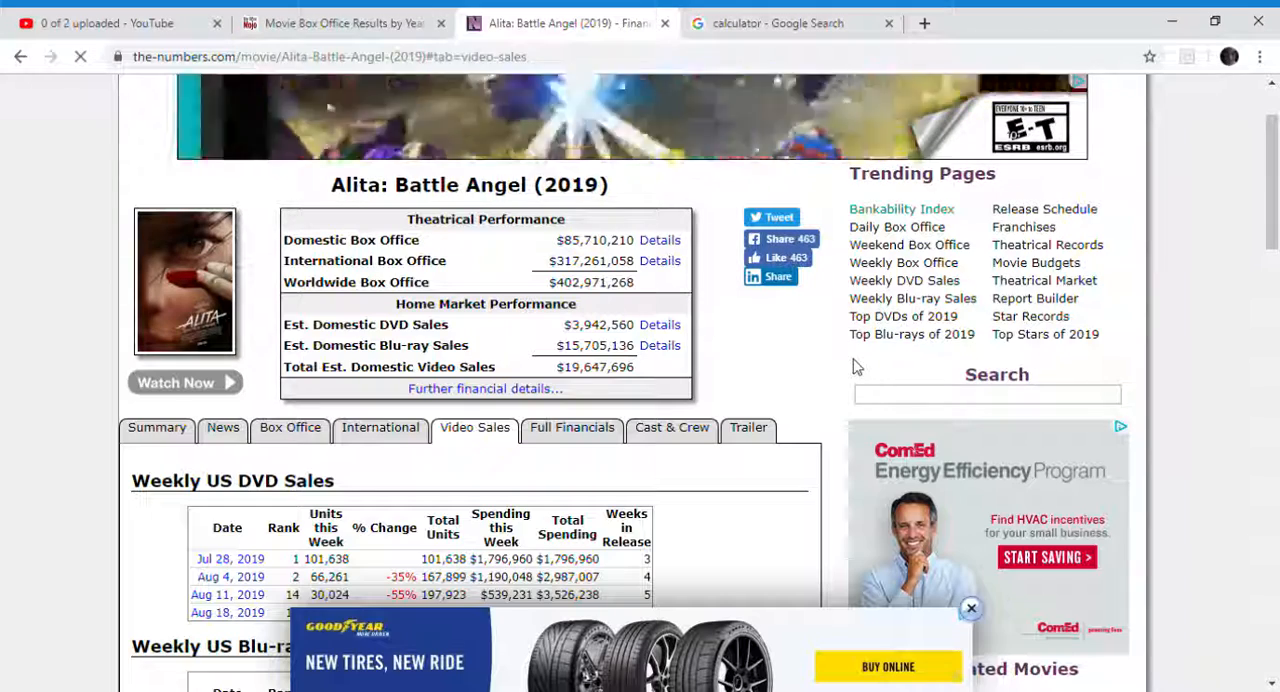
click(912, 334)
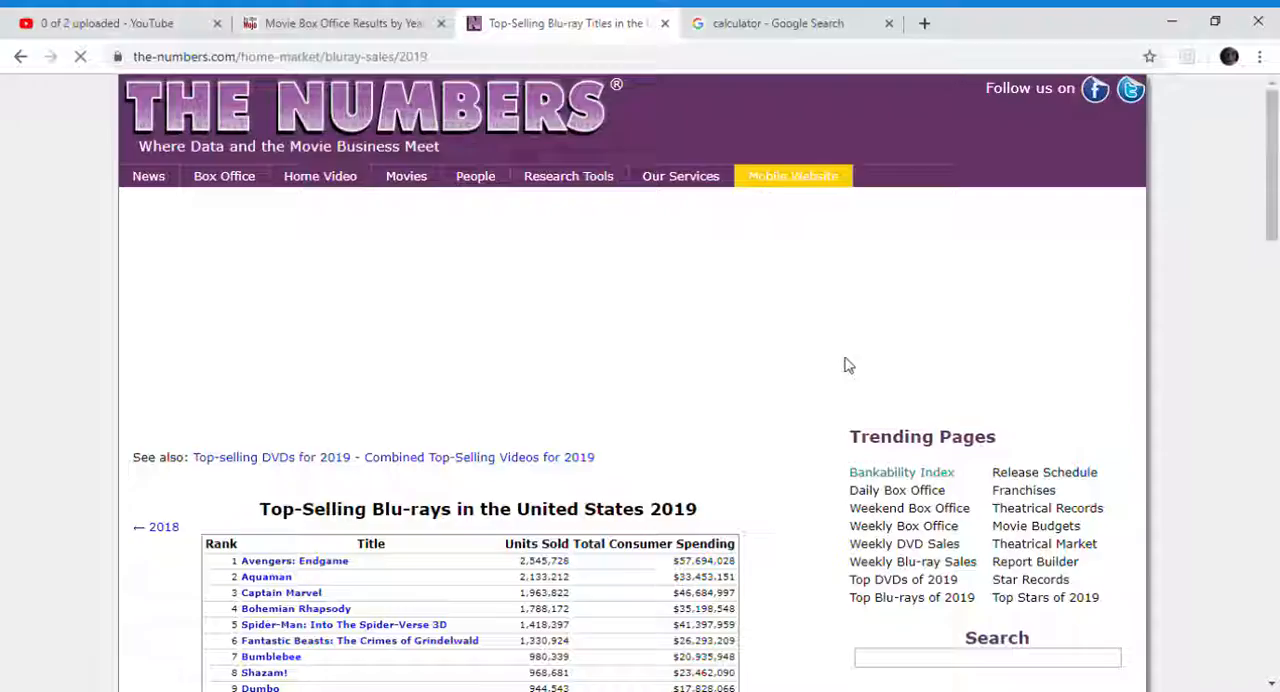
Follow the 'Combined Top-Selling Videos for 2019' link above the Blu-ray table
scroll(down, 3)
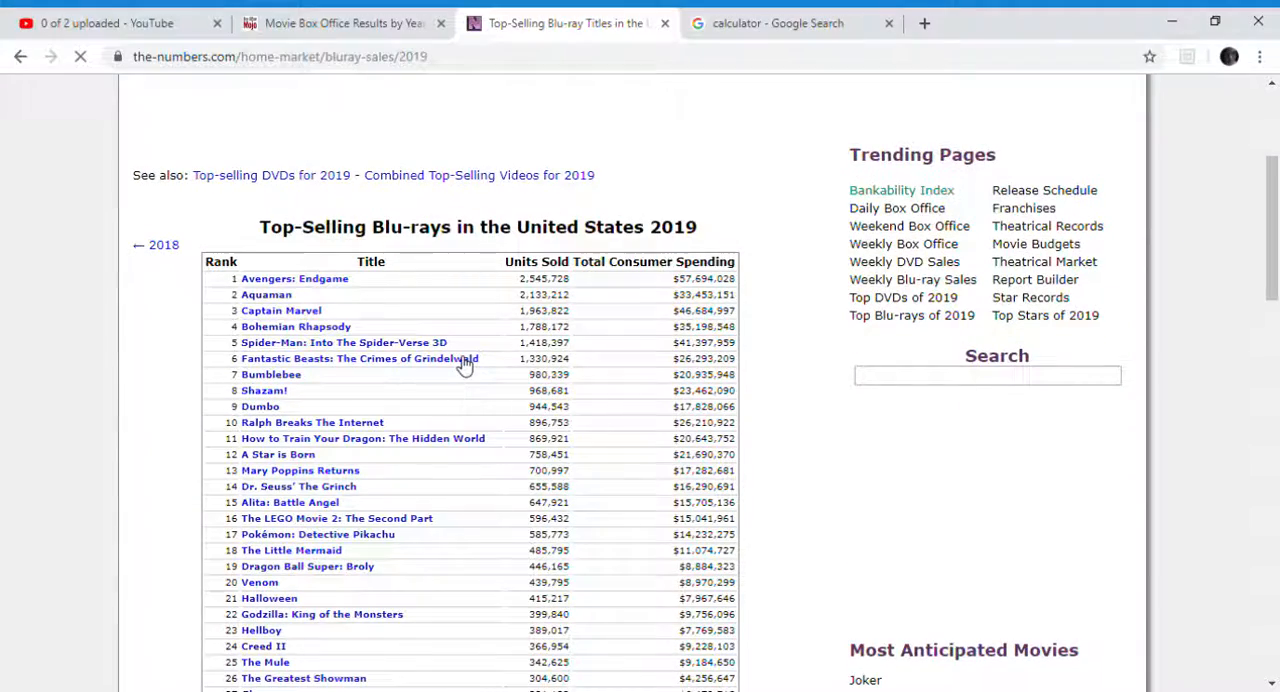
scroll(down, 3)
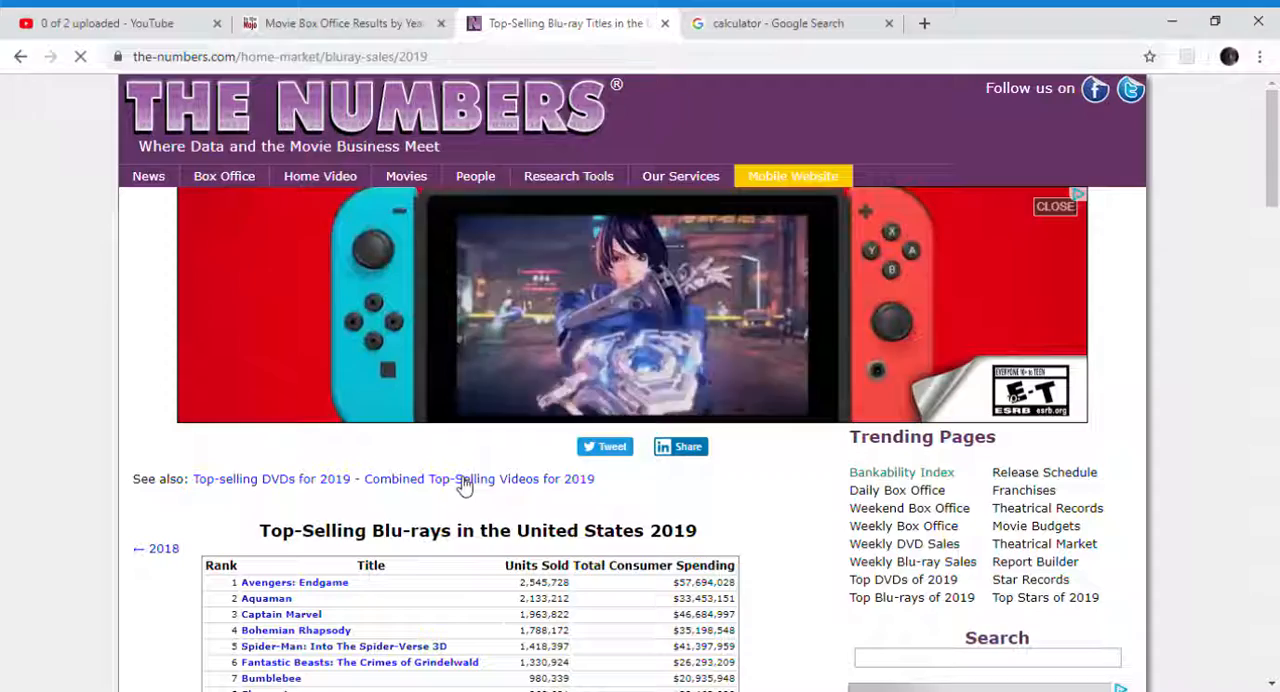
click(508, 478)
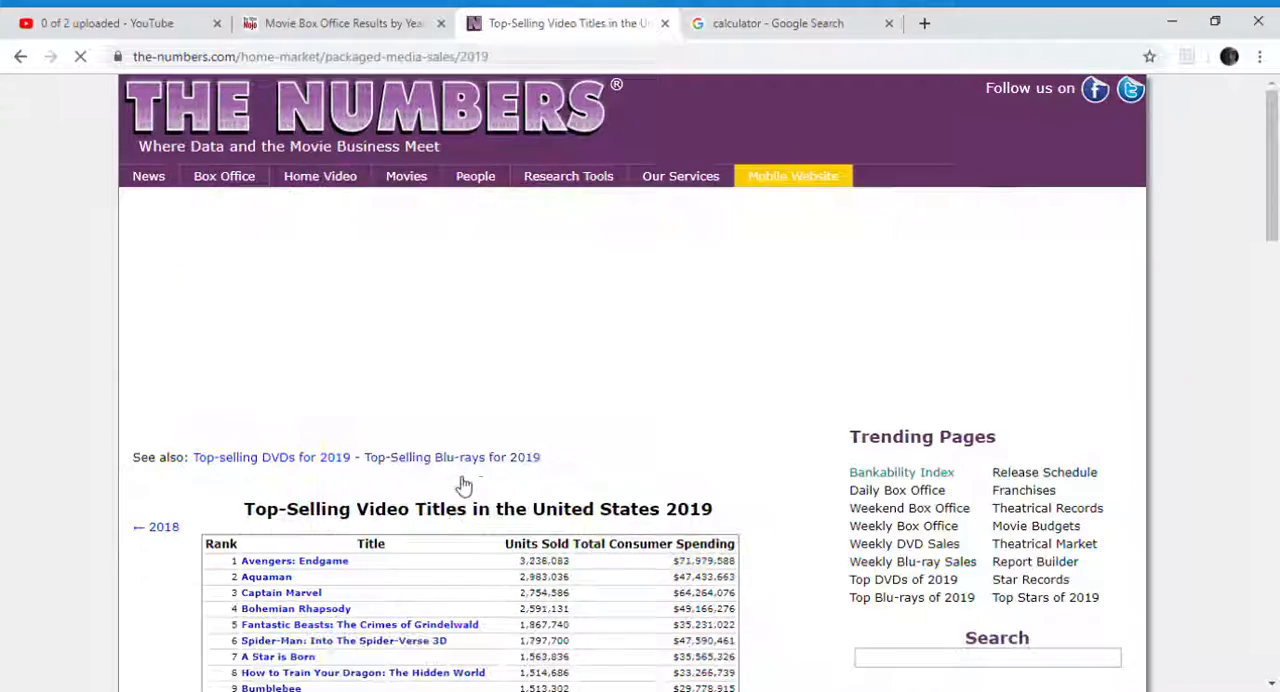
scroll(down, 3)
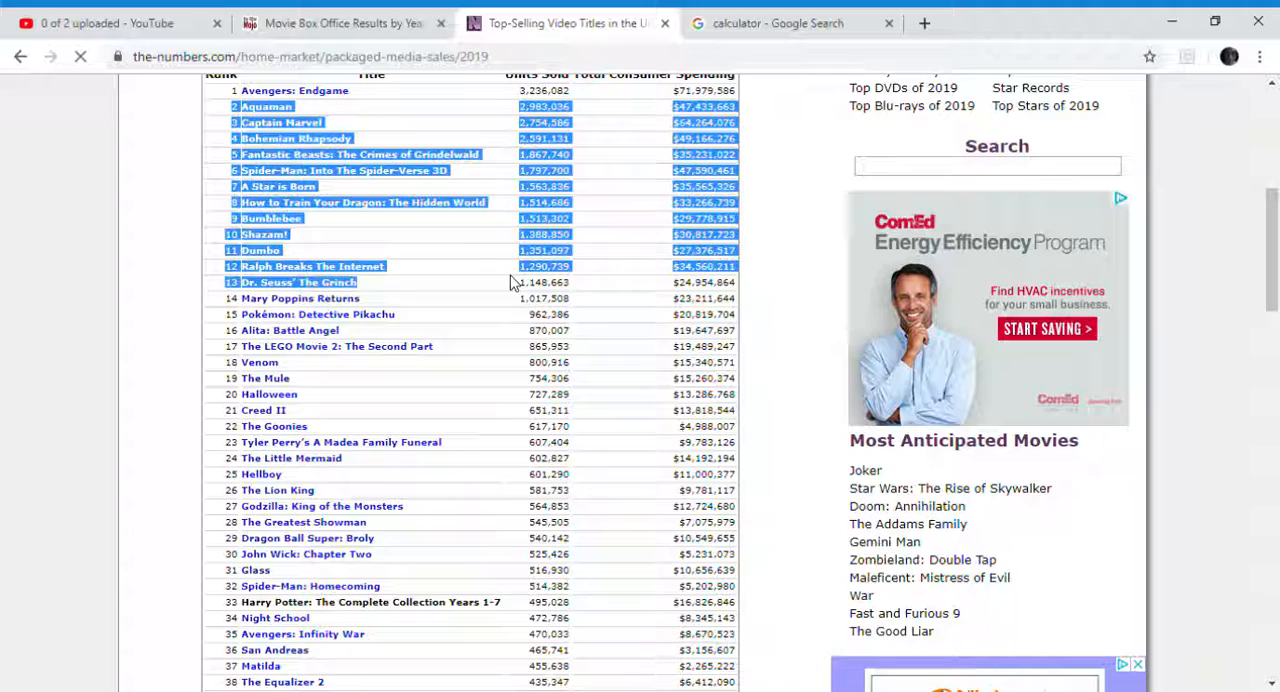
scroll(up, 3)
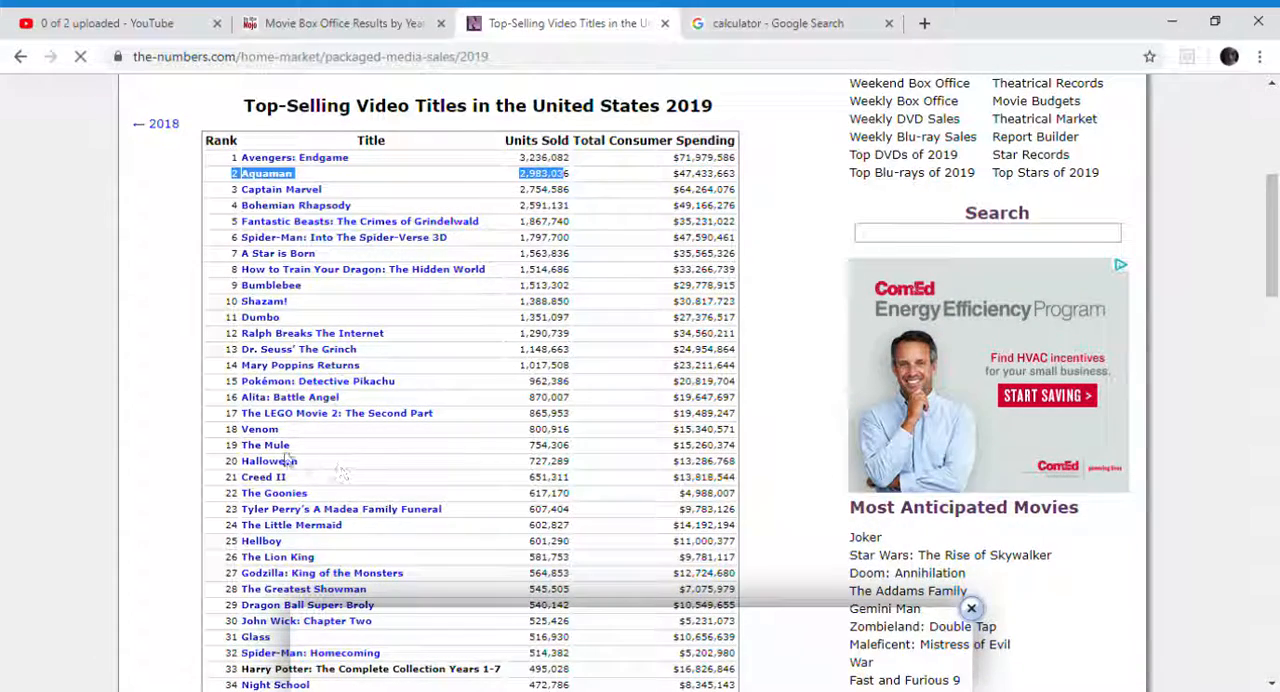
mouse_move(268, 420)
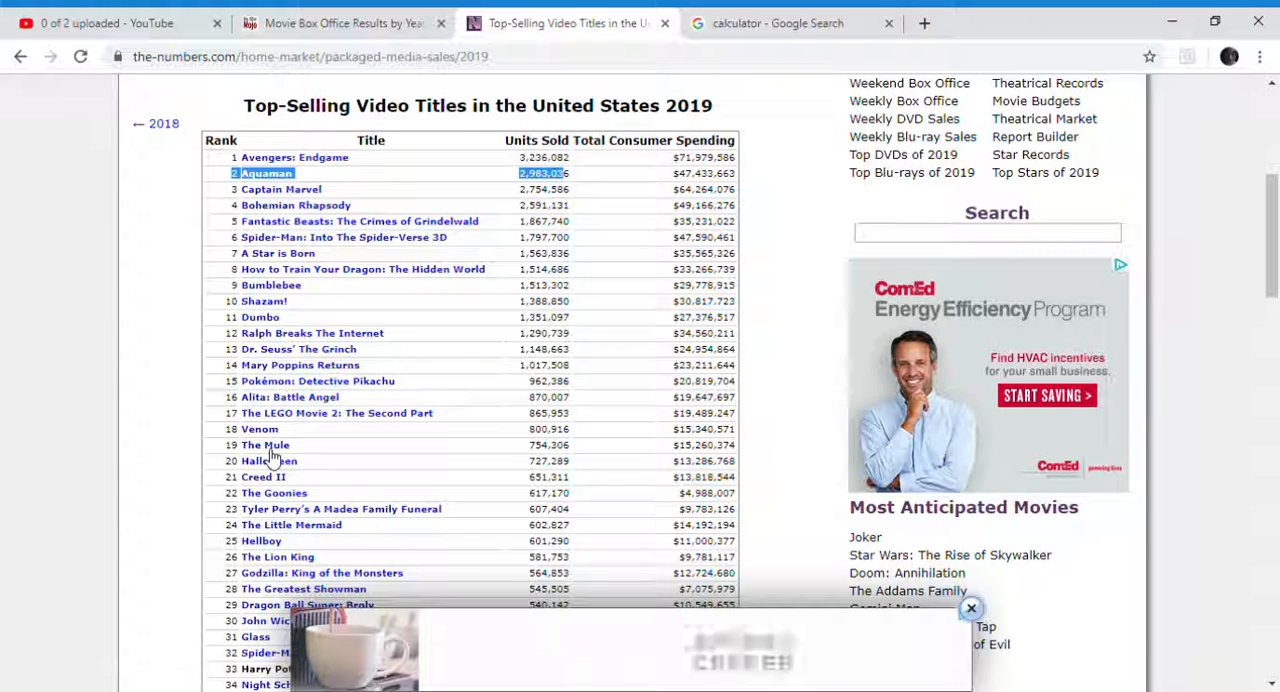
click(970, 608)
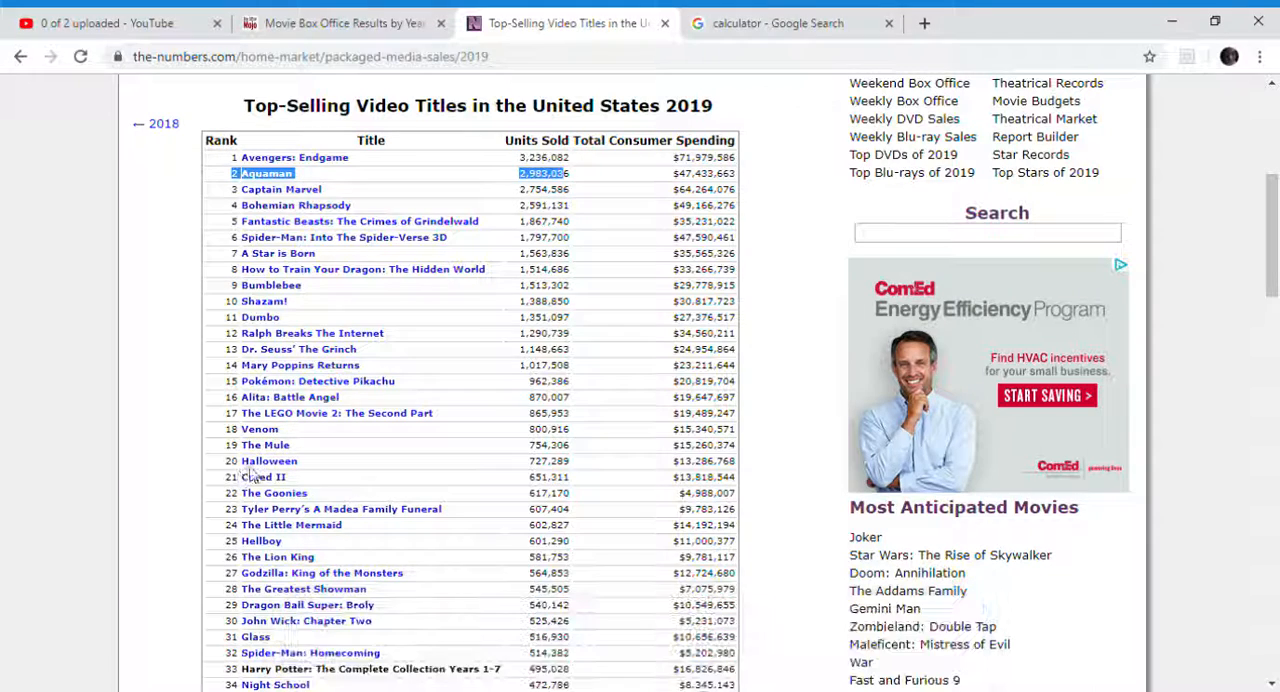
mouse_move(264, 472)
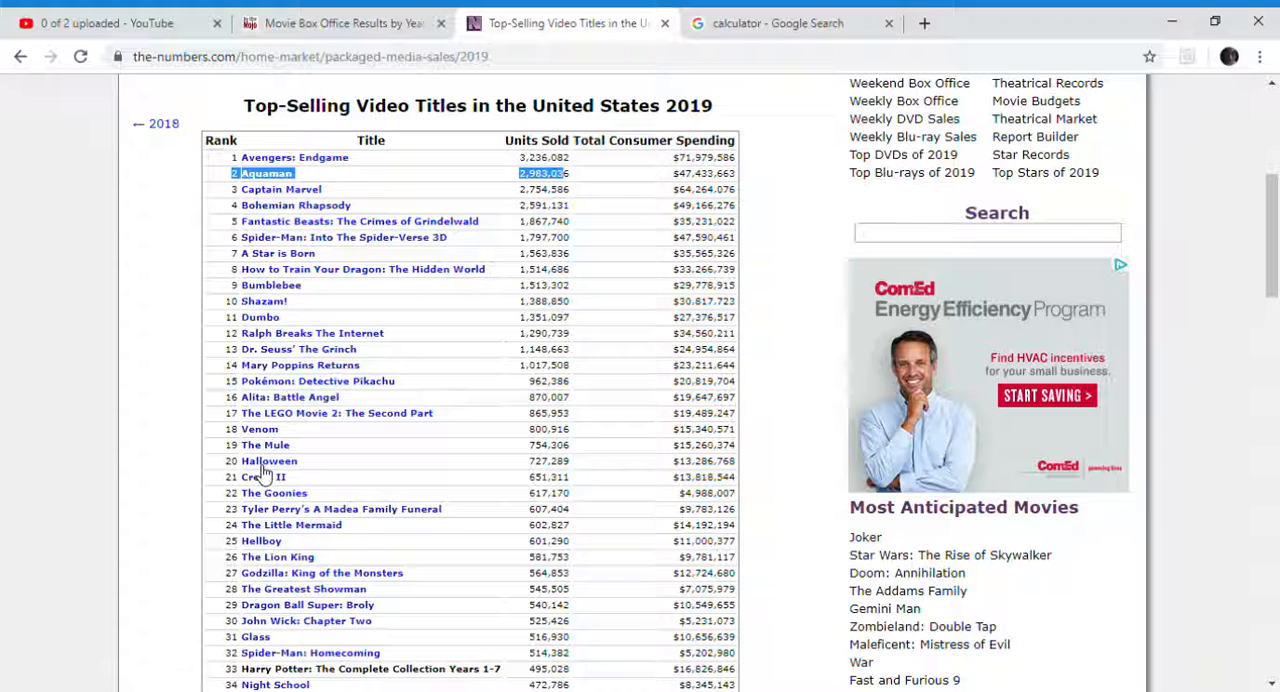
mouse_move(288, 368)
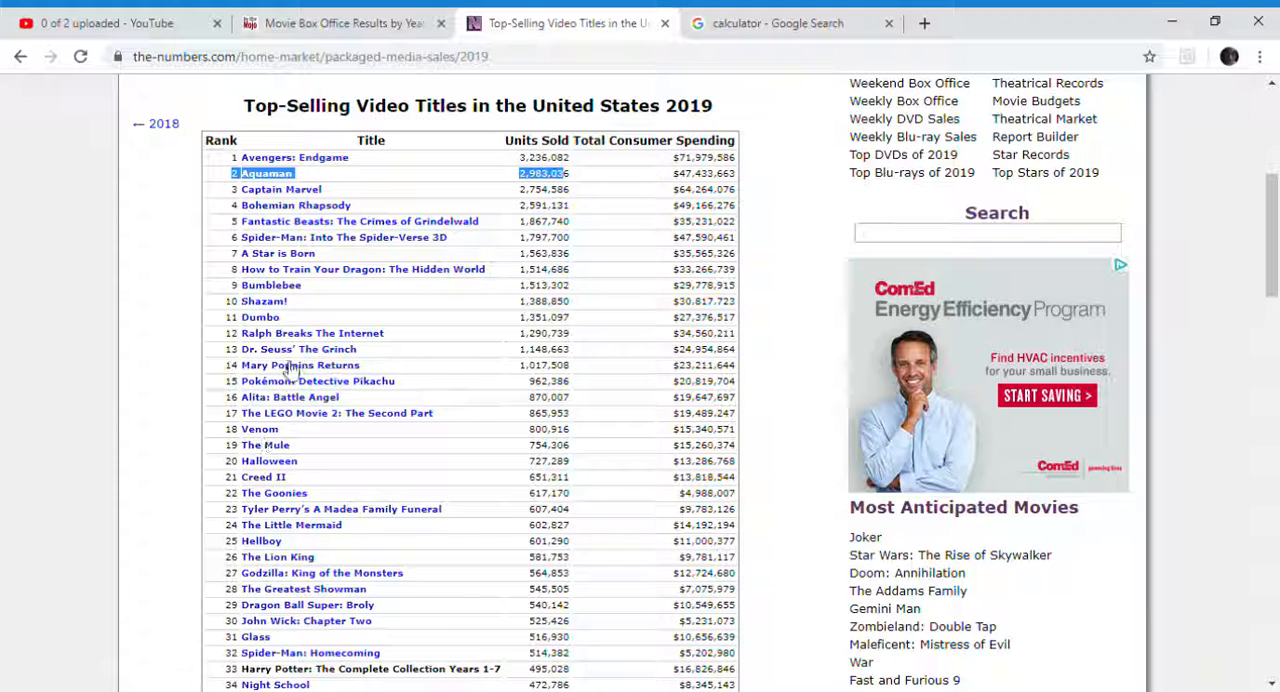
mouse_move(284, 406)
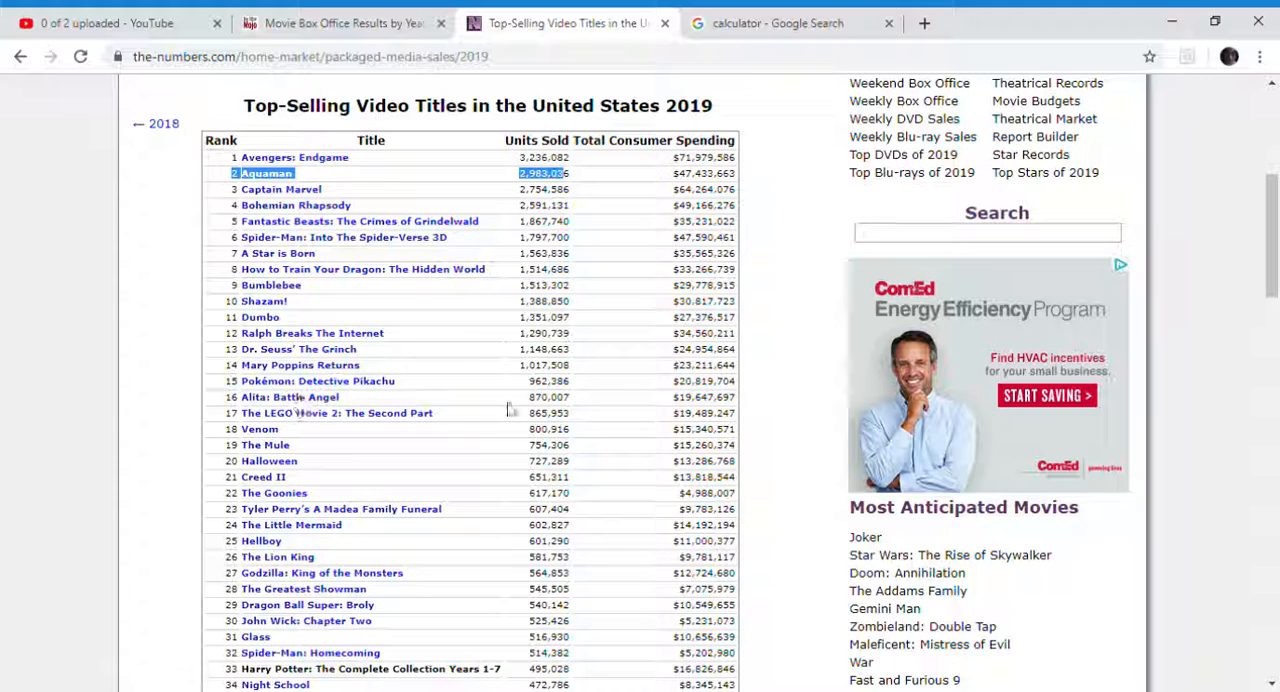
scroll(down, 3)
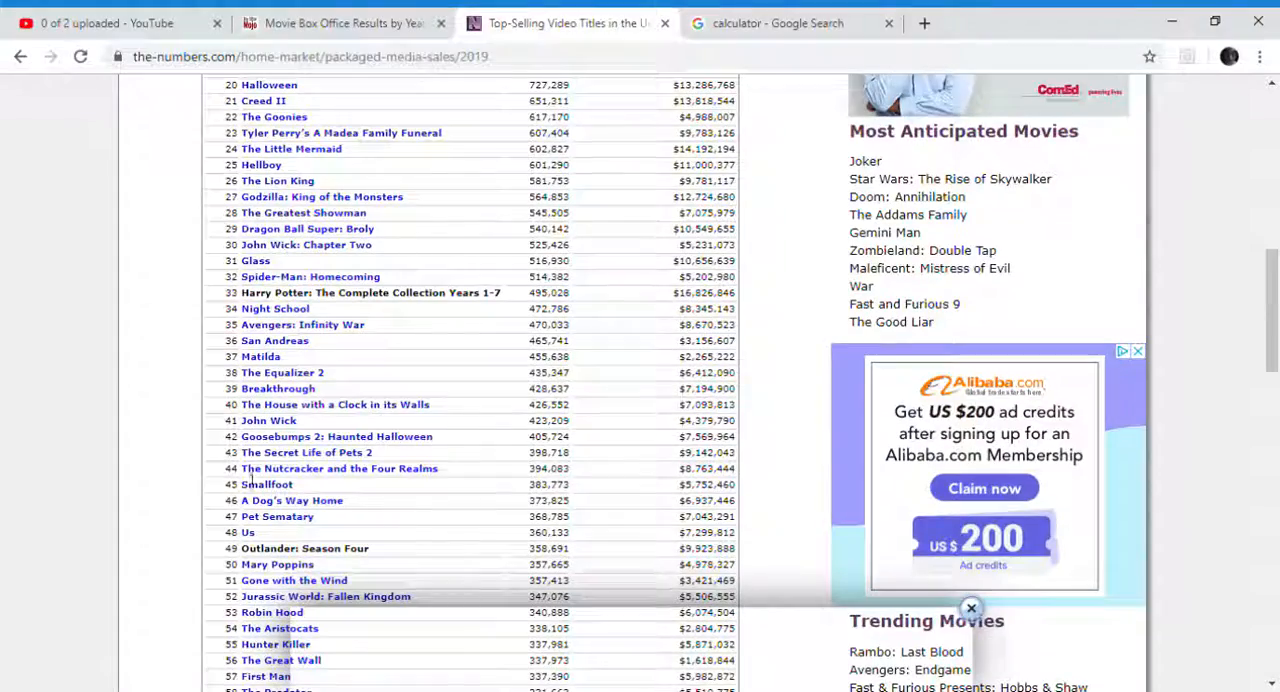
scroll(up, 3)
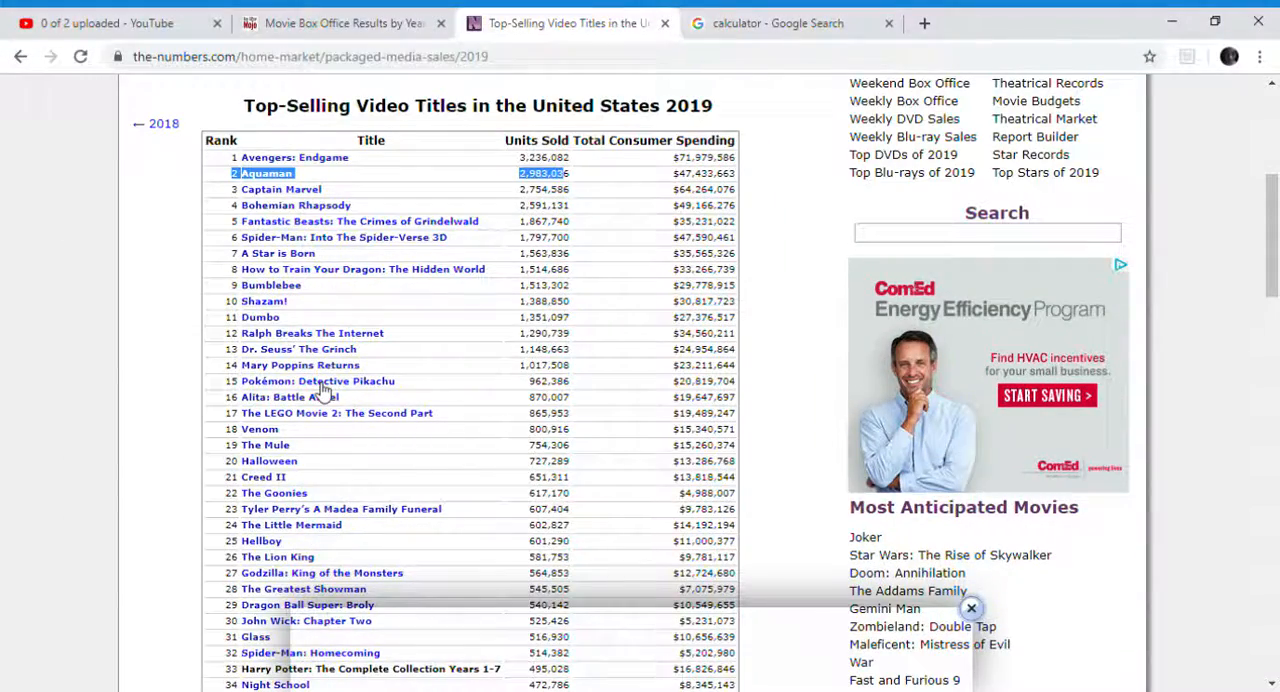
scroll(down, 3)
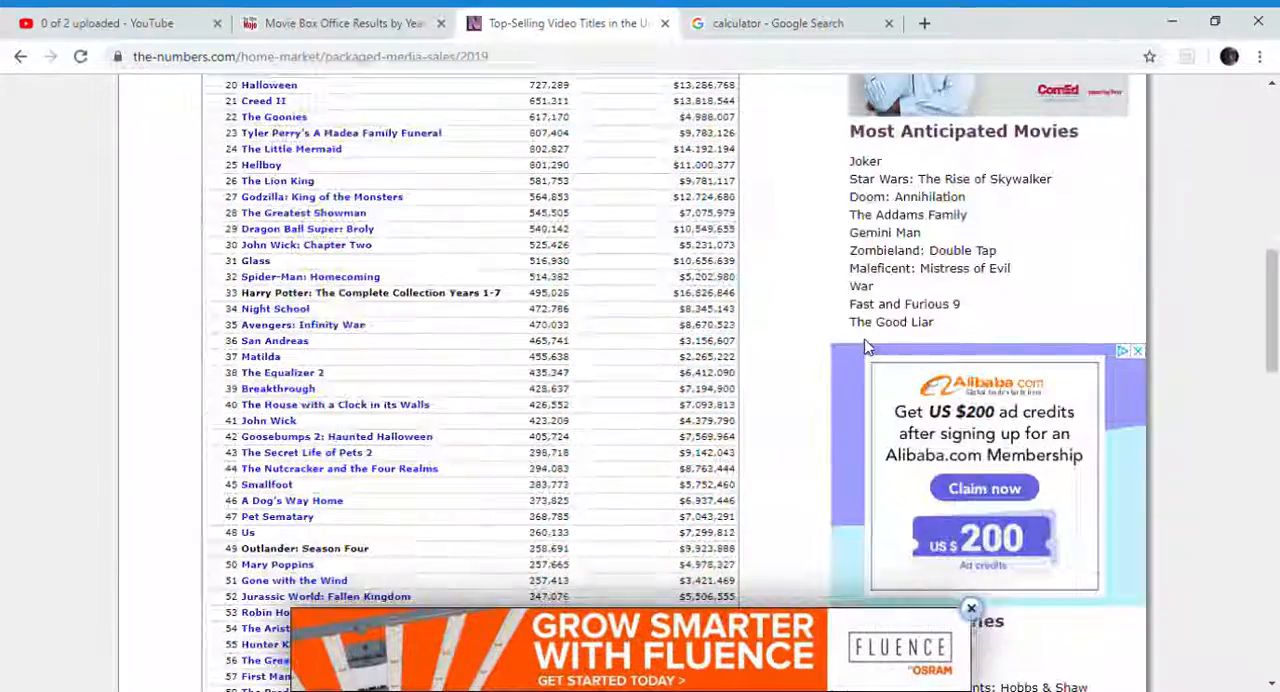
scroll(down, 3)
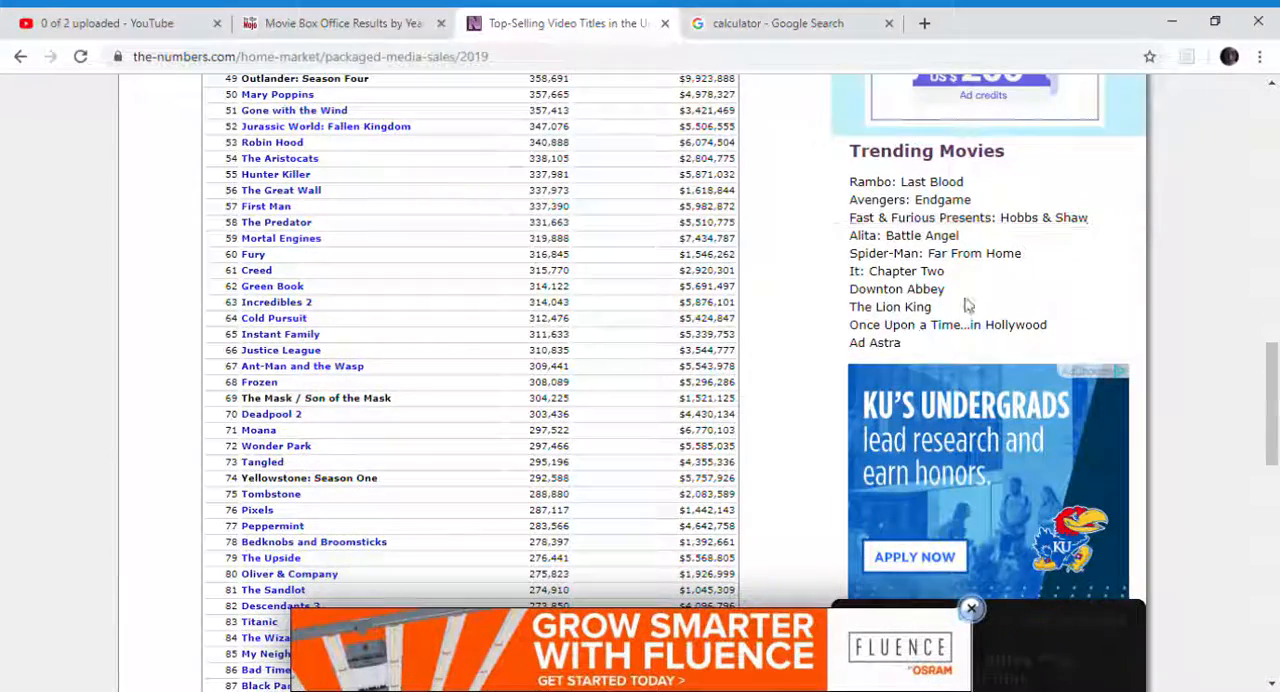
mouse_move(904, 236)
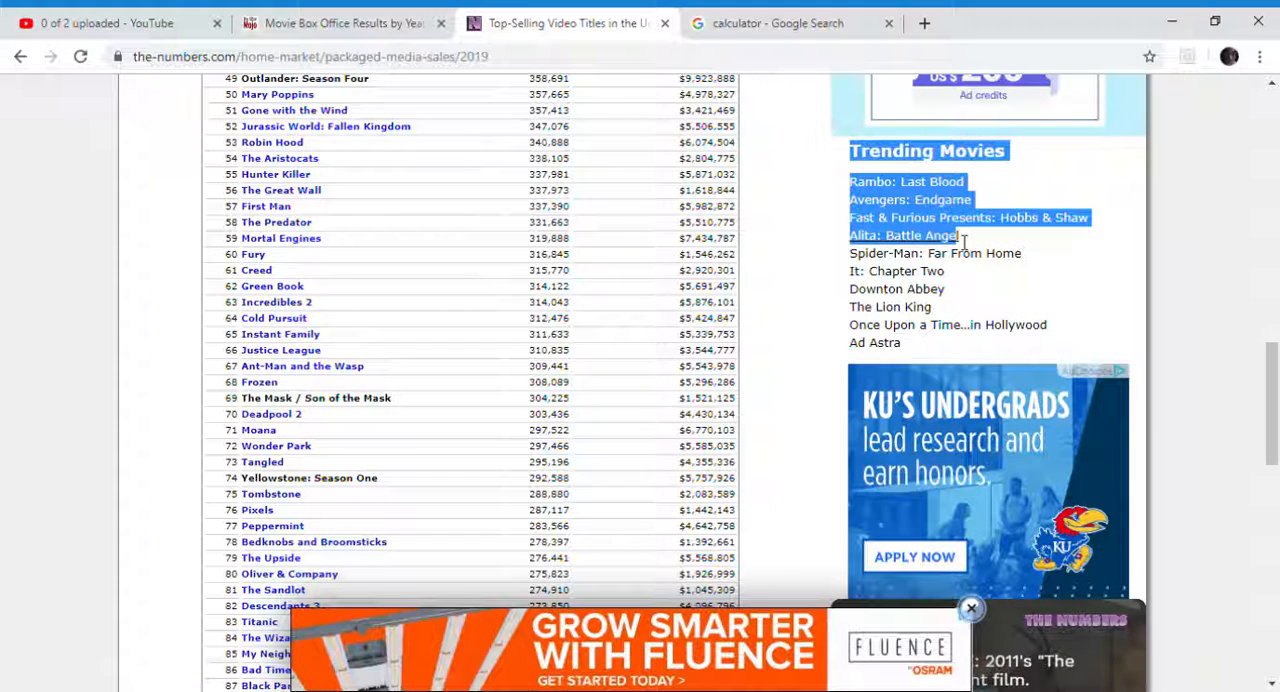
mouse_move(968, 244)
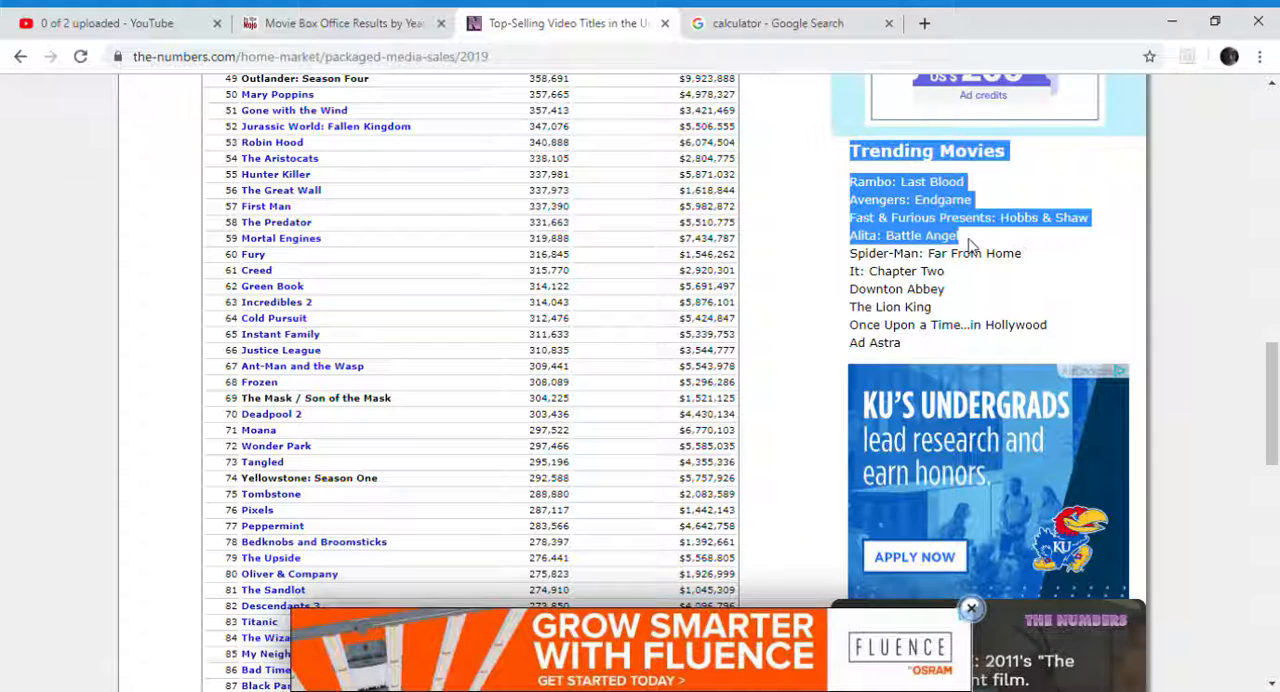
mouse_move(844, 144)
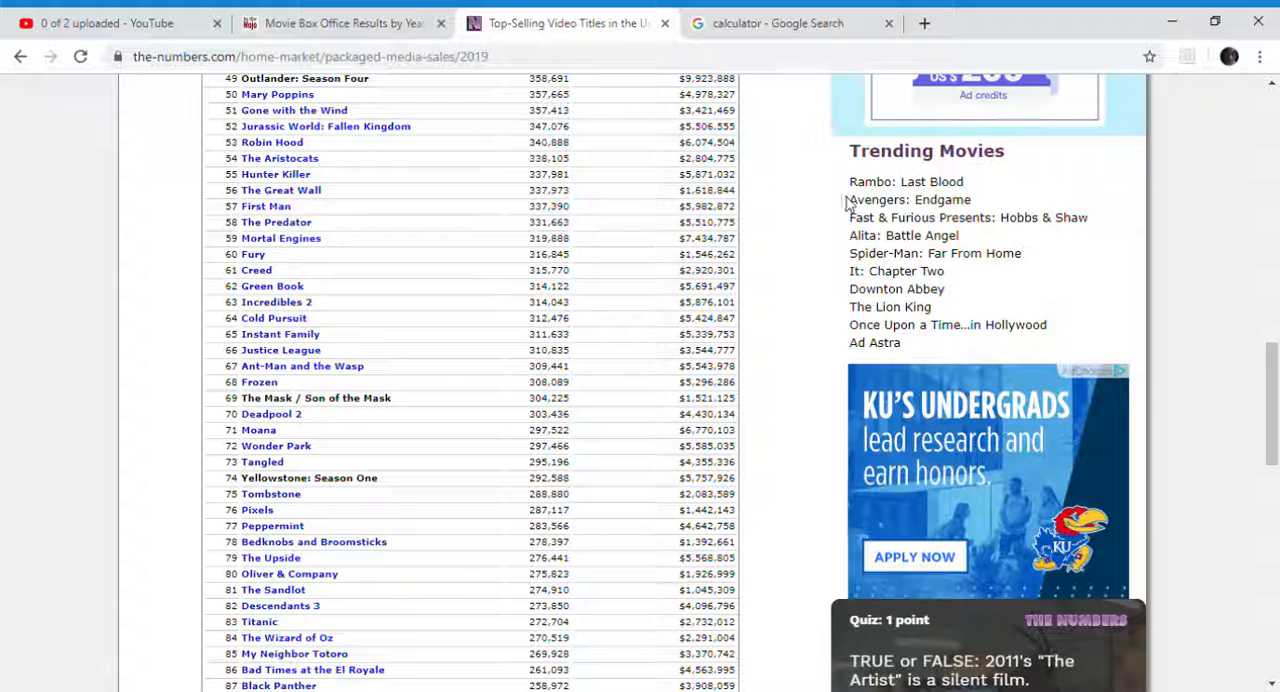
double_click(908, 200)
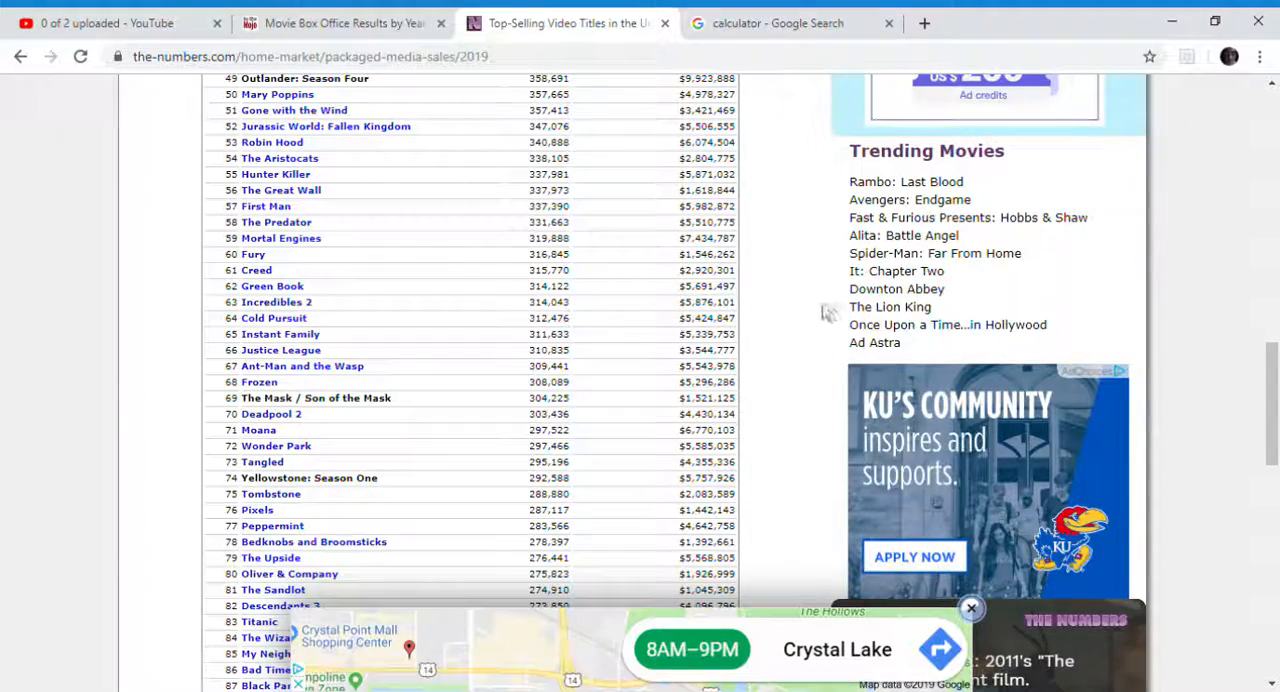
scroll(down, 3)
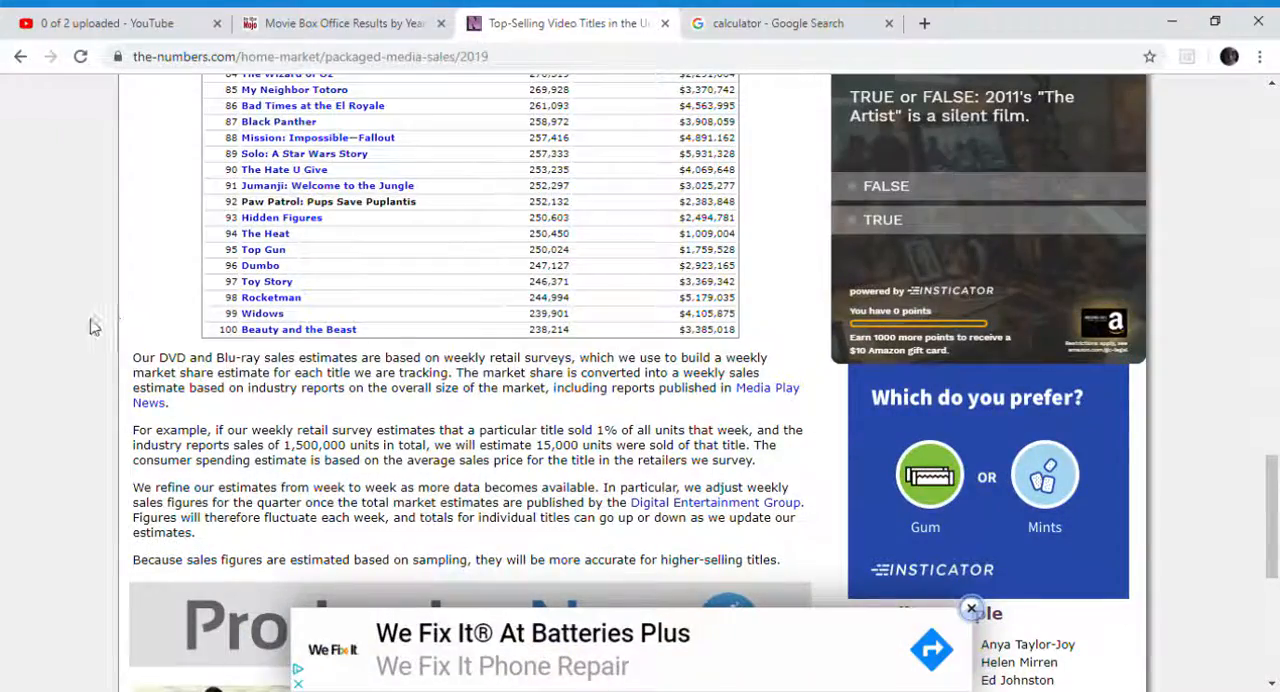
scroll(up, 3)
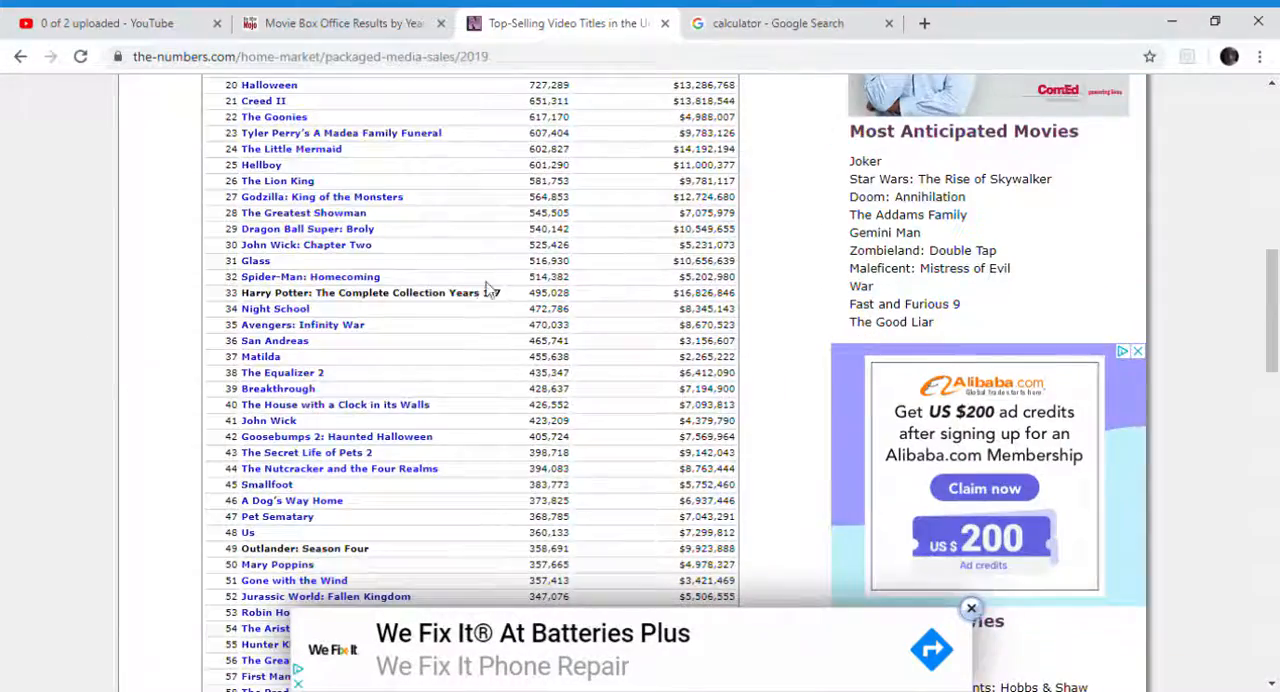
scroll(up, 3)
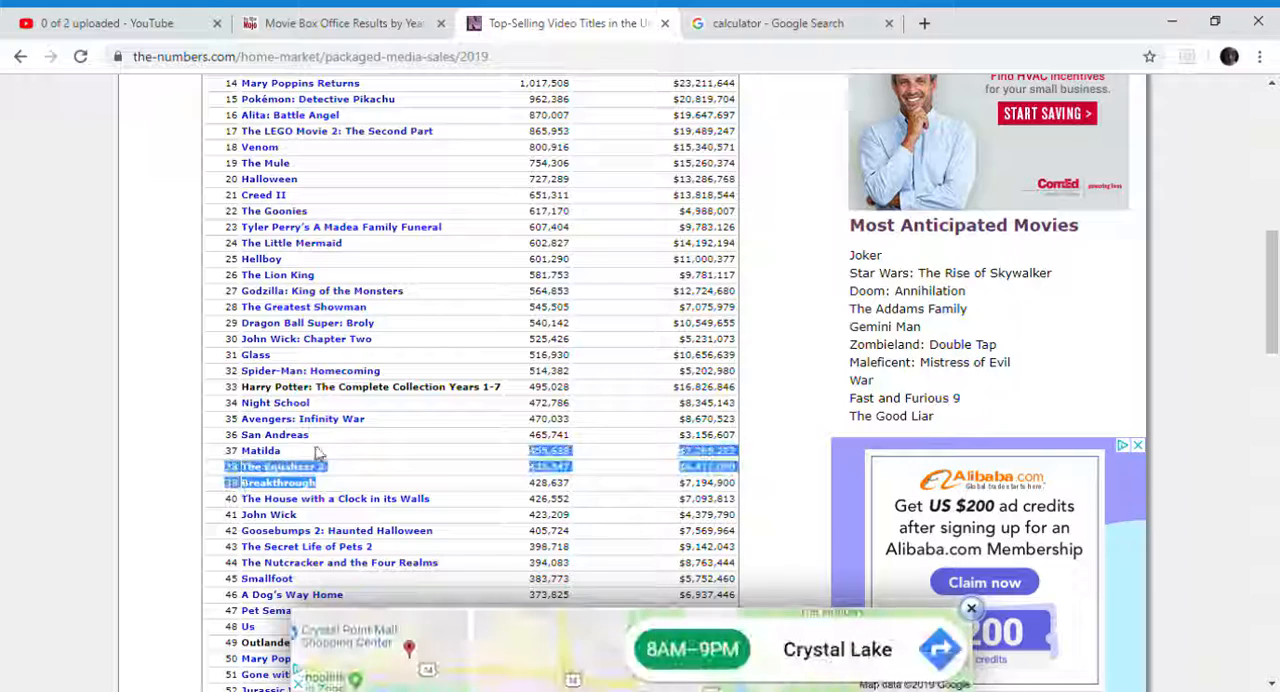
drag(310, 466, 280, 162)
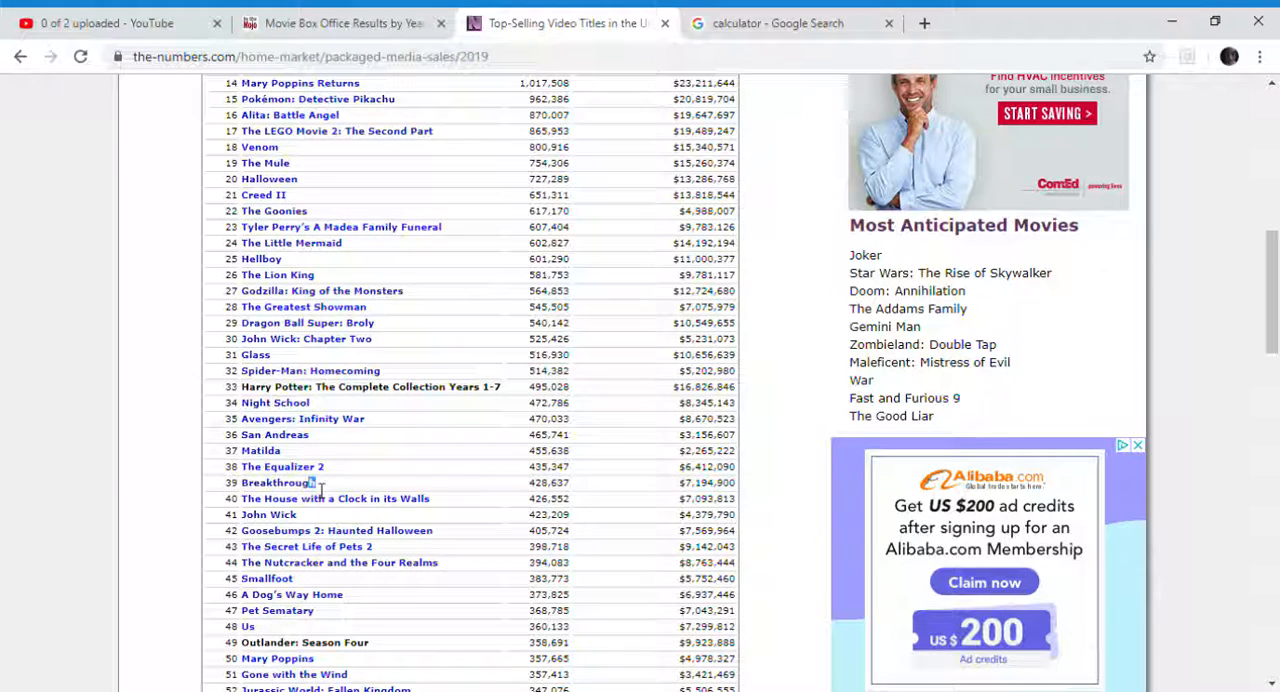
scroll(up, 3)
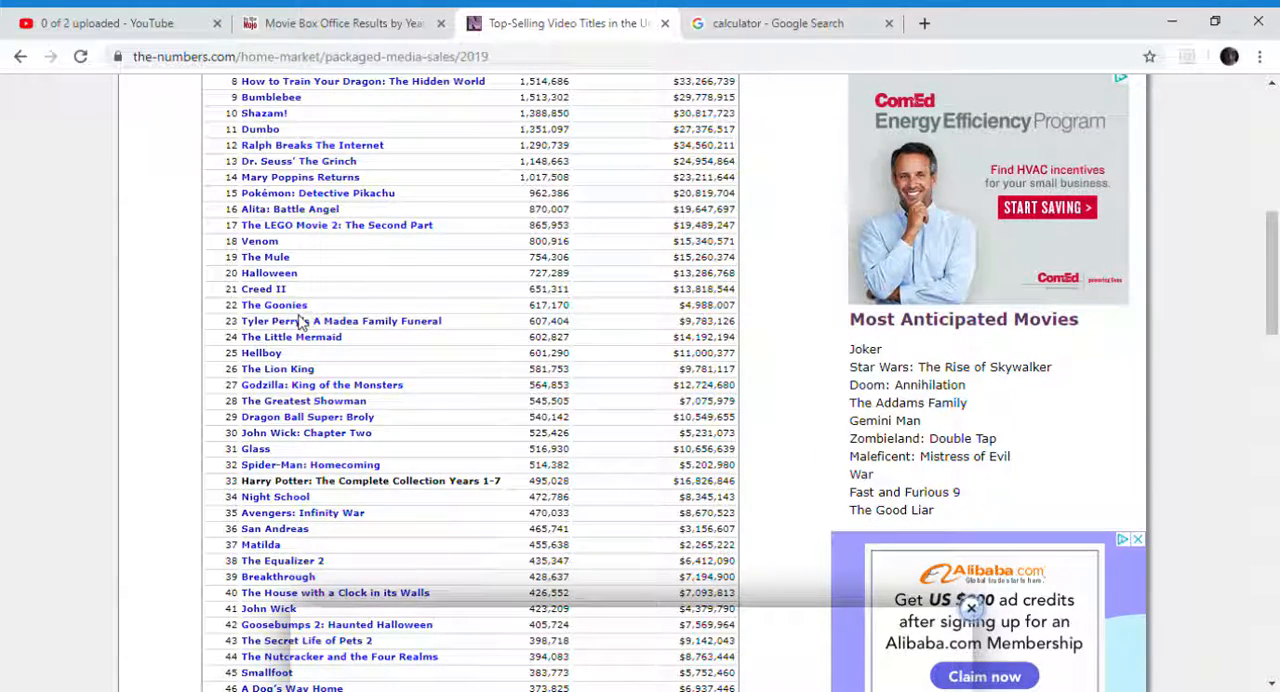
scroll(up, 3)
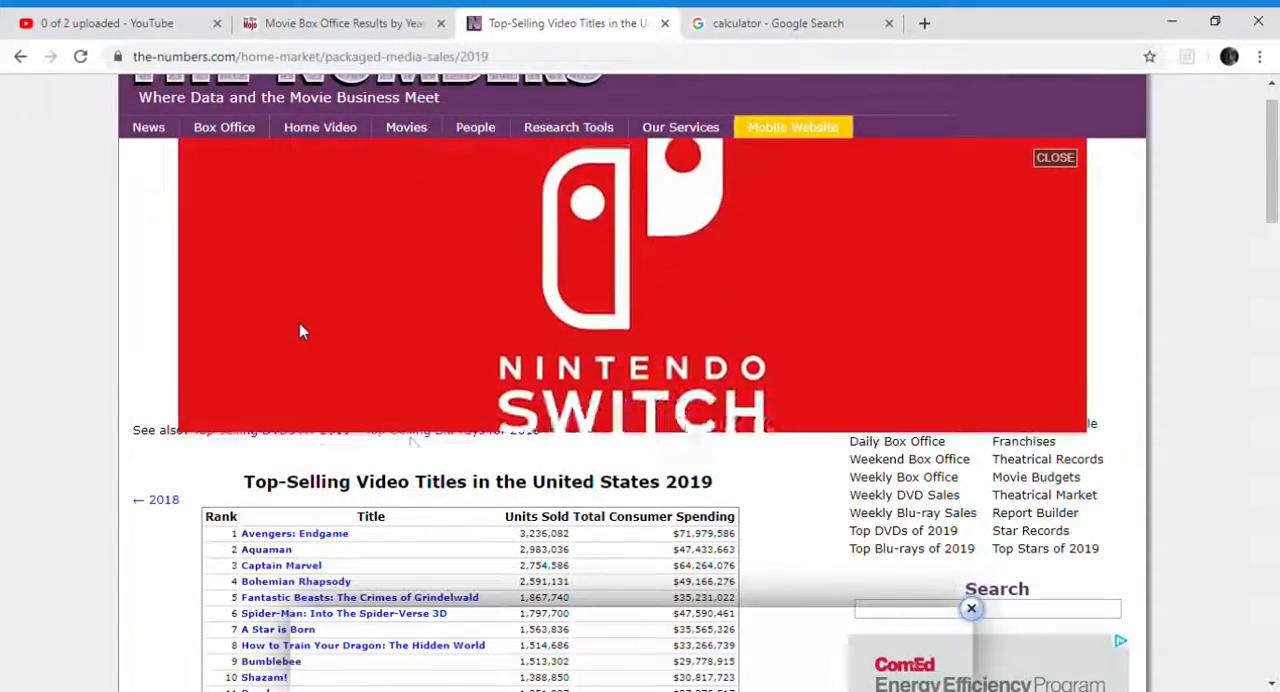
scroll(down, 3)
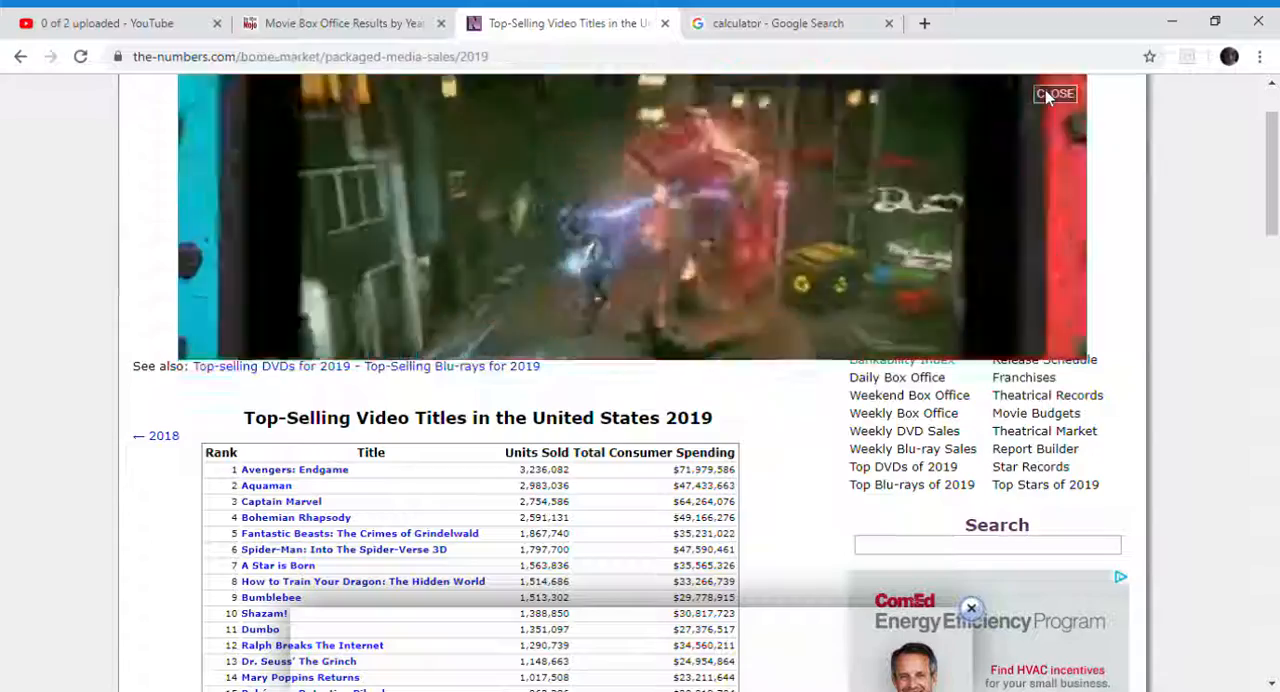
click(1054, 92)
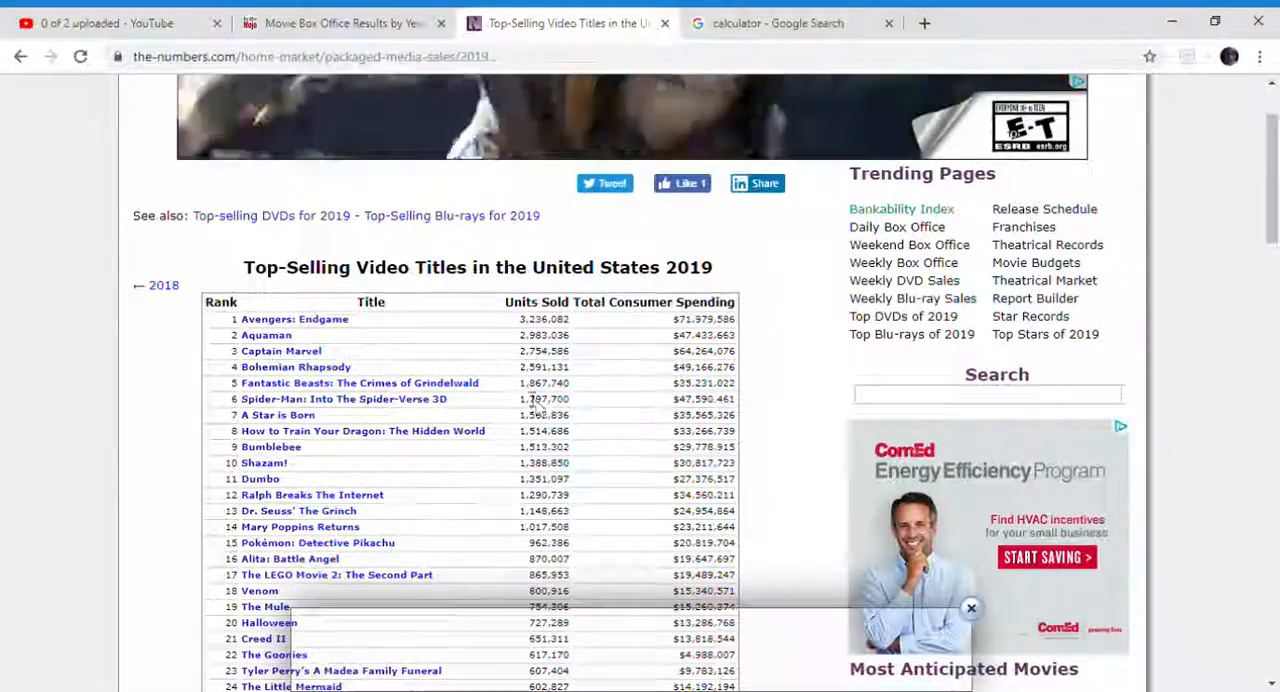
scroll(down, 3)
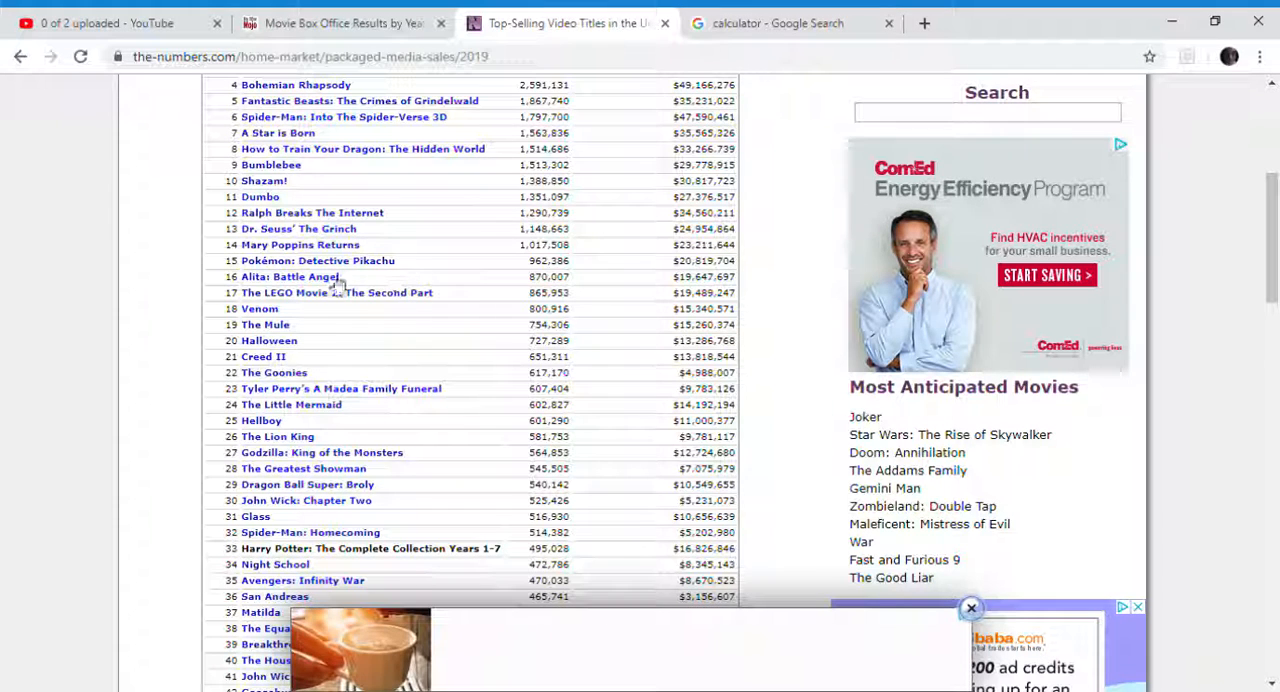
double_click(292, 276)
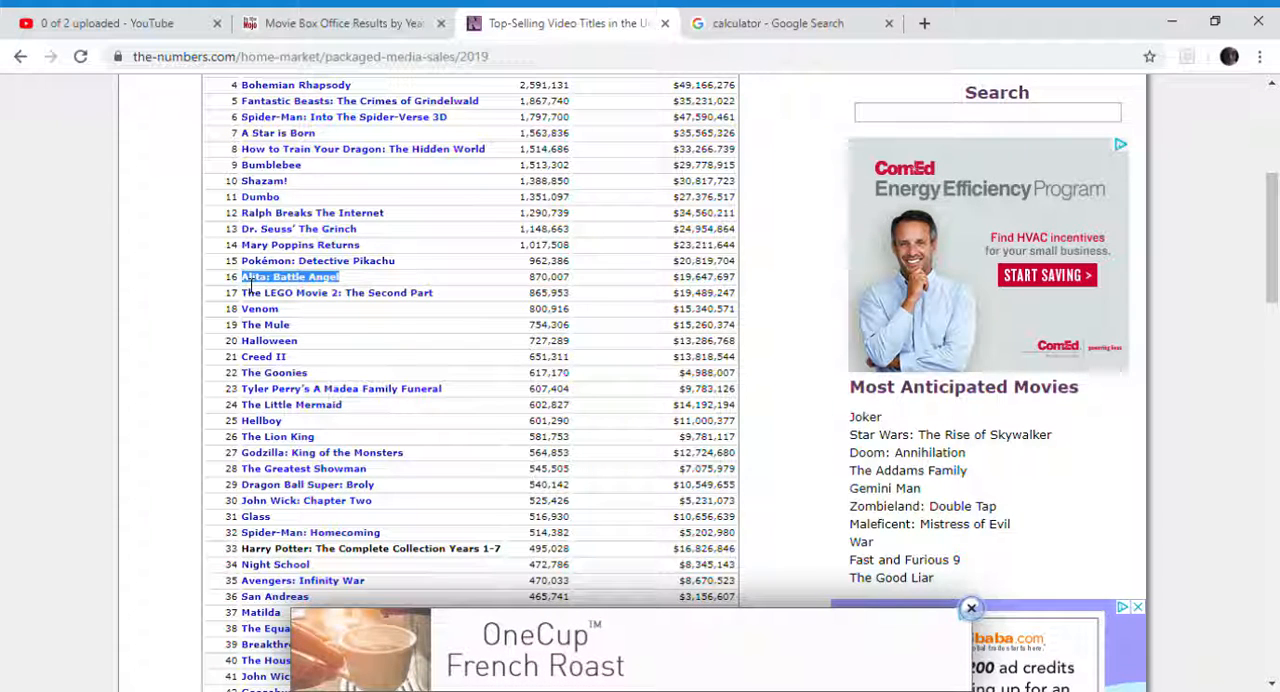